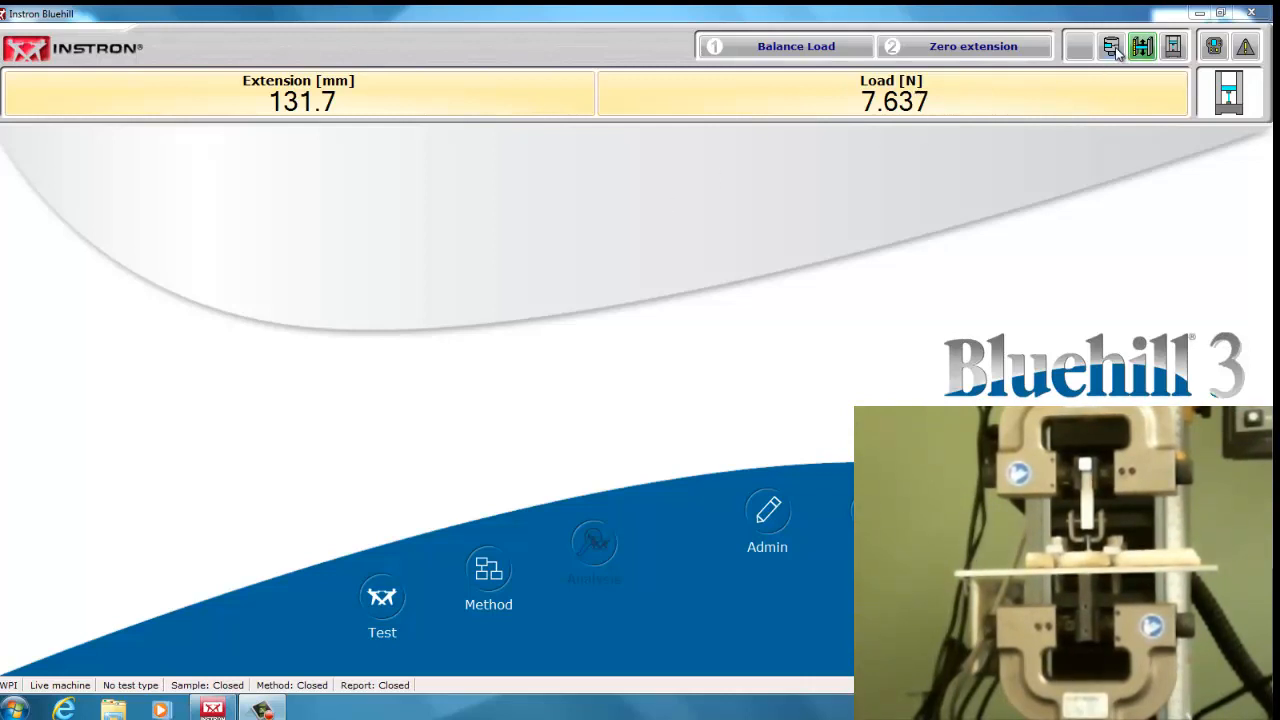
mouse_move(838, 40)
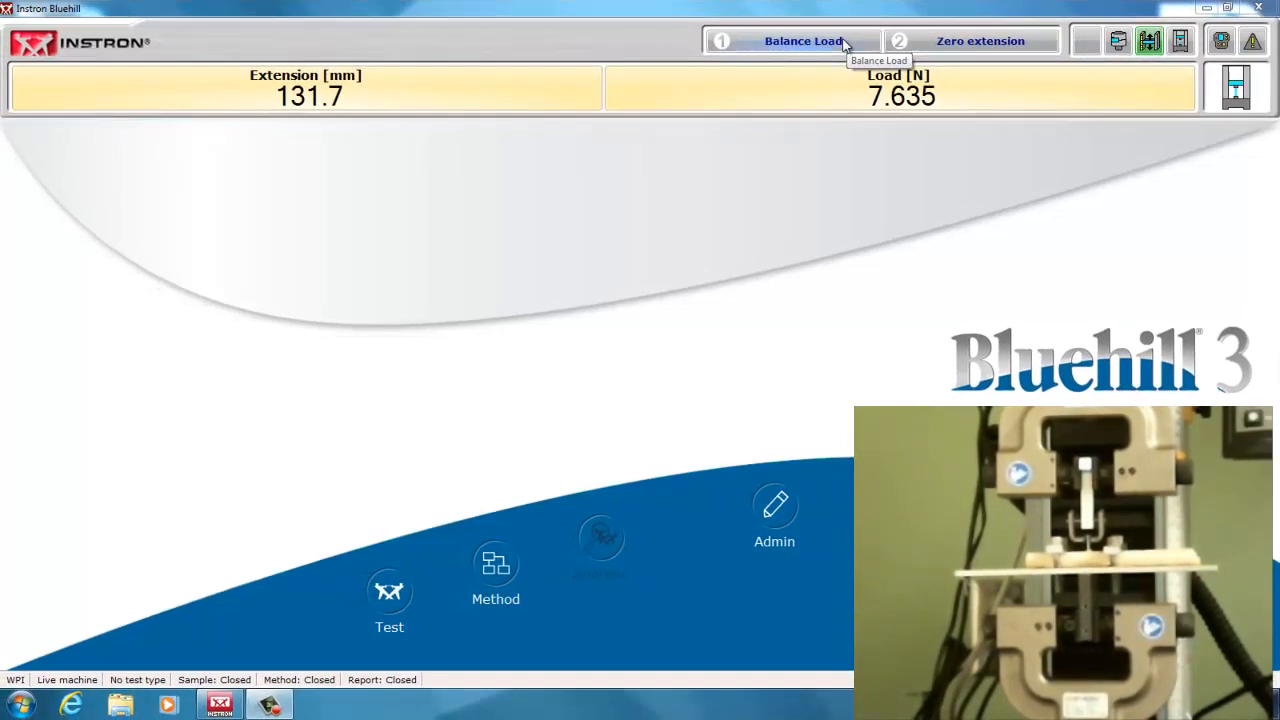
- Balance the load cell so the load reads about 0.0044 N
left_click(795, 41)
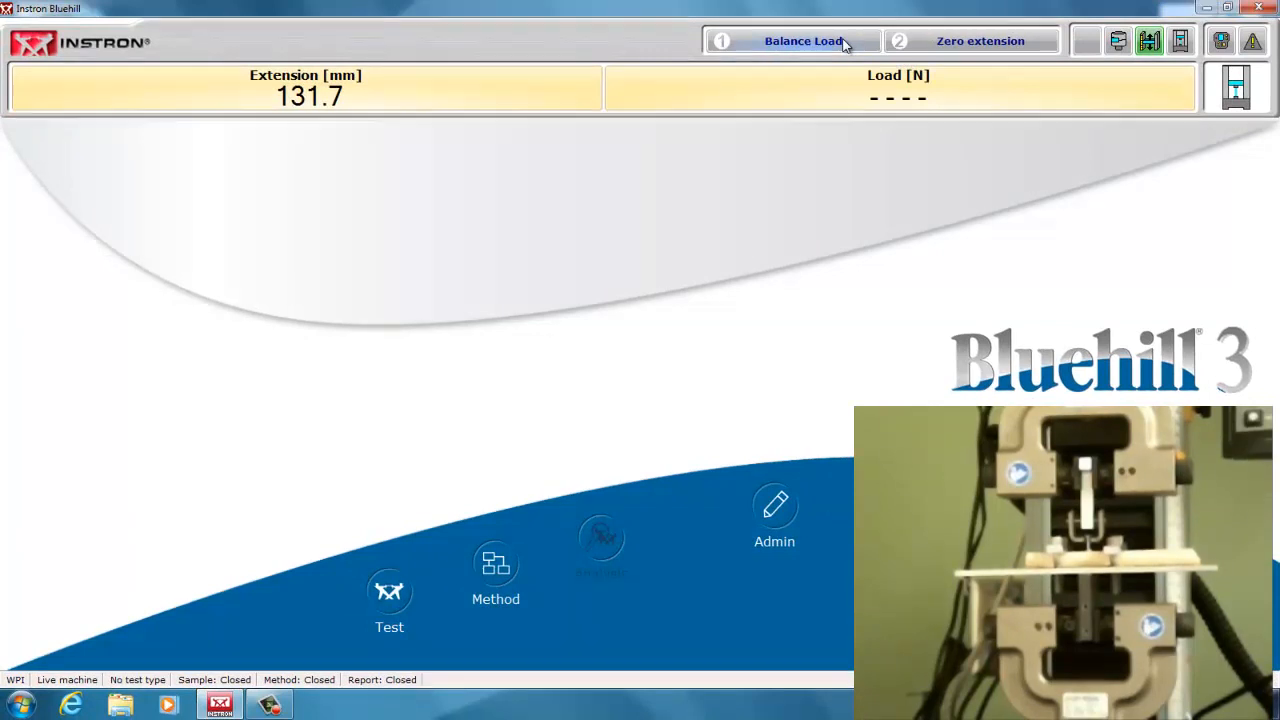
left_click(799, 41)
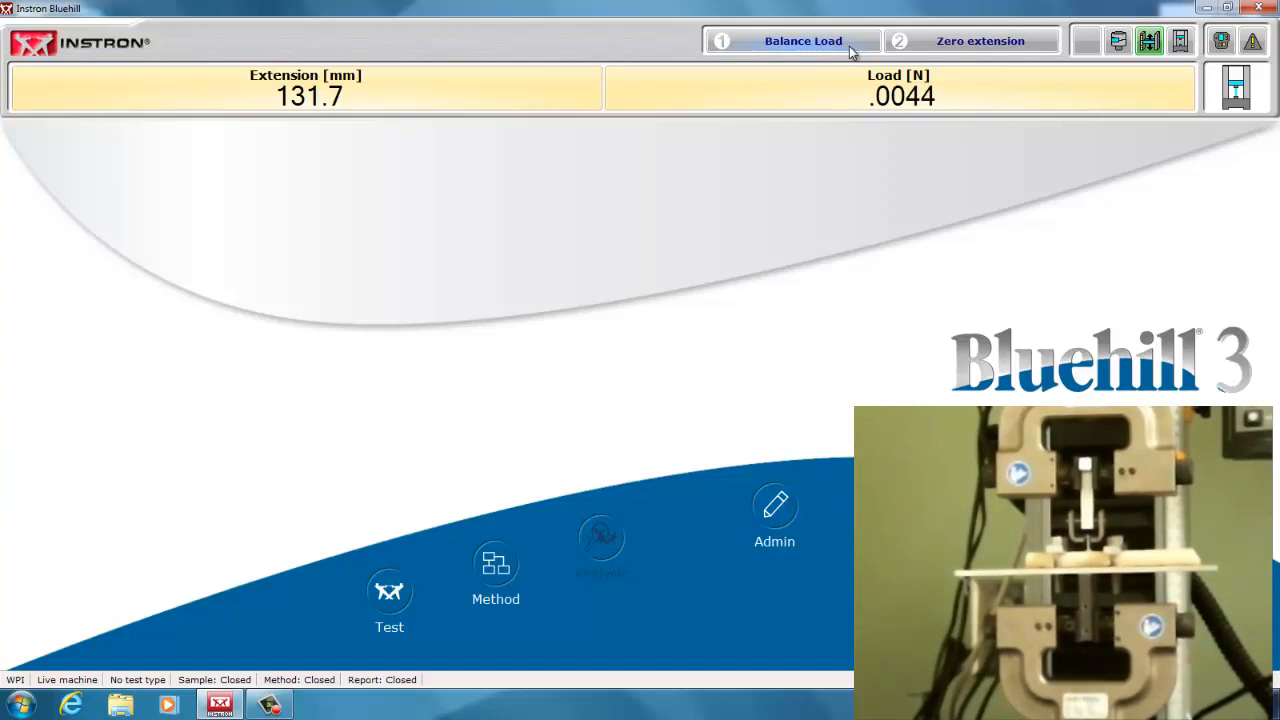
mouse_move(495, 567)
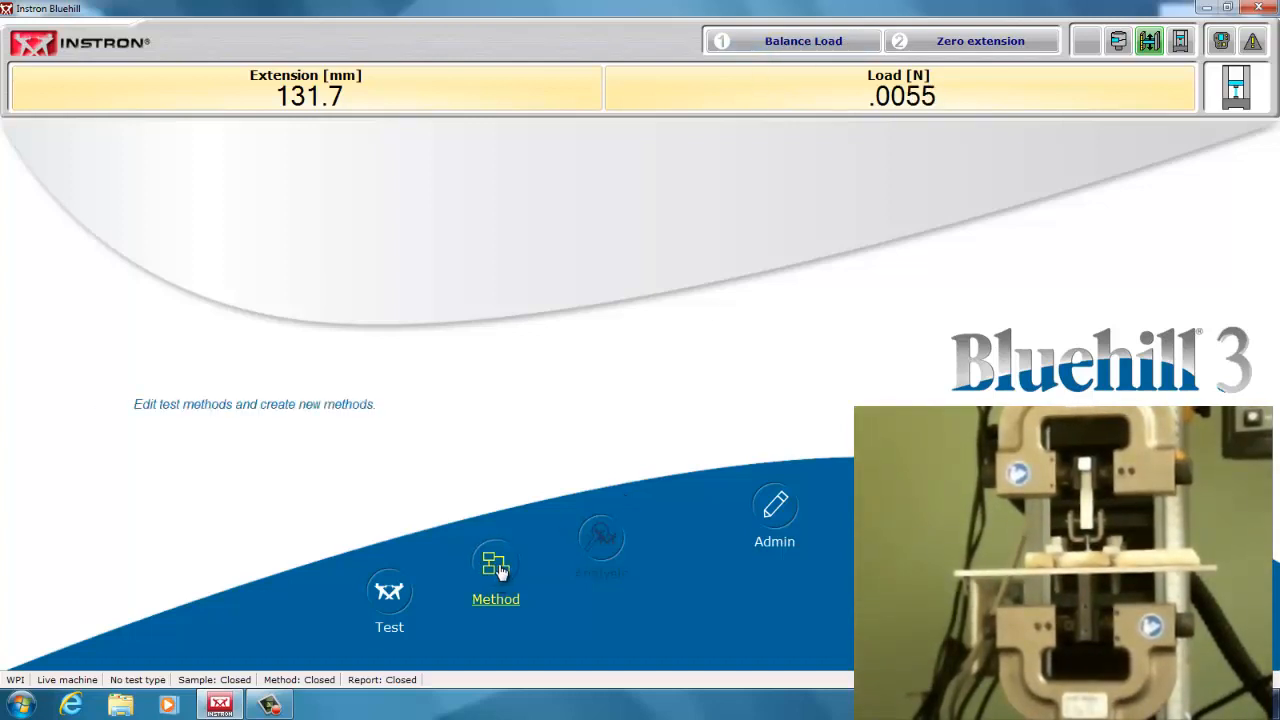
- Open the Tension Example method from the Templates > Bluehill folder
left_click(495, 563)
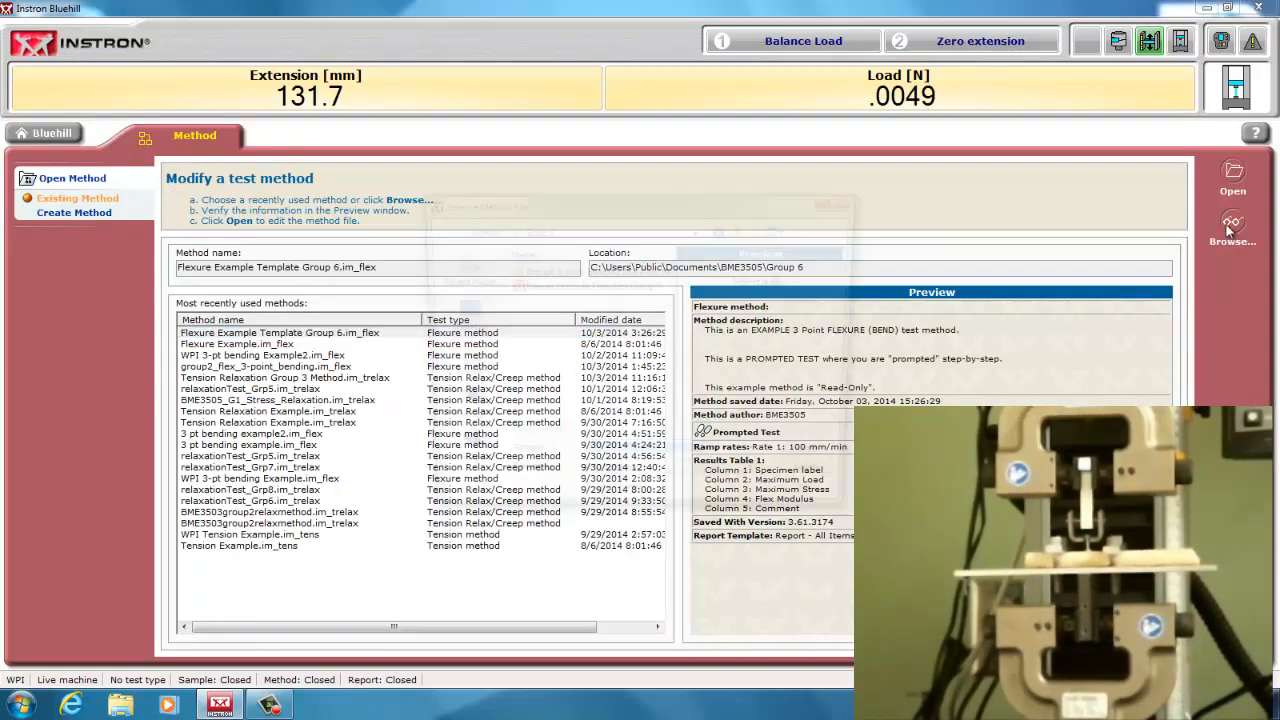
left_click(1230, 222)
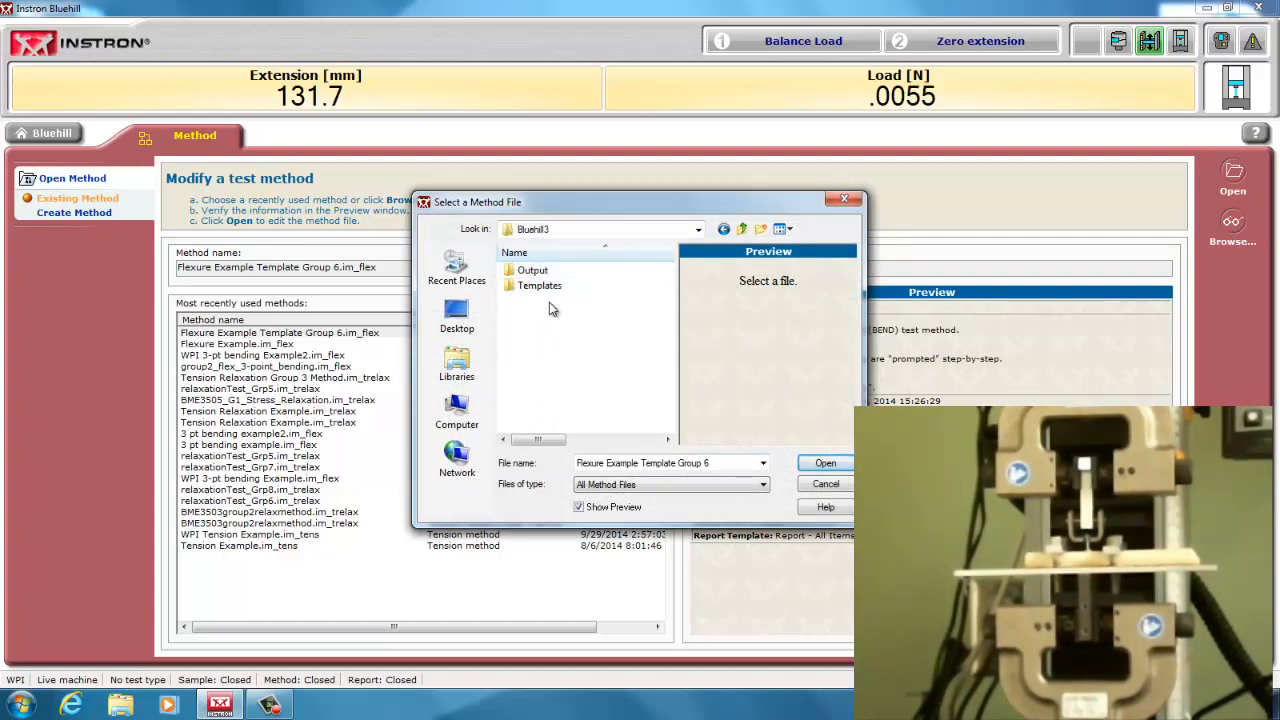
mouse_move(542, 287)
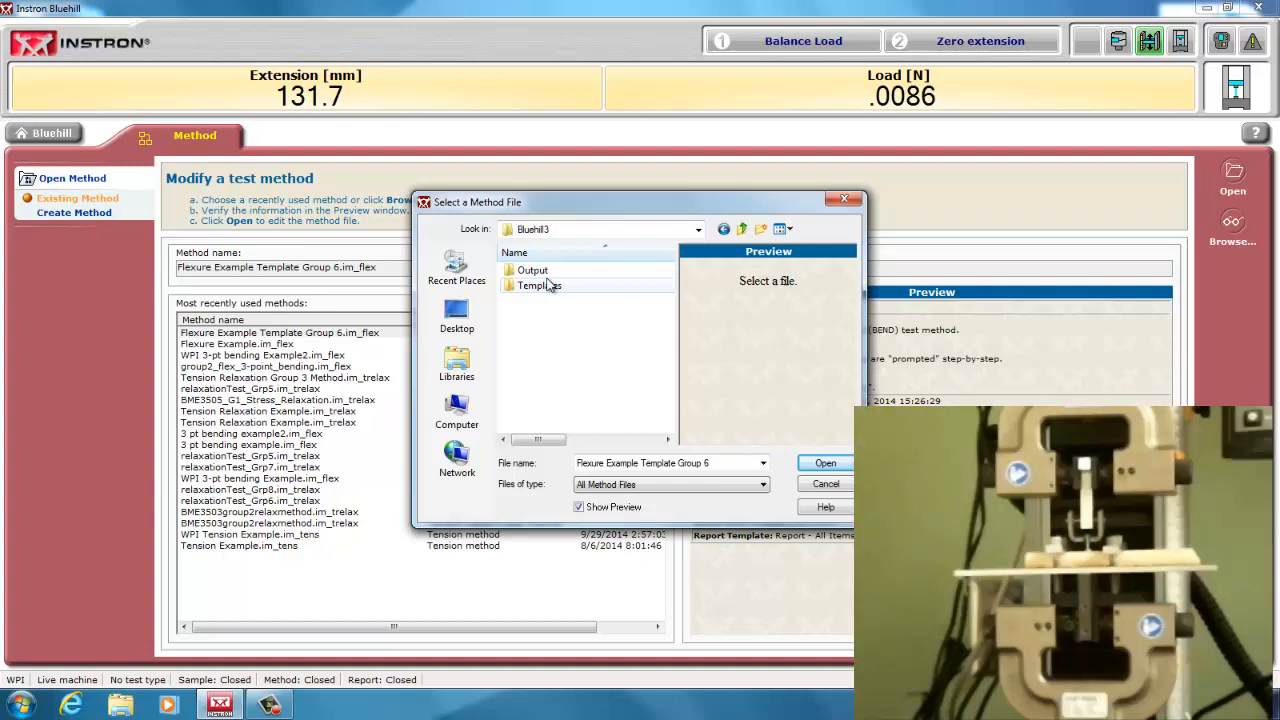
left_click(540, 285)
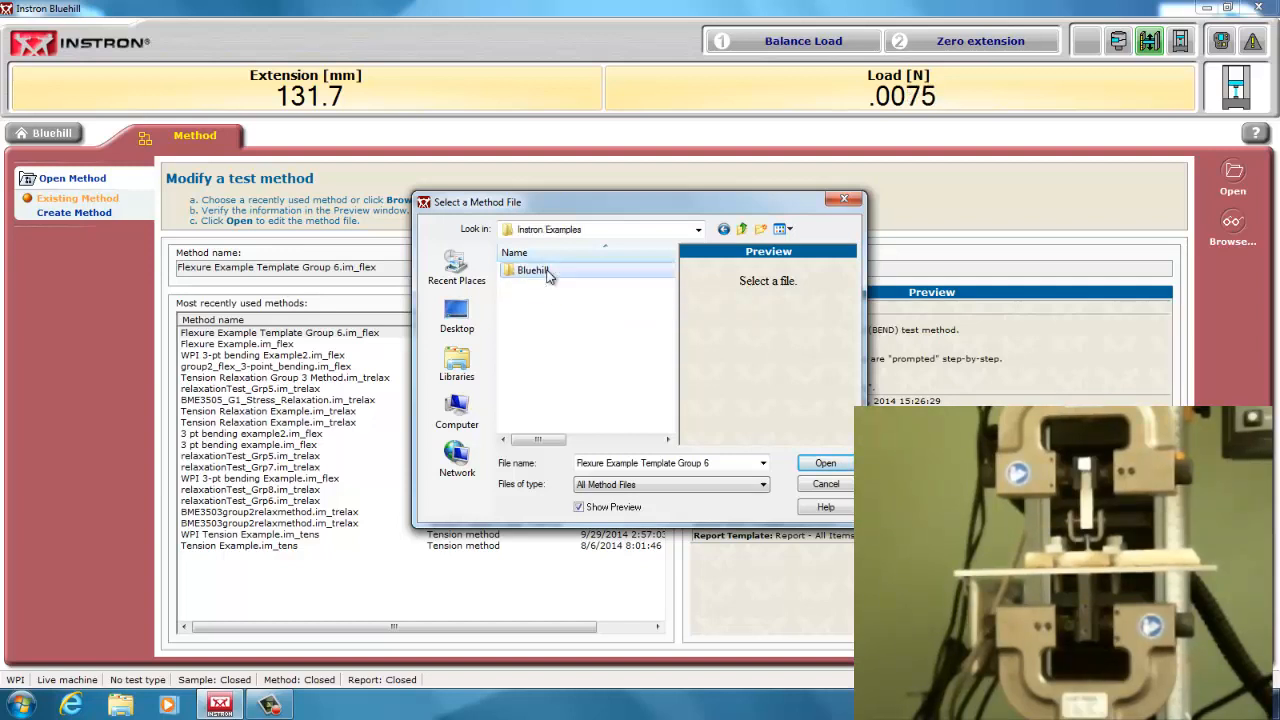
double_click(534, 270)
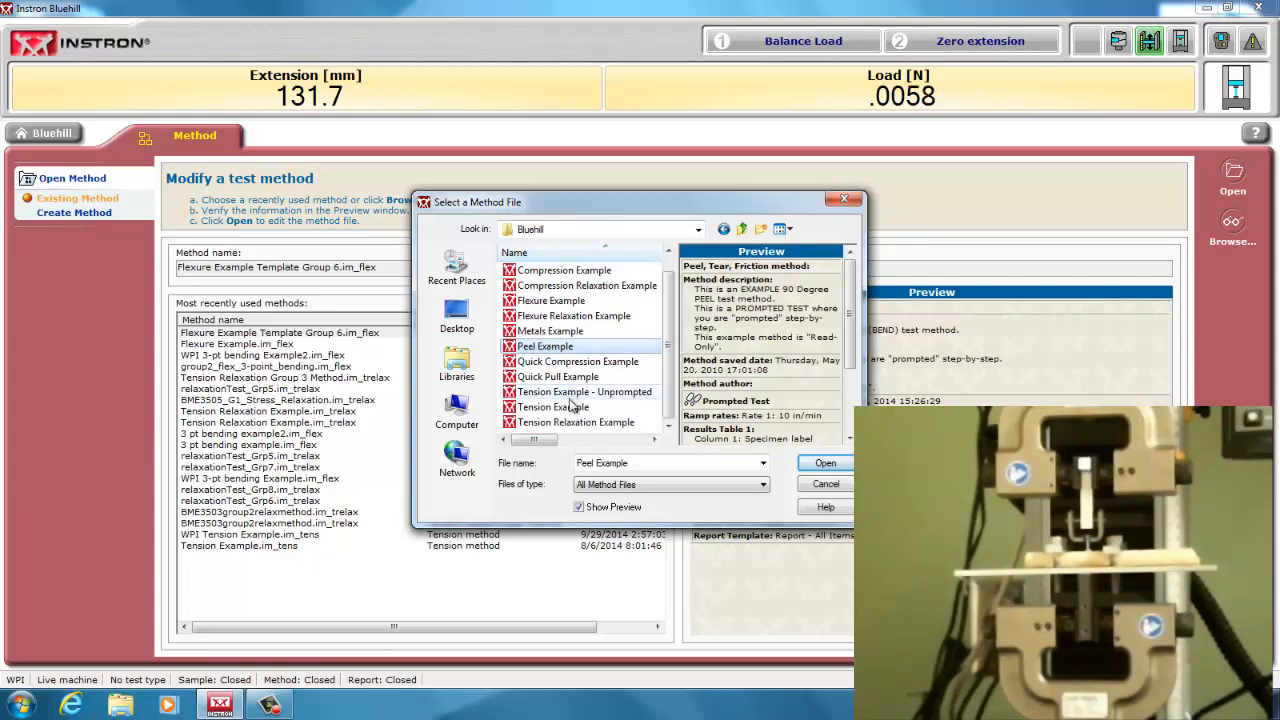
mouse_move(570, 407)
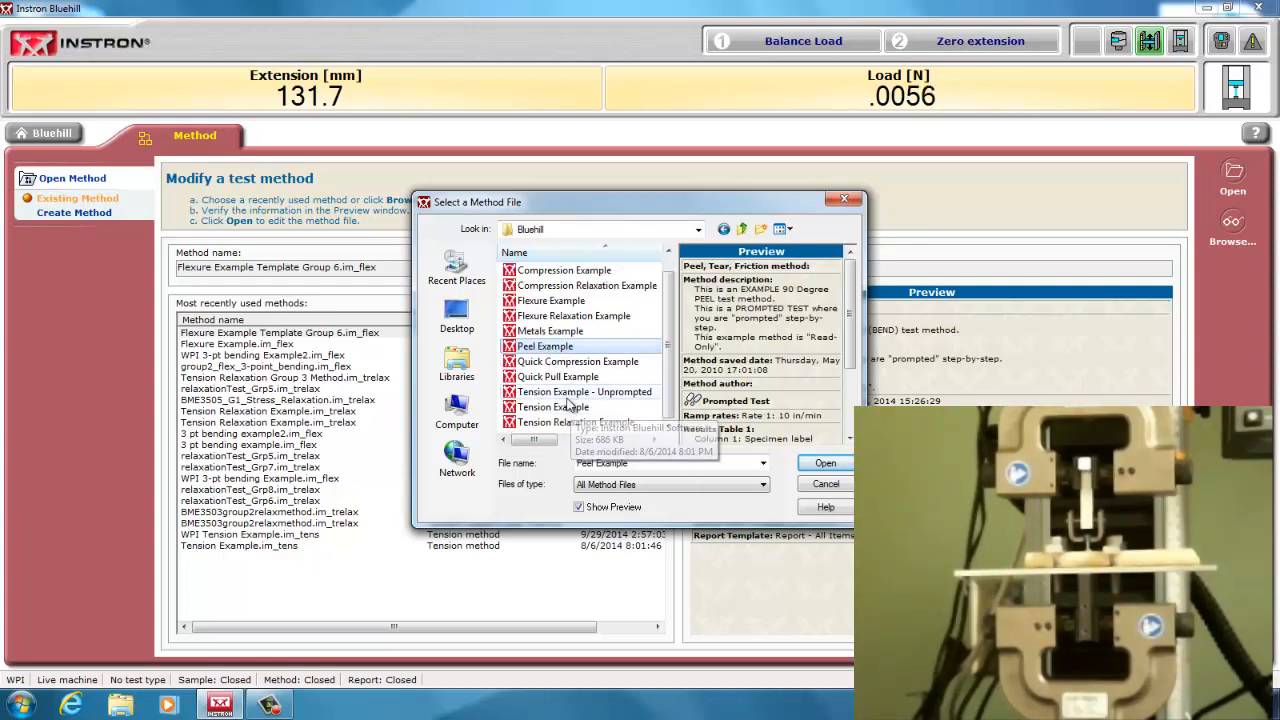
left_click(825, 463)
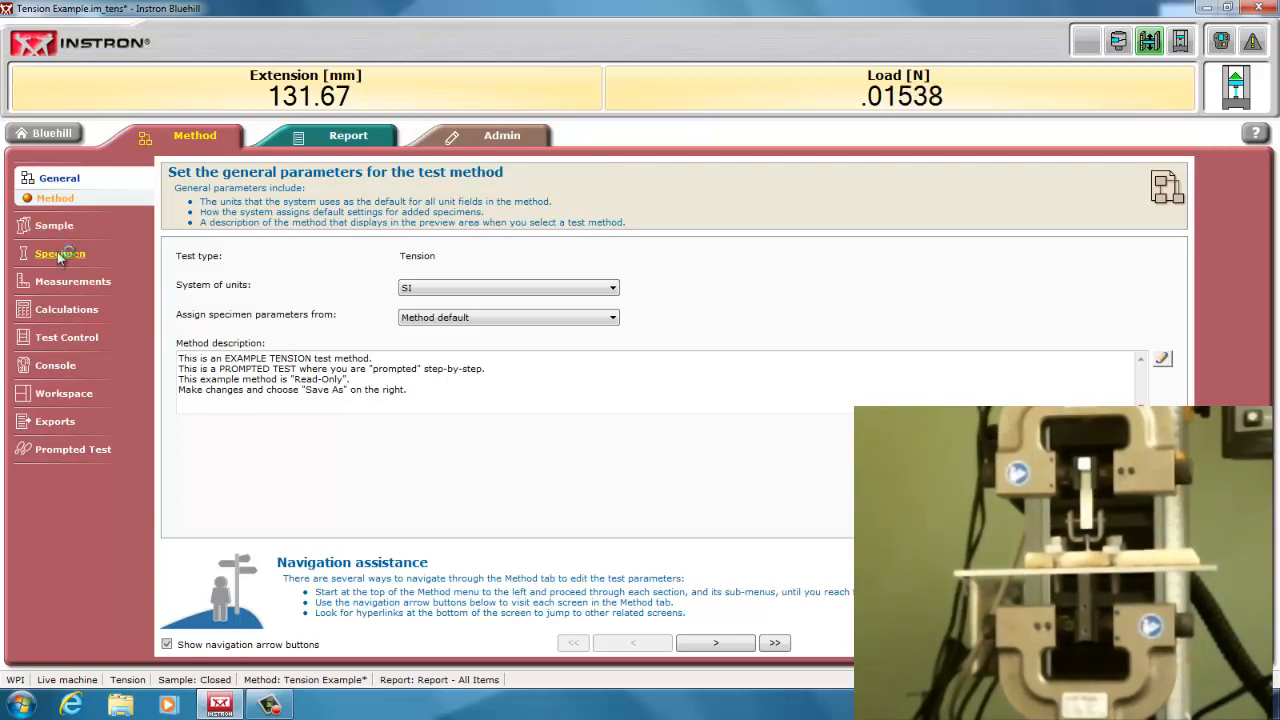
- Add the '% of break (Extension)' calculation to the method's selected calculations
left_click(60, 253)
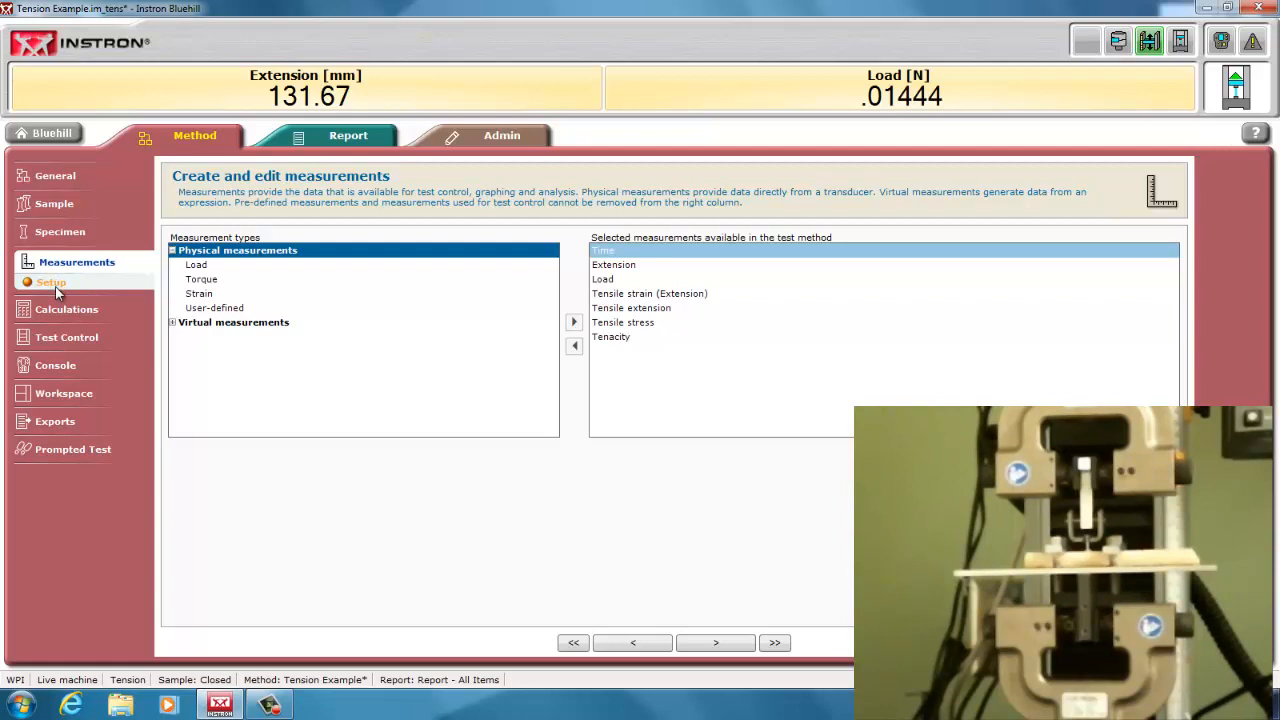
mouse_move(65, 337)
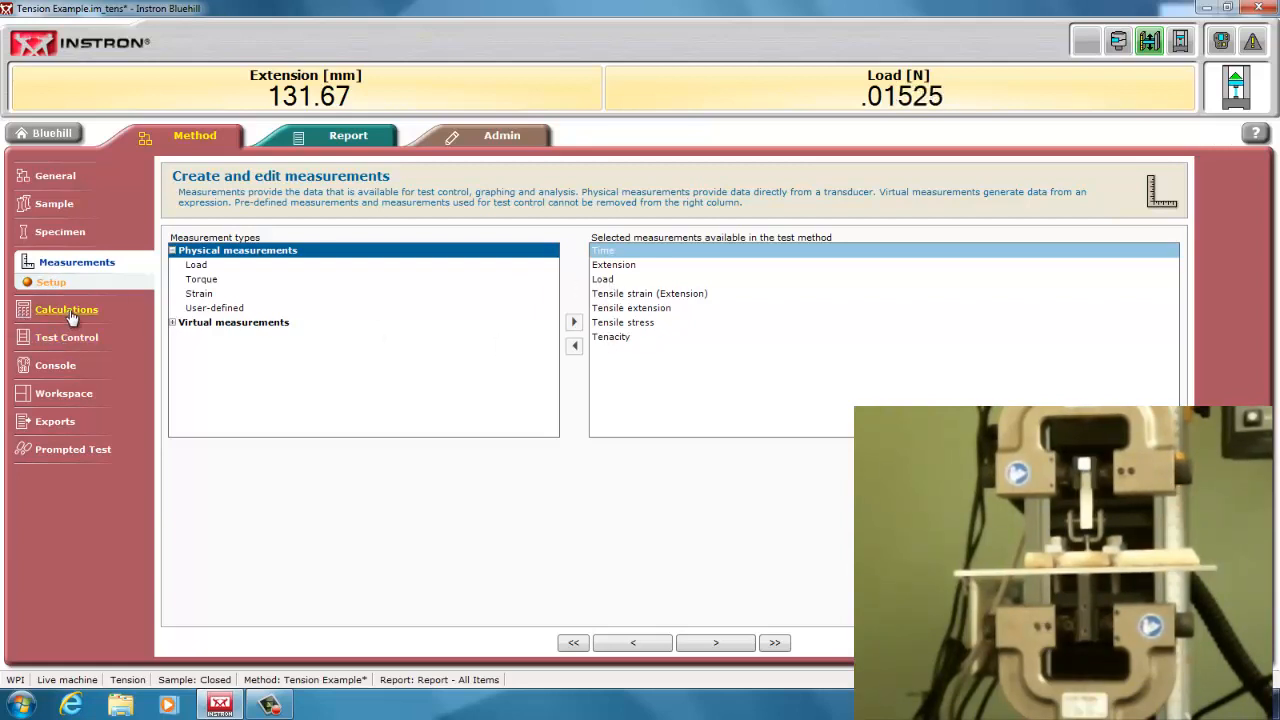
left_click(66, 309)
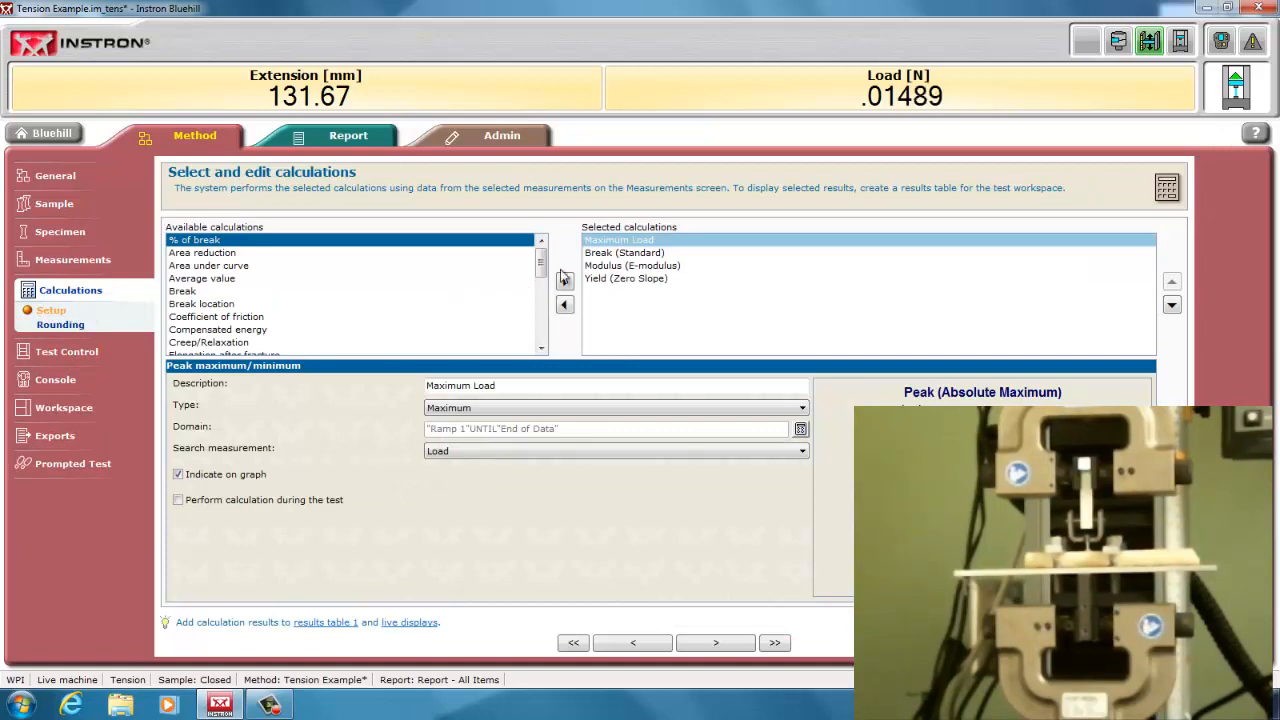
left_click(626, 252)
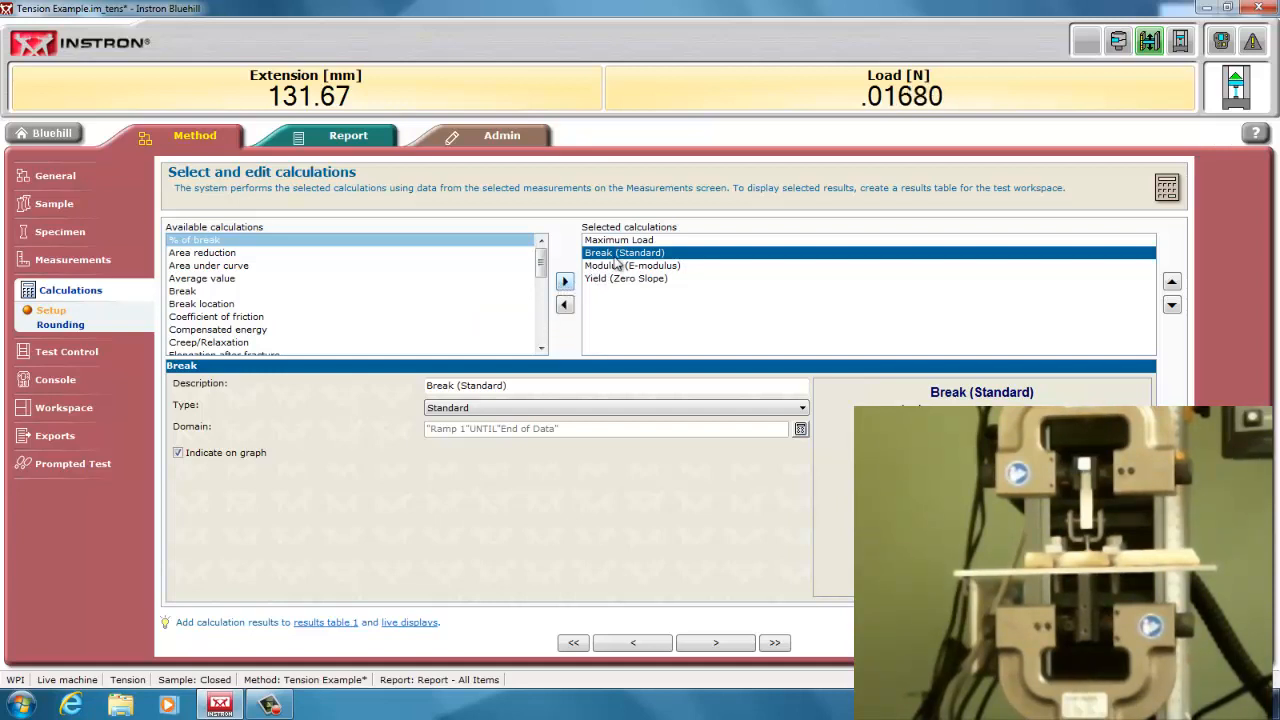
left_click(627, 265)
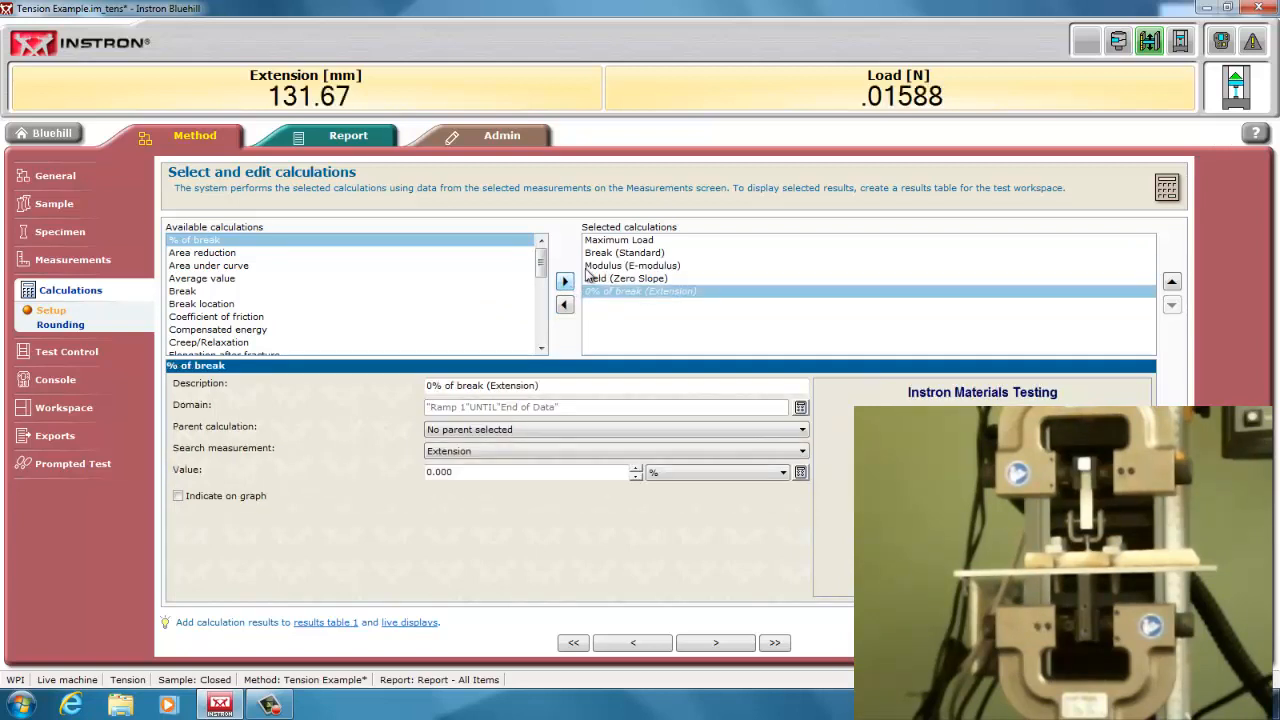
left_click(564, 305)
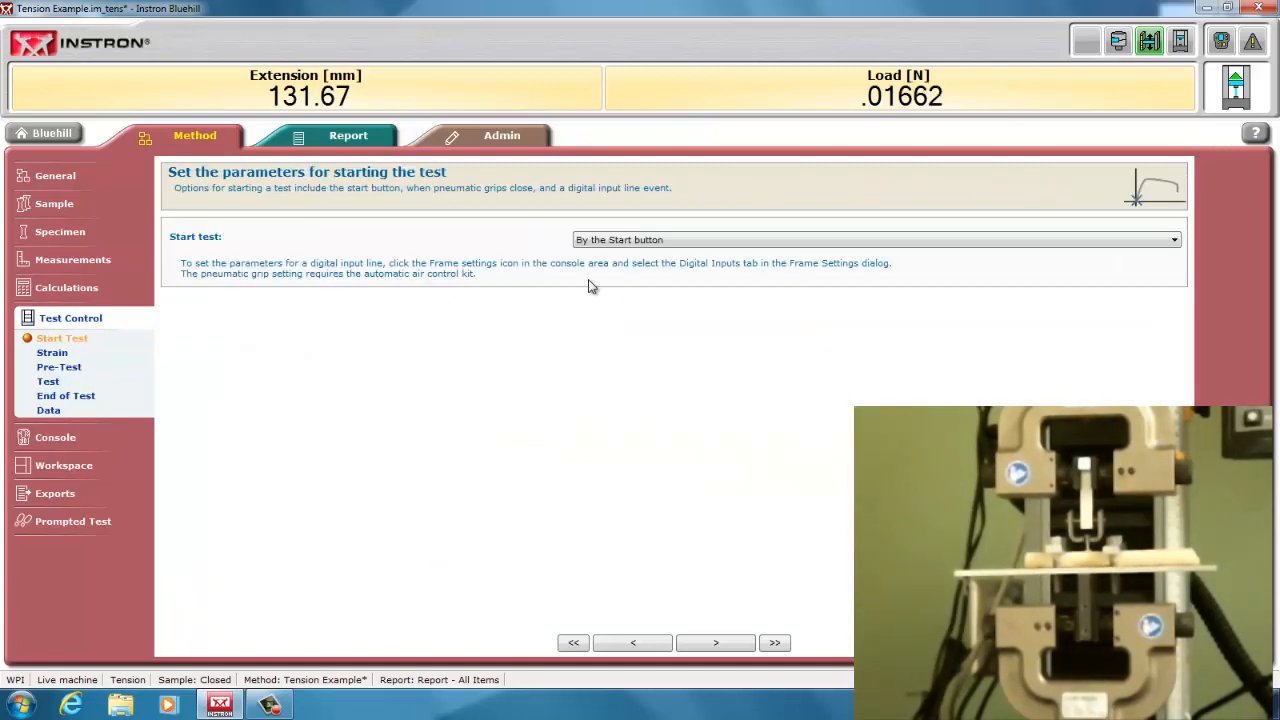
- Raise the test ramp rate from 10 to 25 mm/min
left_click(52, 352)
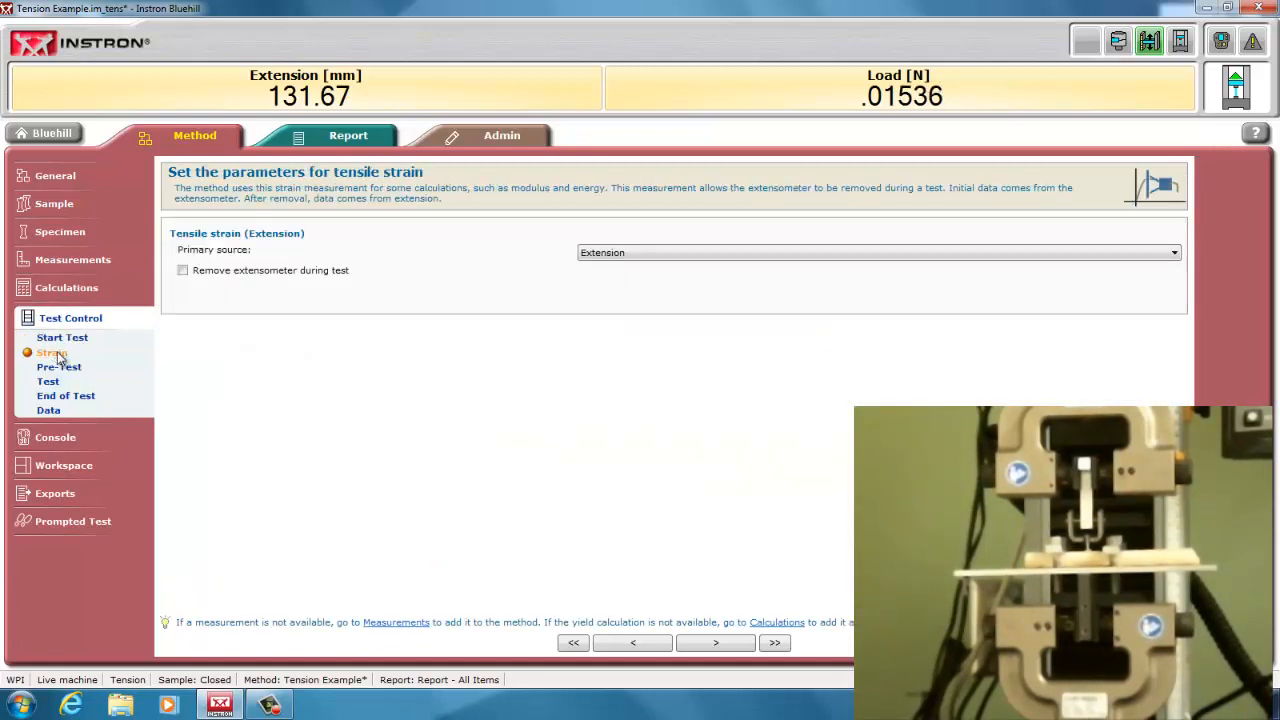
left_click(58, 366)
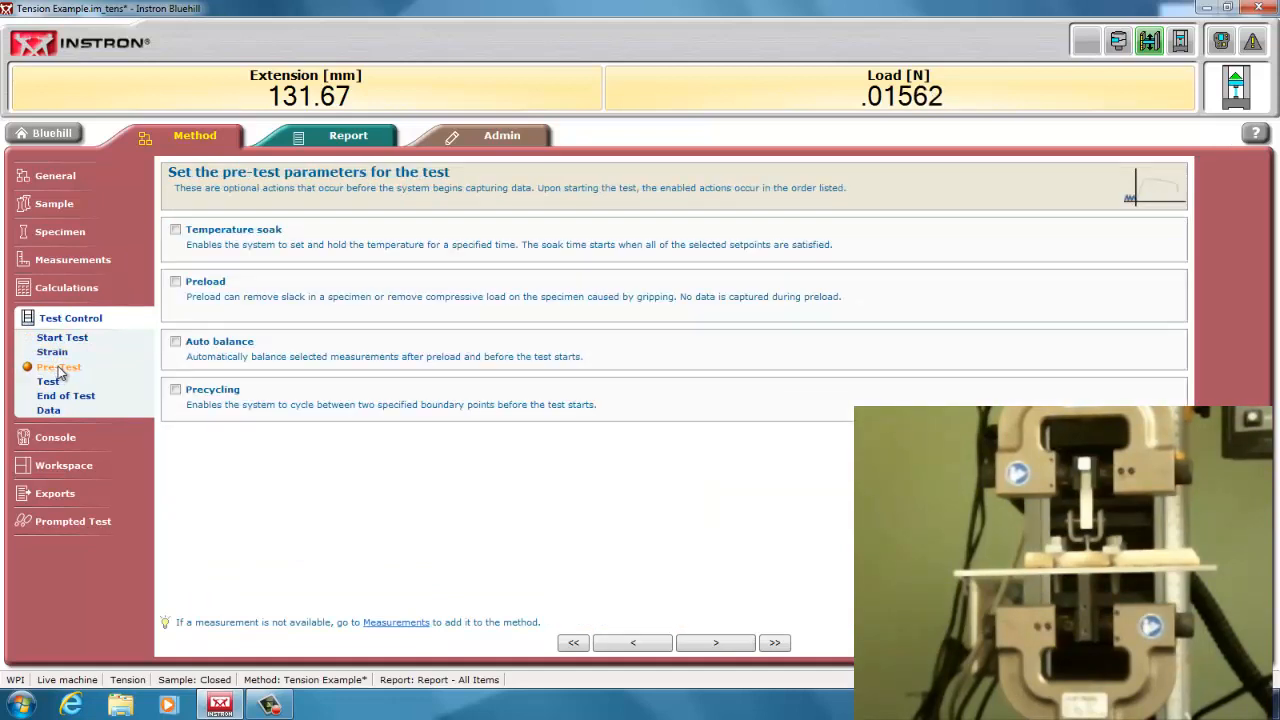
left_click(46, 381)
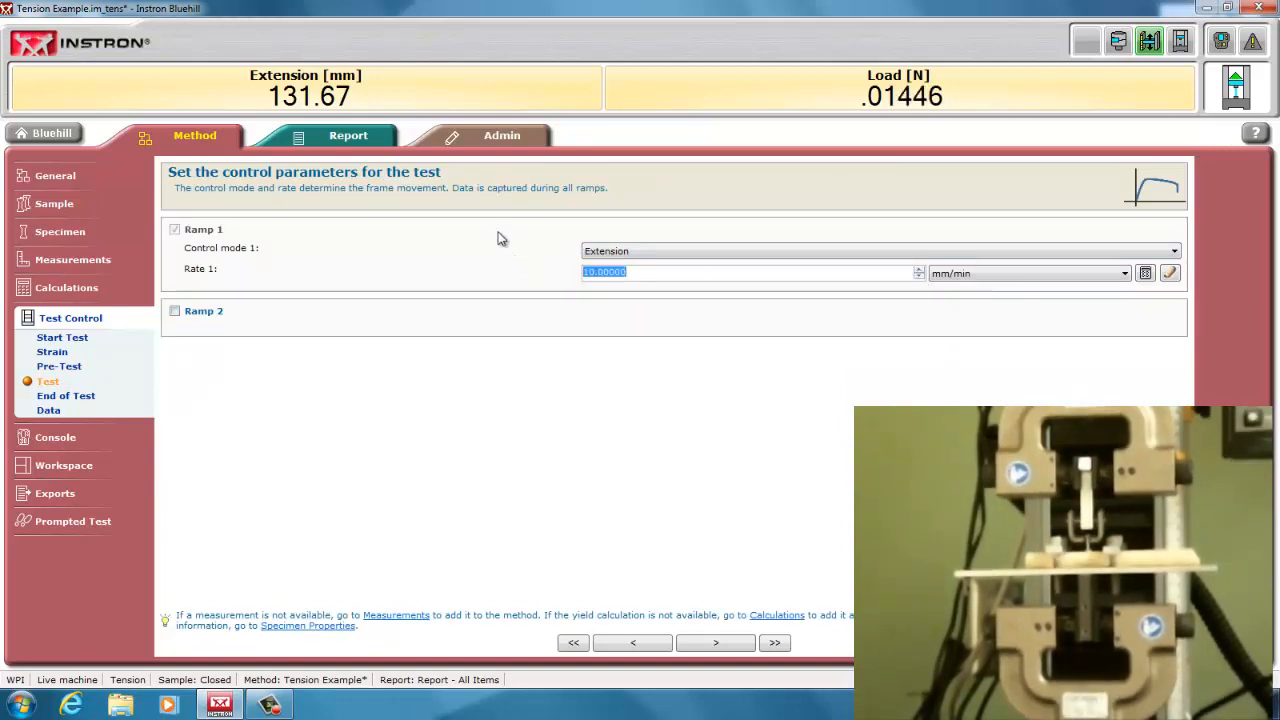
type("25.00000")
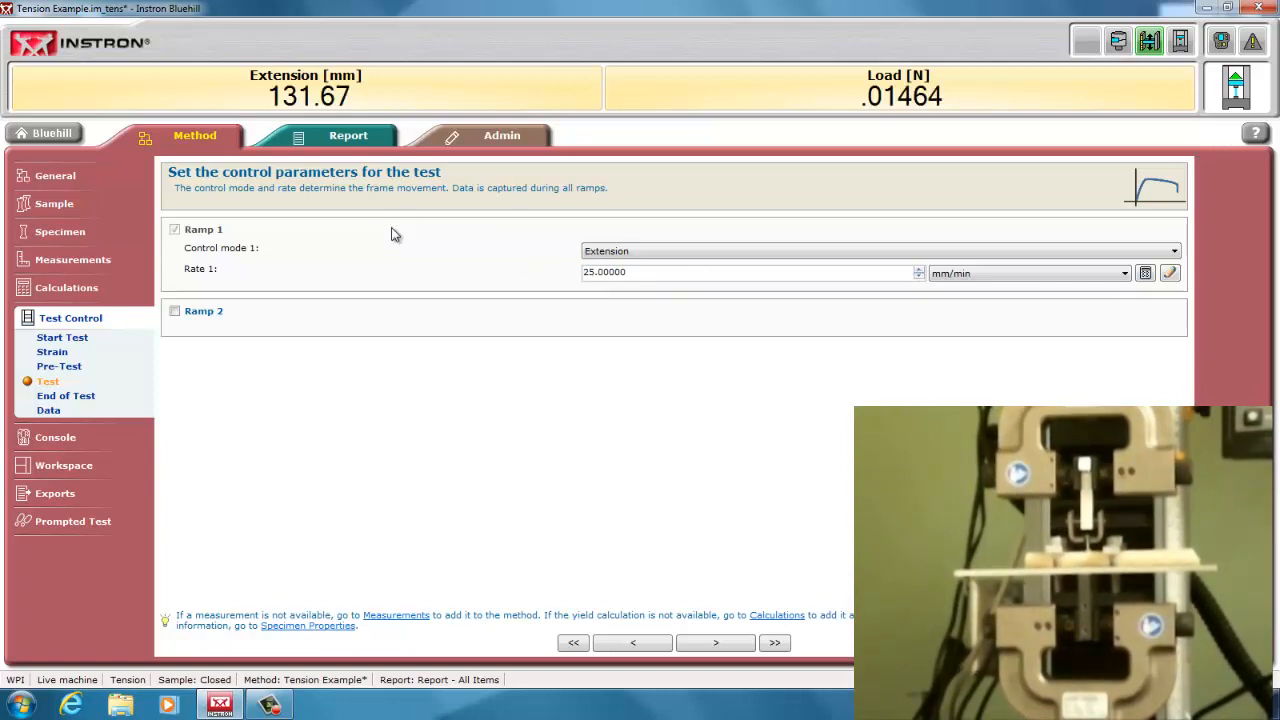
- Review the end-of-test criteria and keep data captured by time every 50 ms
left_click(66, 395)
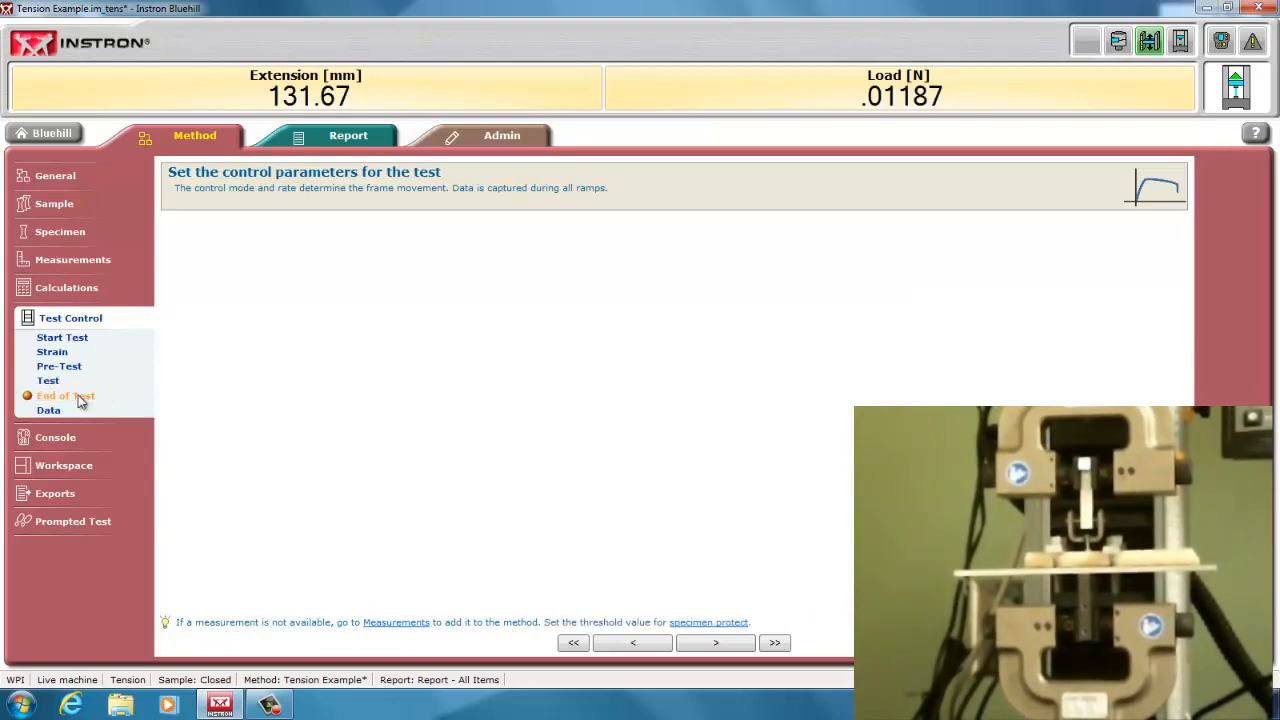
left_click(64, 396)
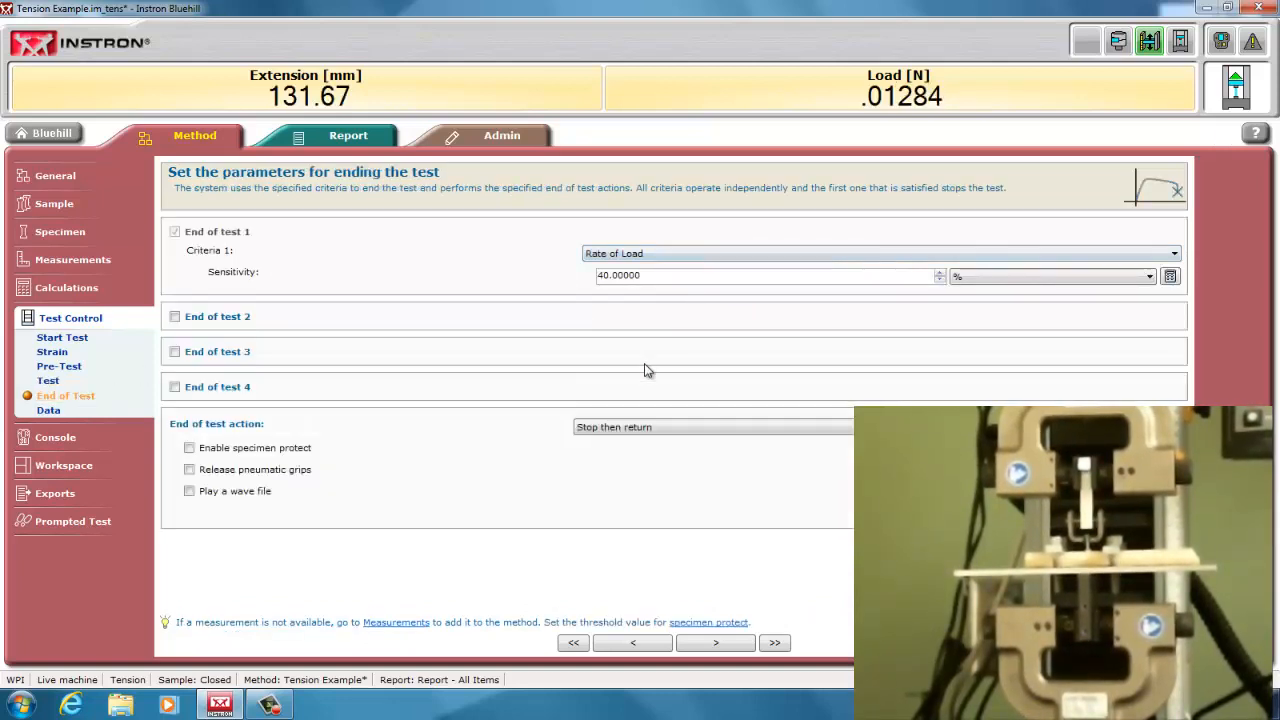
left_click(663, 278)
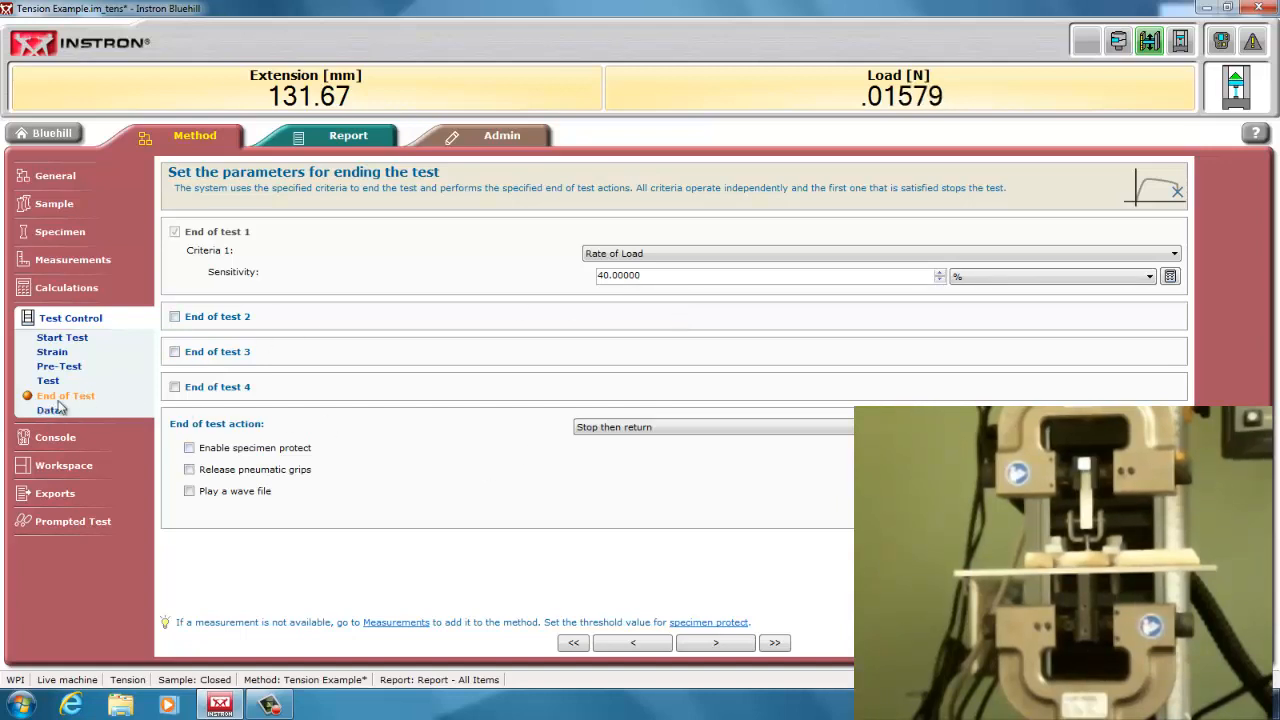
left_click(47, 410)
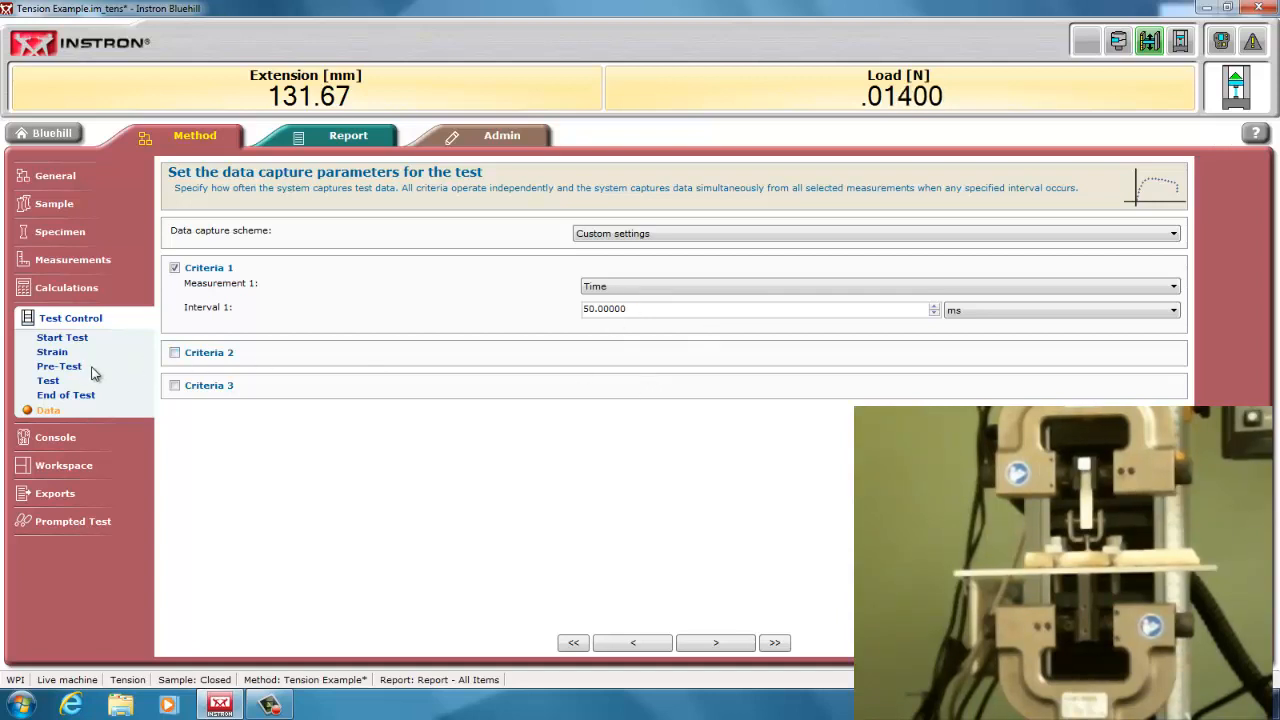
left_click(58, 366)
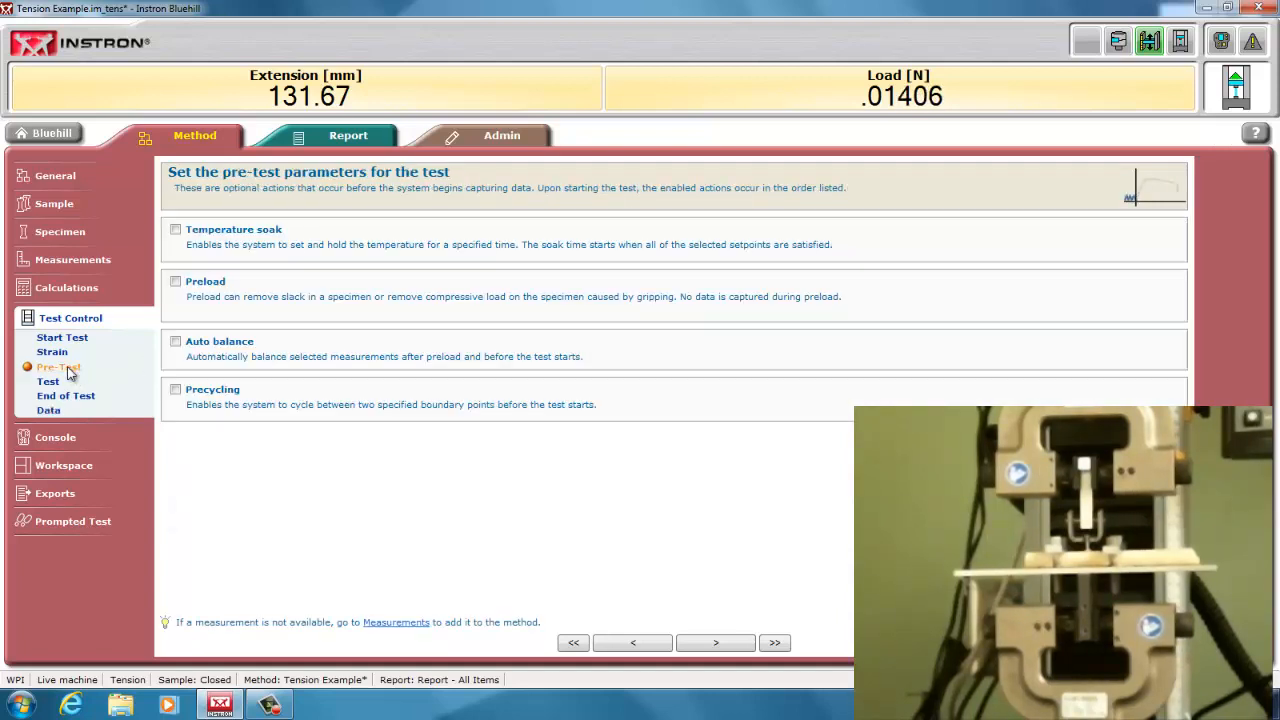
- Enable a 10 mm/min preload to a load of 2 N with auto balance of tensile strain
left_click(176, 282)
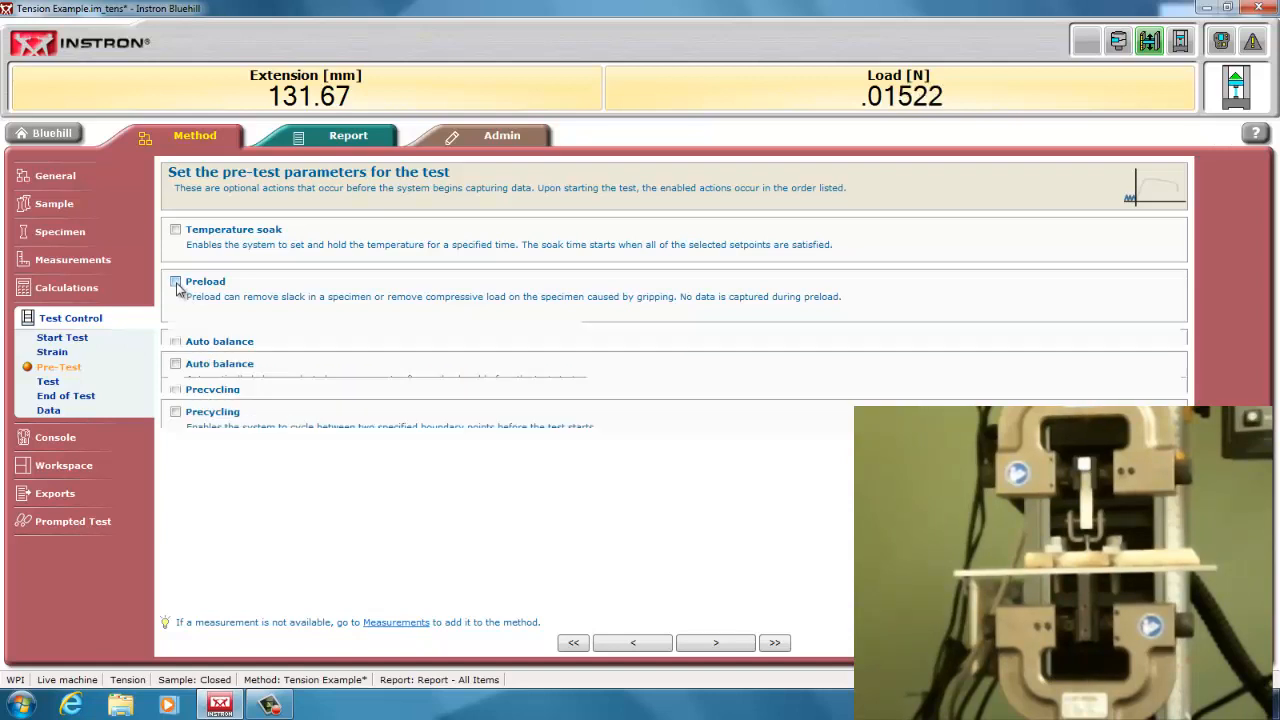
left_click(176, 281)
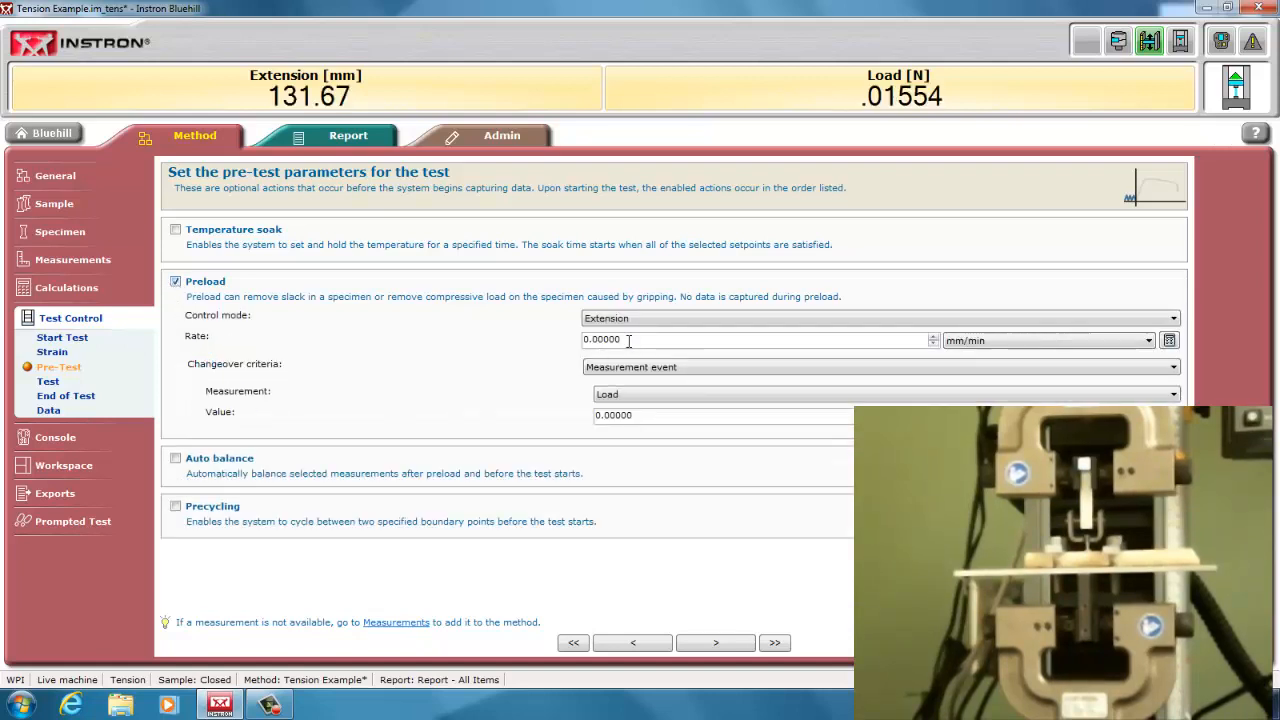
type("10")
type("2.00000")
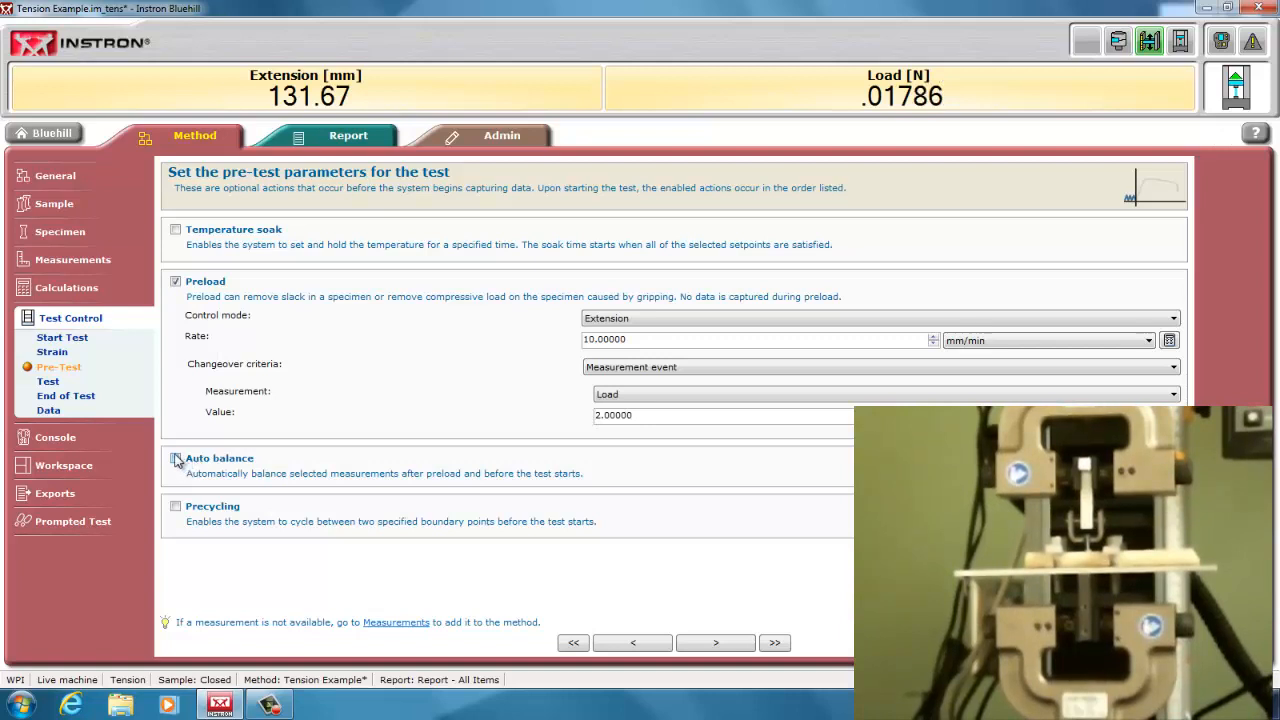
left_click(175, 458)
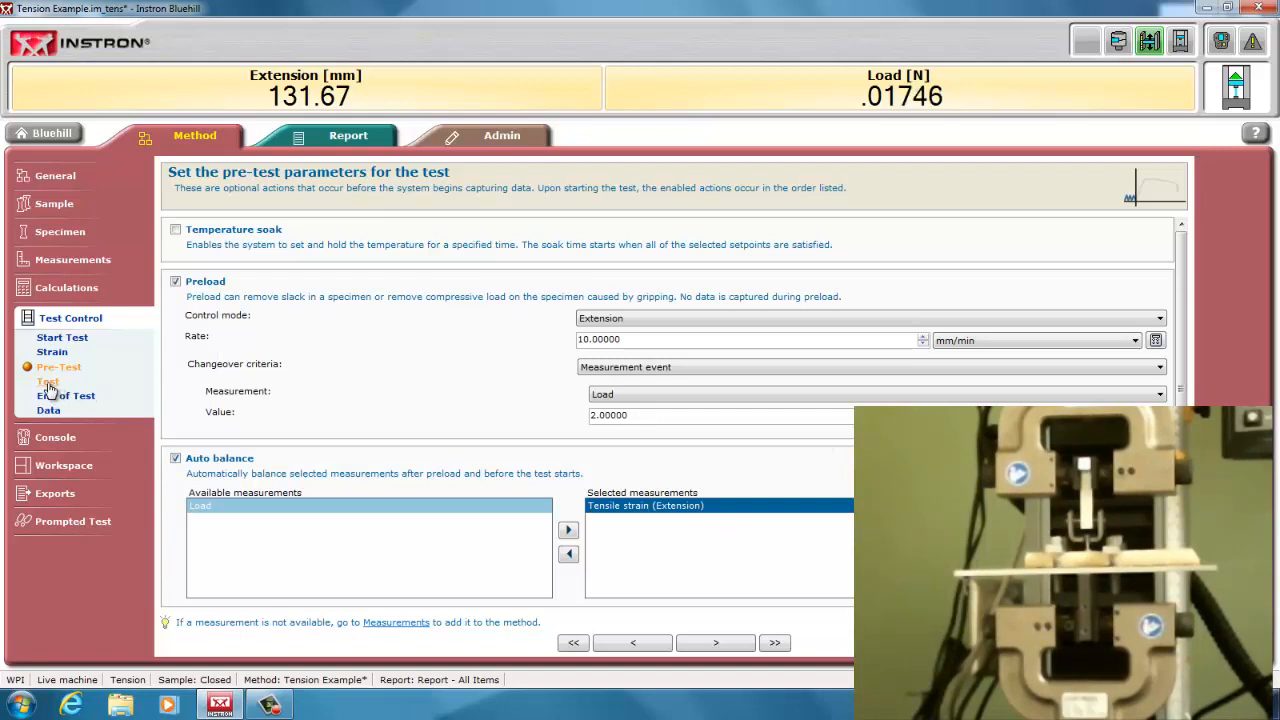
left_click(47, 381)
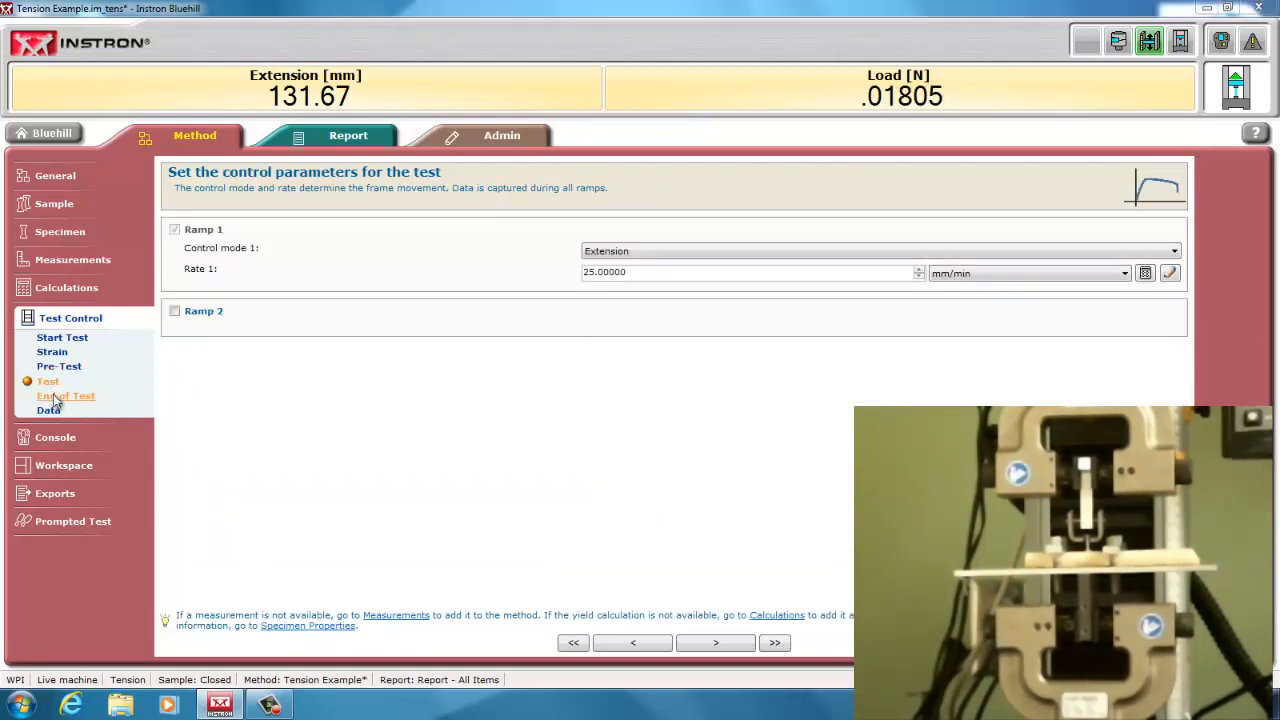
left_click(65, 396)
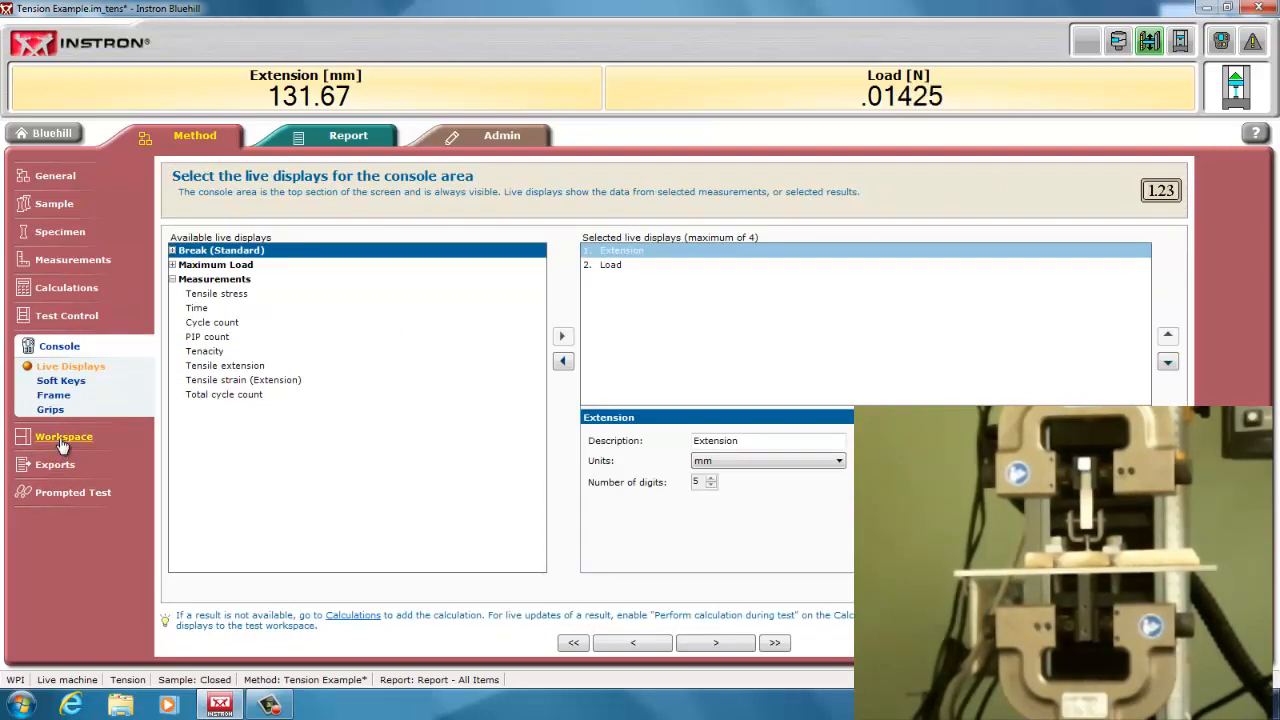
- Choose the Basic workspace layout with one graph beside a results table
left_click(63, 436)
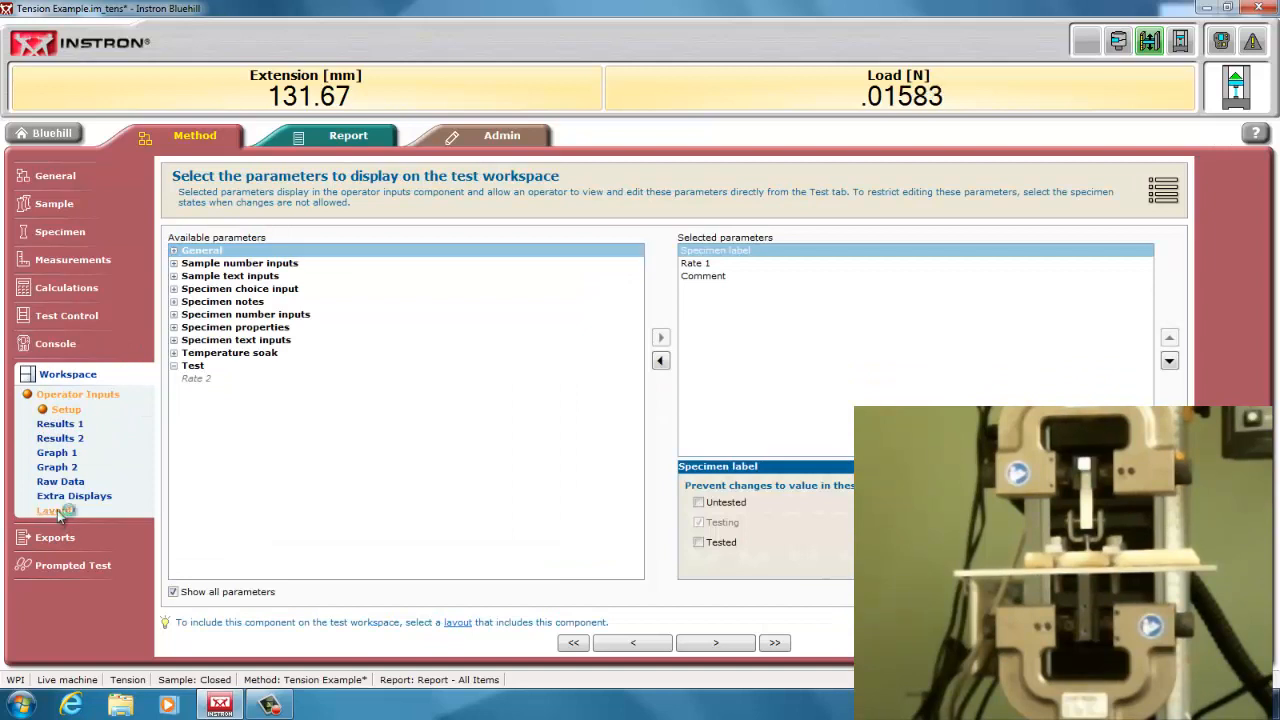
left_click(52, 510)
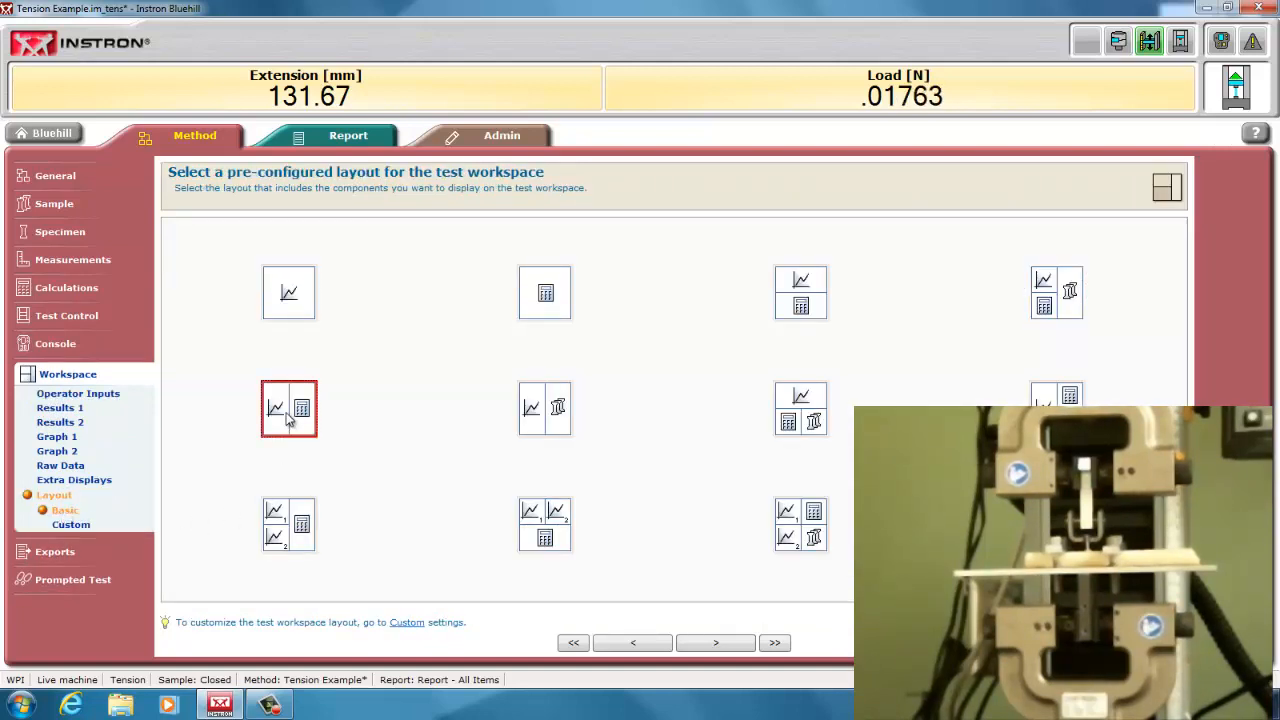
left_click(50, 436)
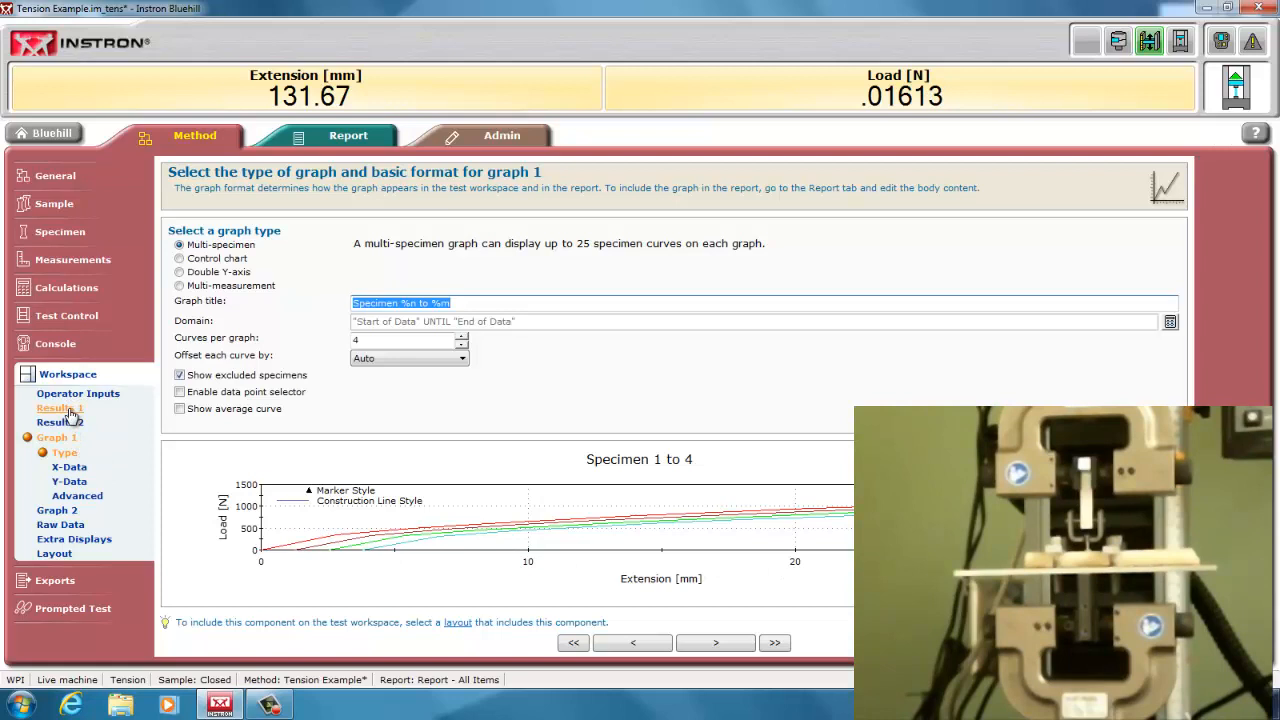
- Remove tensile stress and strain at maximum load and at break from results table 1
left_click(56, 408)
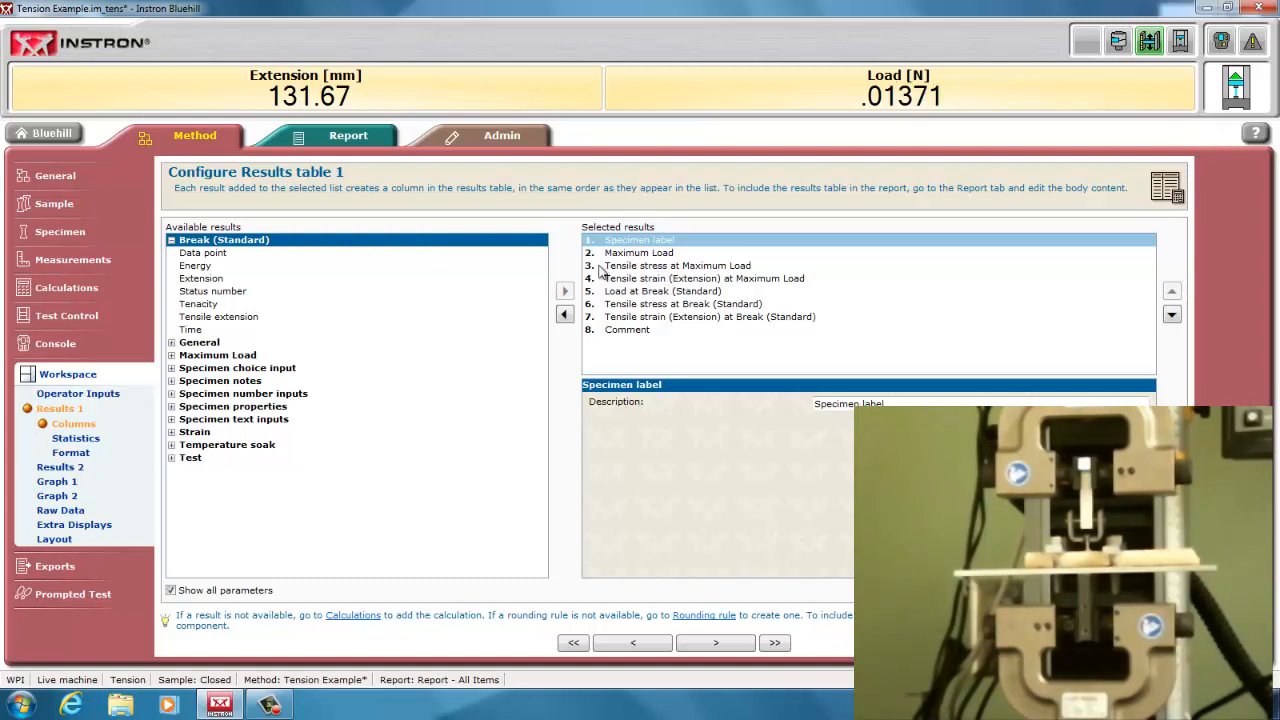
left_click(565, 313)
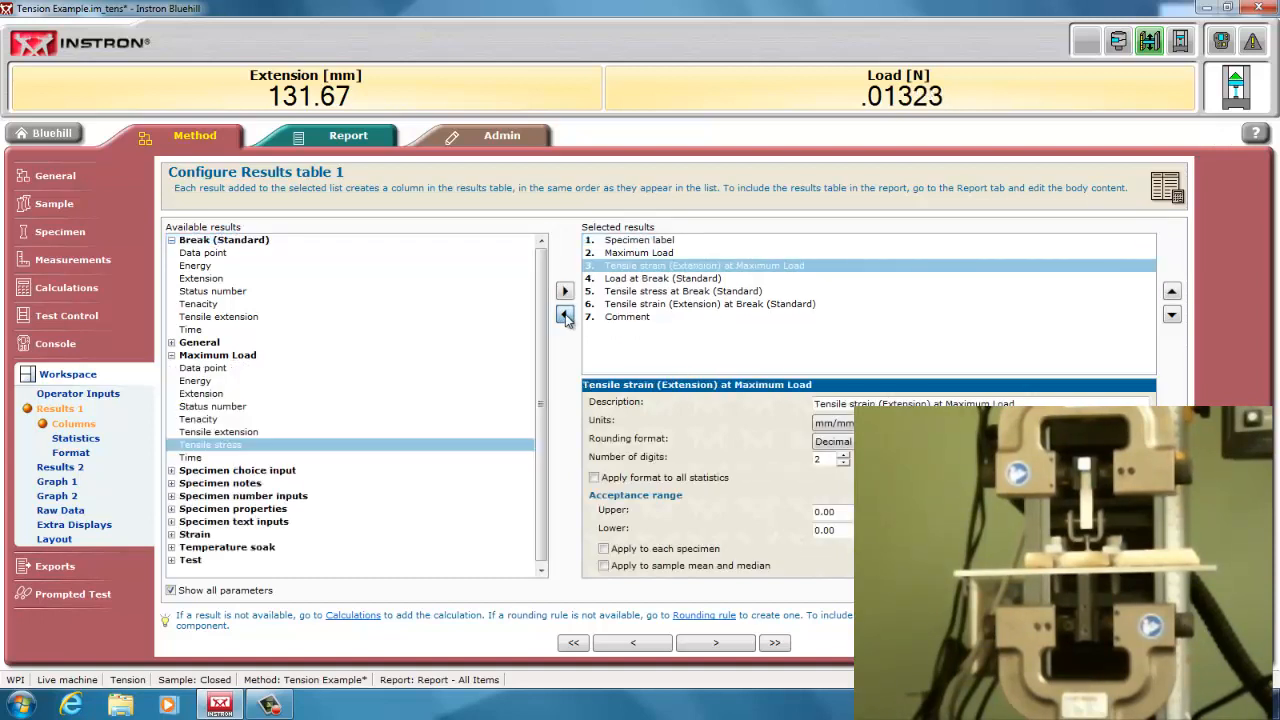
left_click(563, 314)
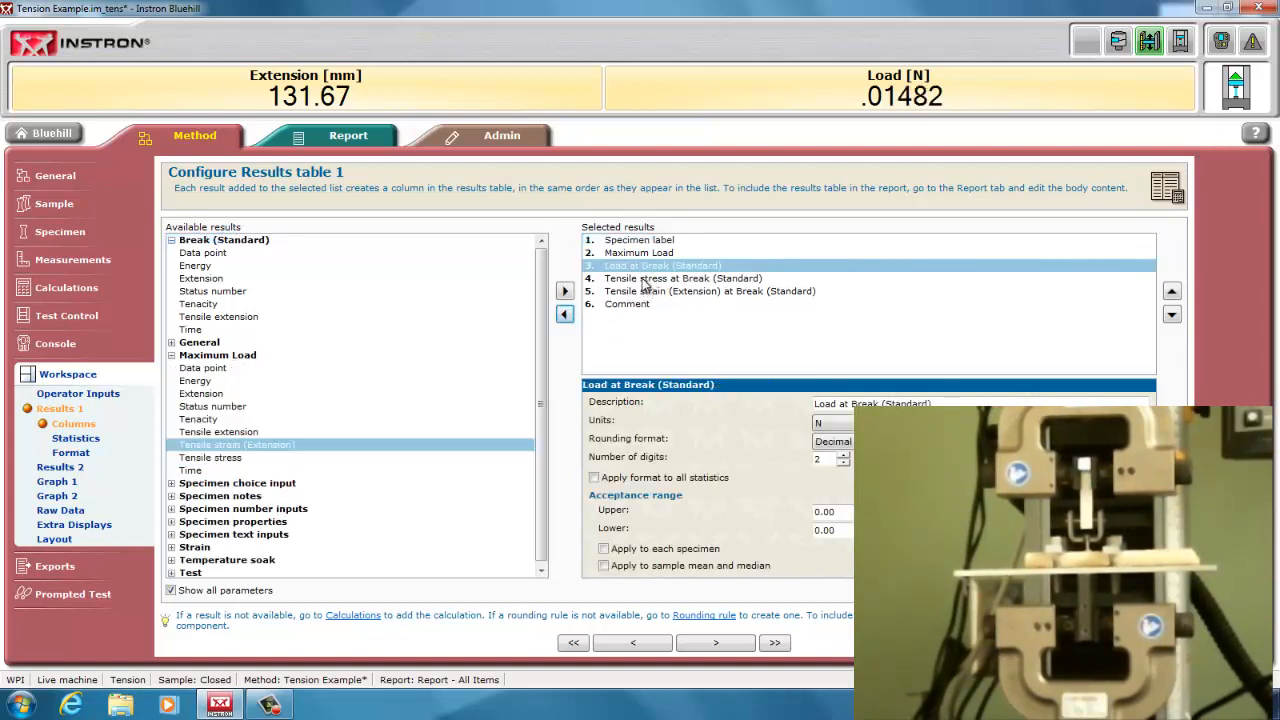
left_click(564, 313)
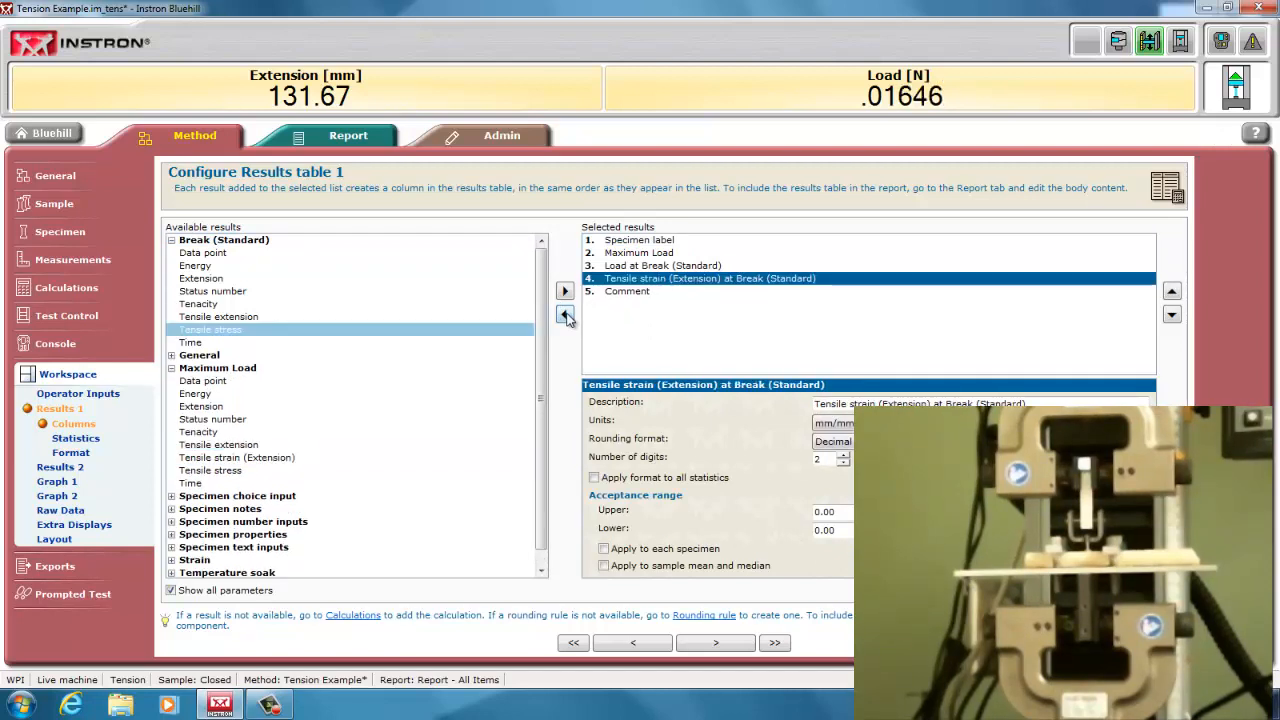
left_click(564, 314)
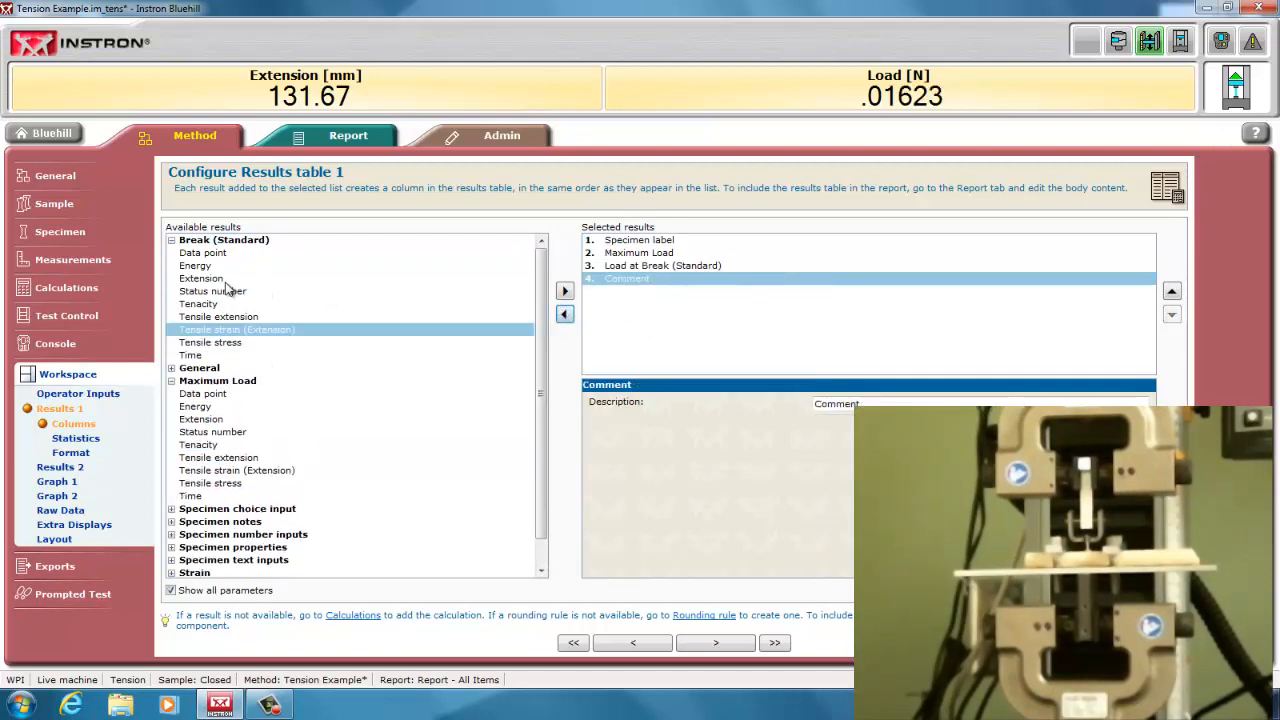
left_click(564, 290)
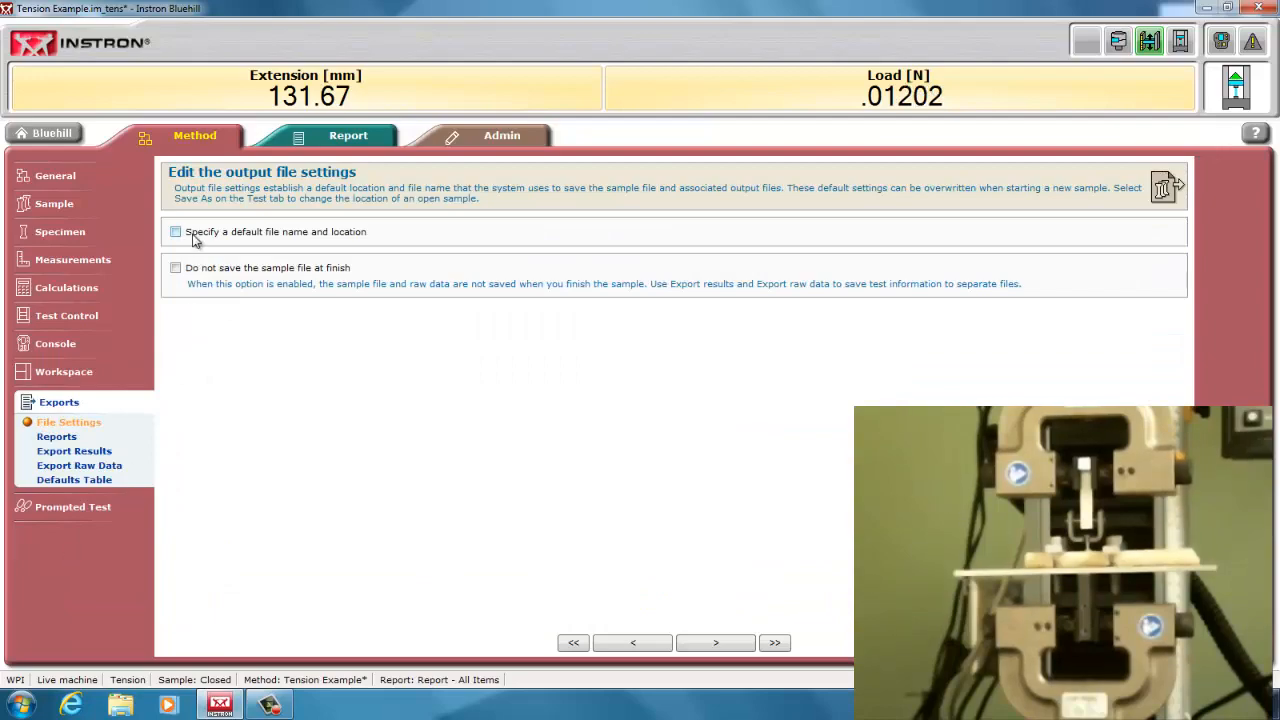
- Set C:\Users\Public\Documents\BME3505 as the default sample file location
left_click(175, 231)
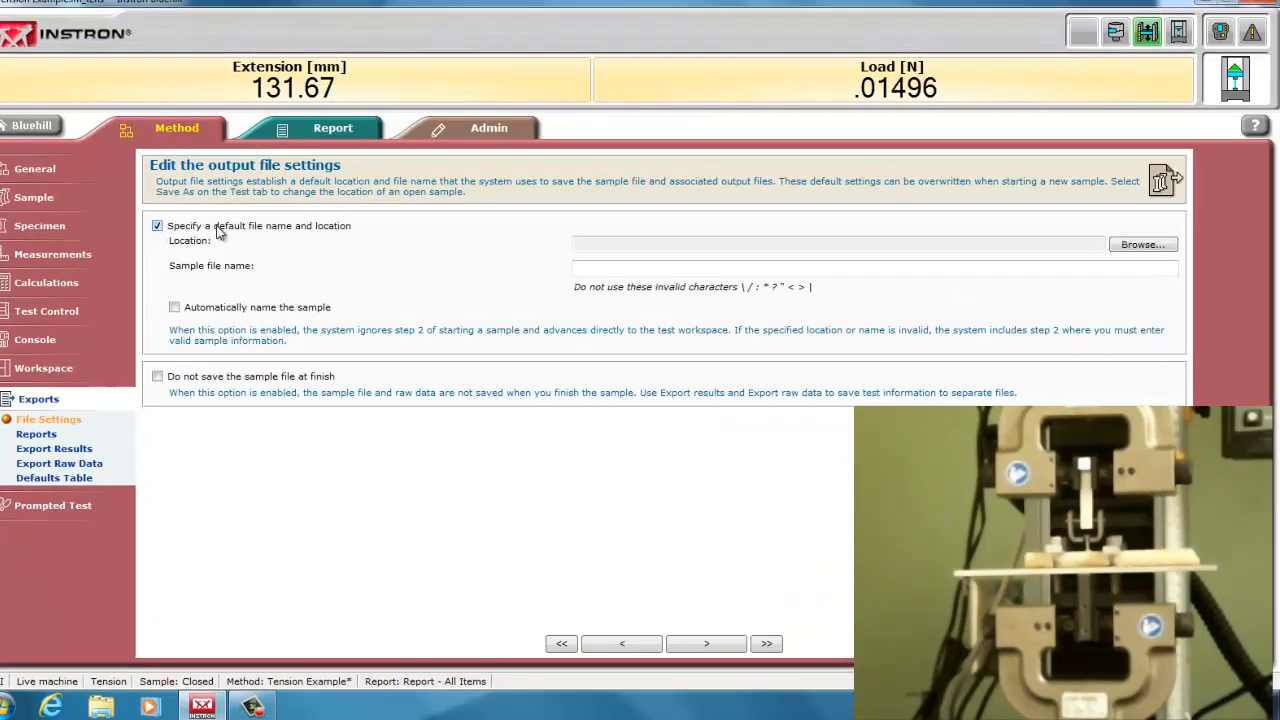
left_click(1142, 244)
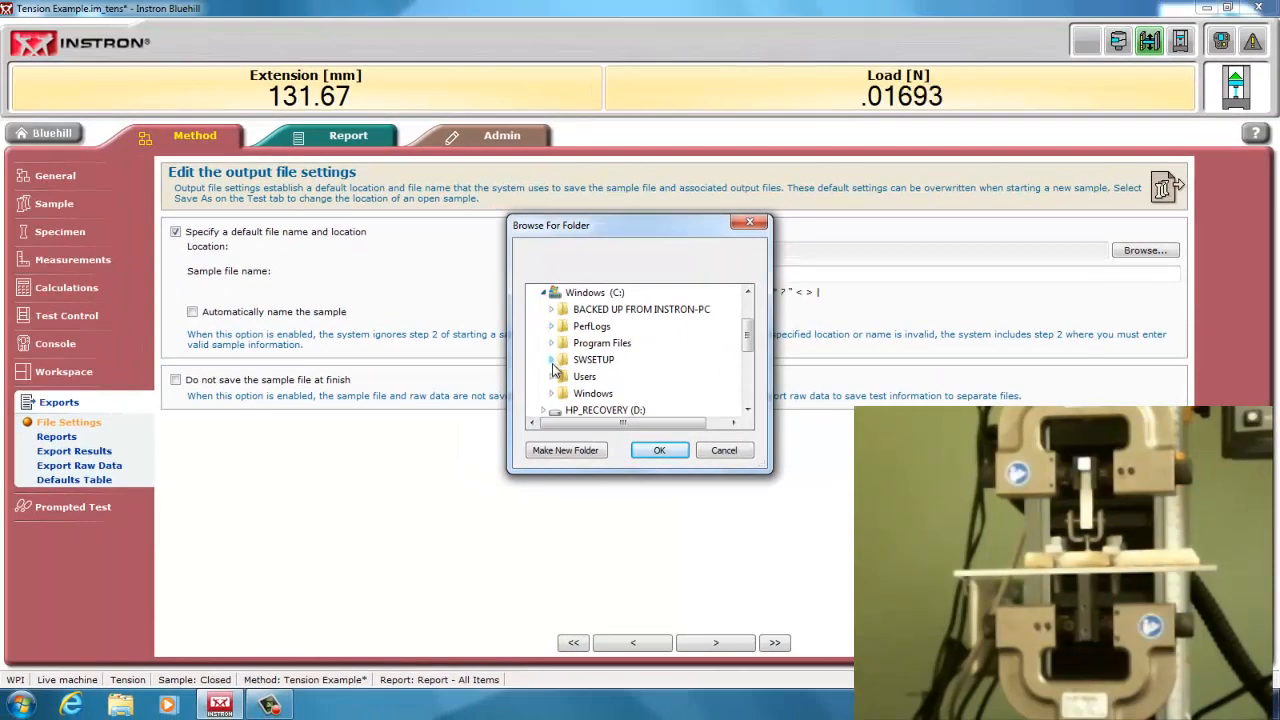
scroll("down", 3)
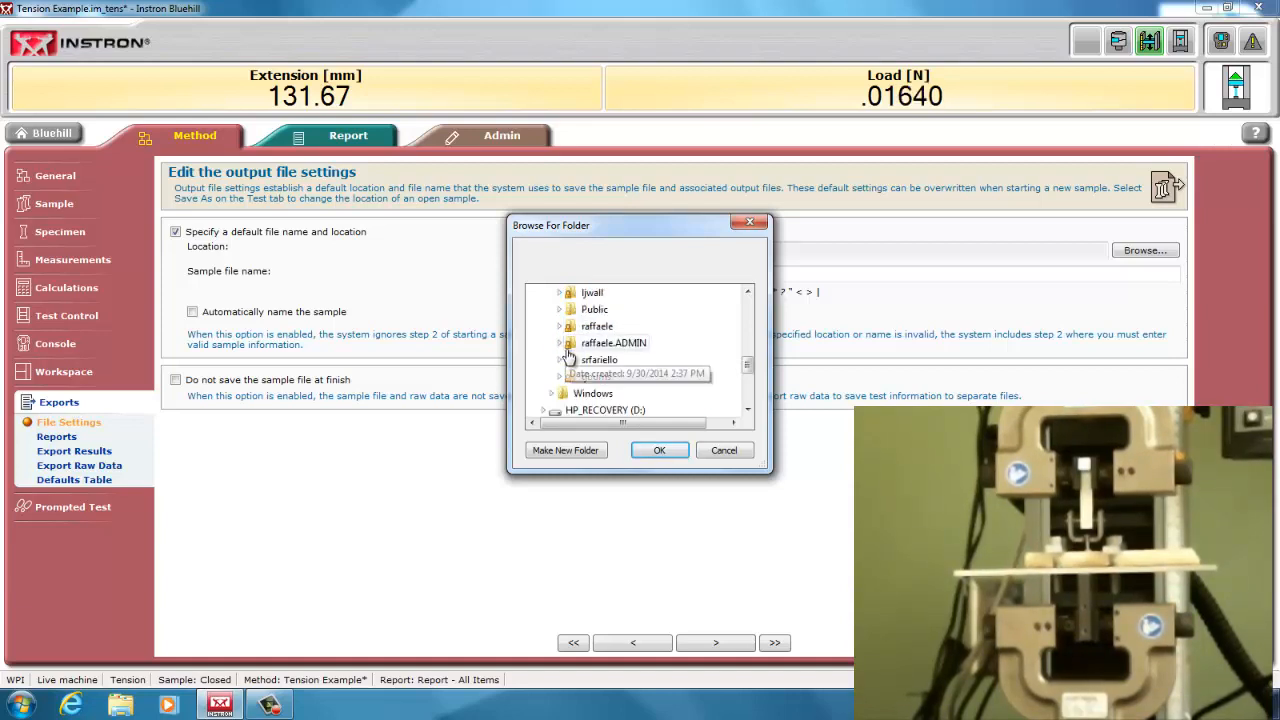
left_click(559, 309)
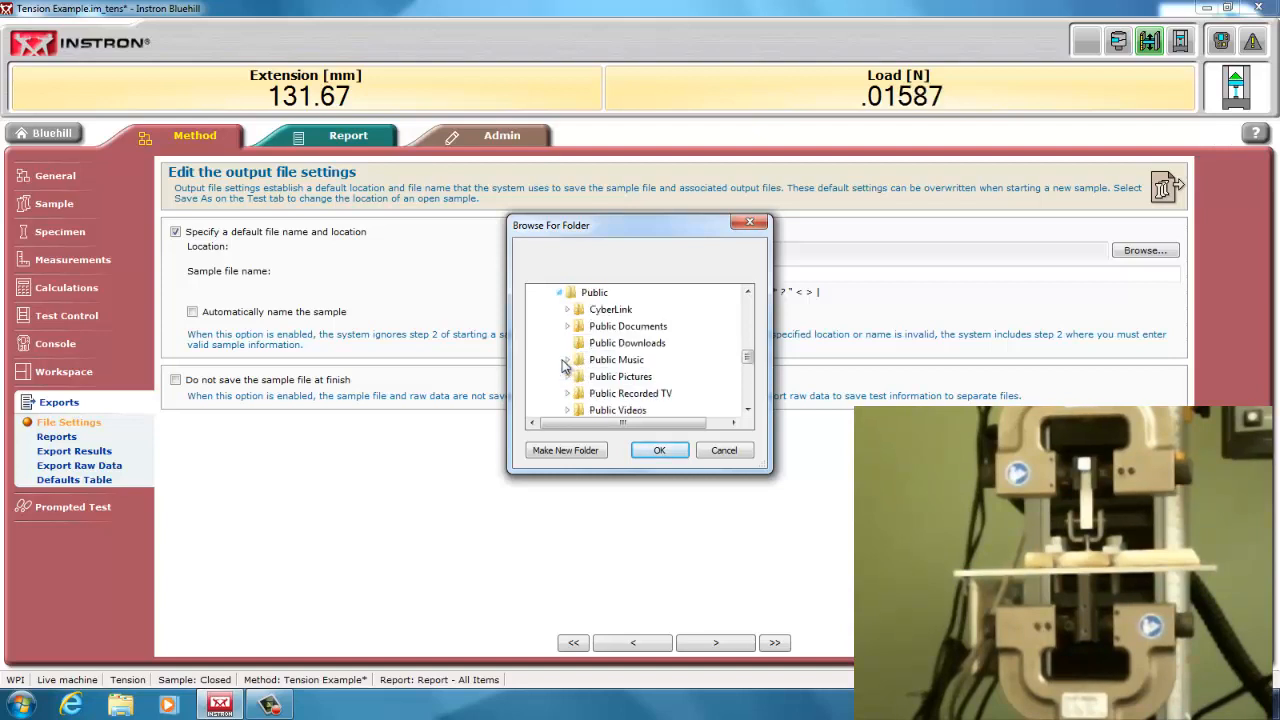
left_click(564, 326)
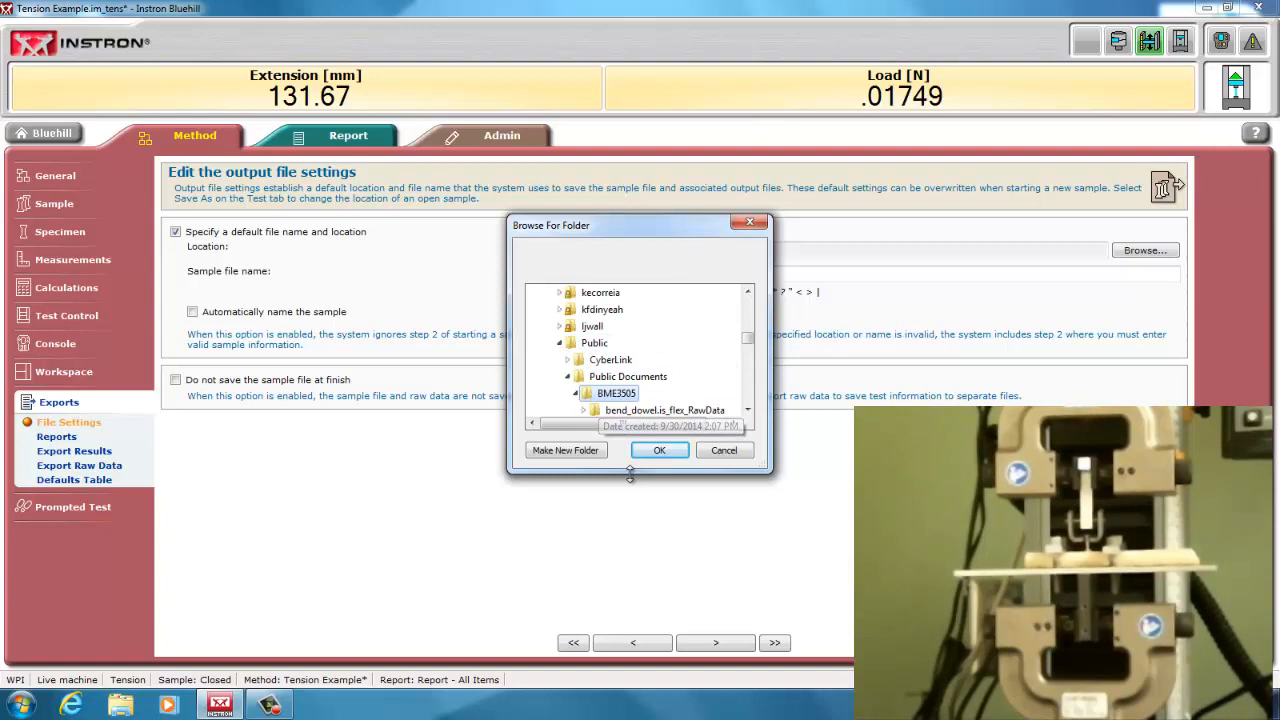
left_click(659, 450)
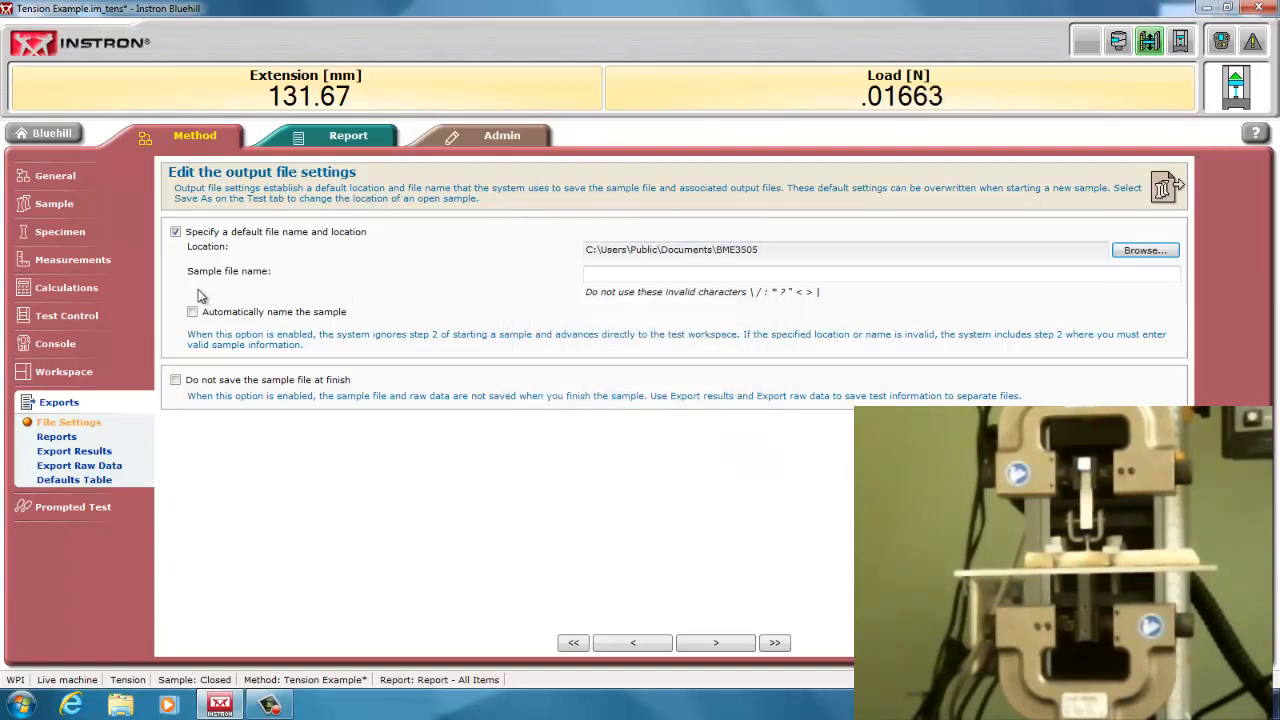
left_click(56, 436)
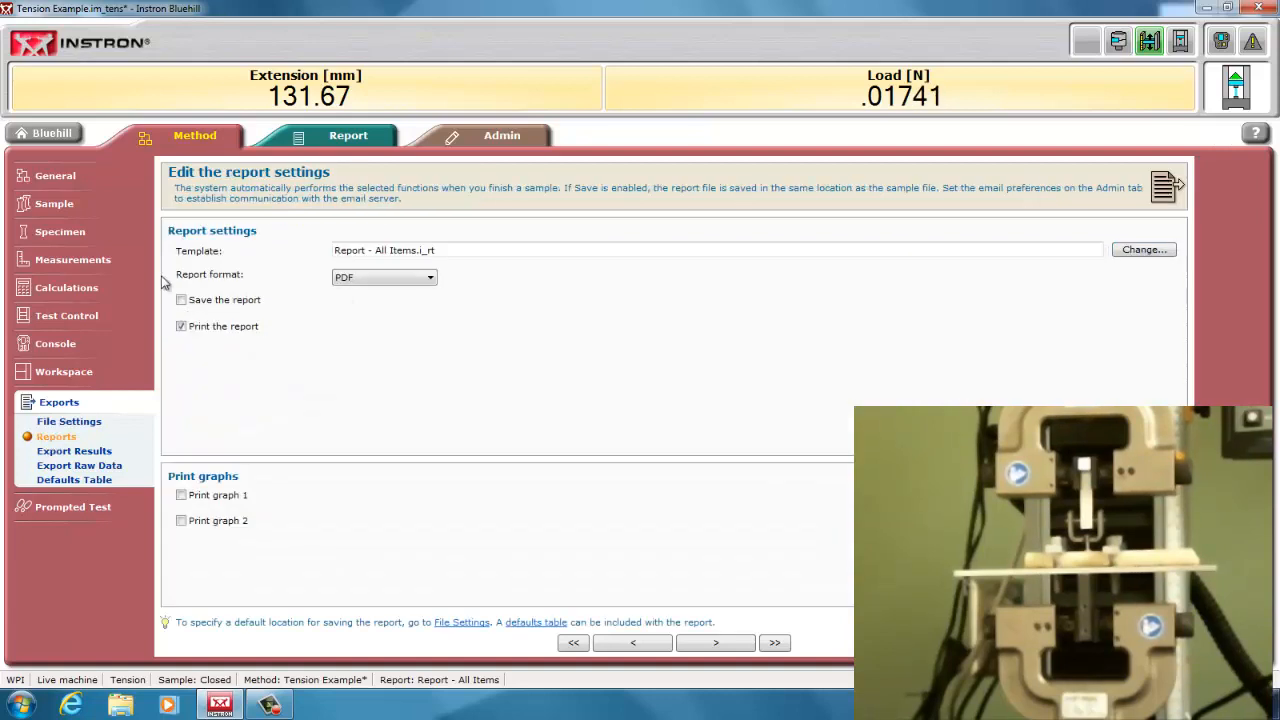
- Review the results export and raw data export settings
left_click(74, 451)
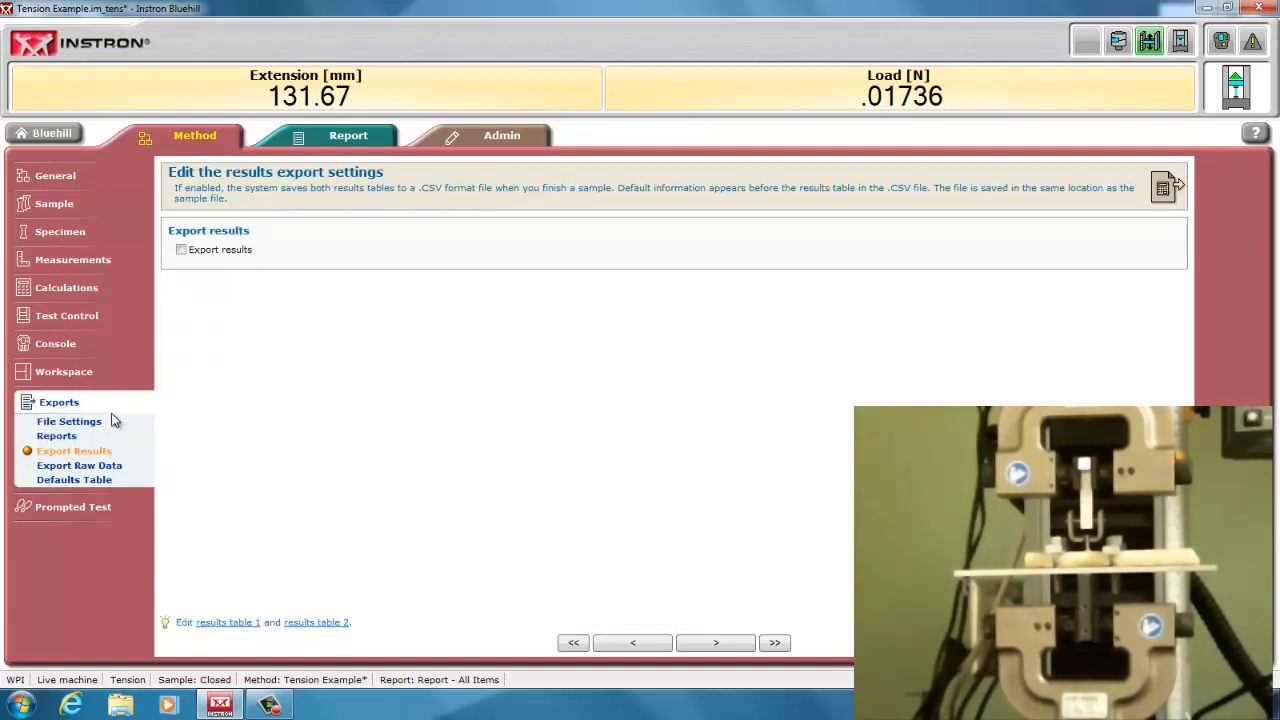
left_click(181, 249)
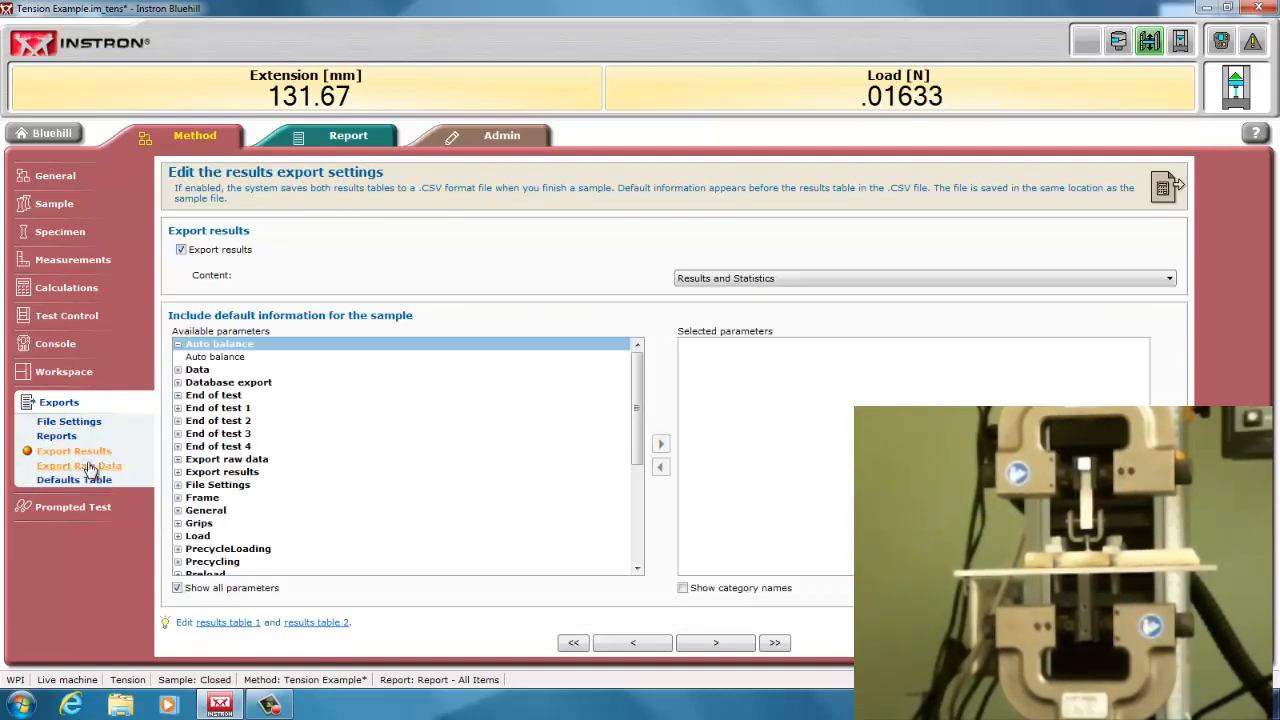
left_click(78, 465)
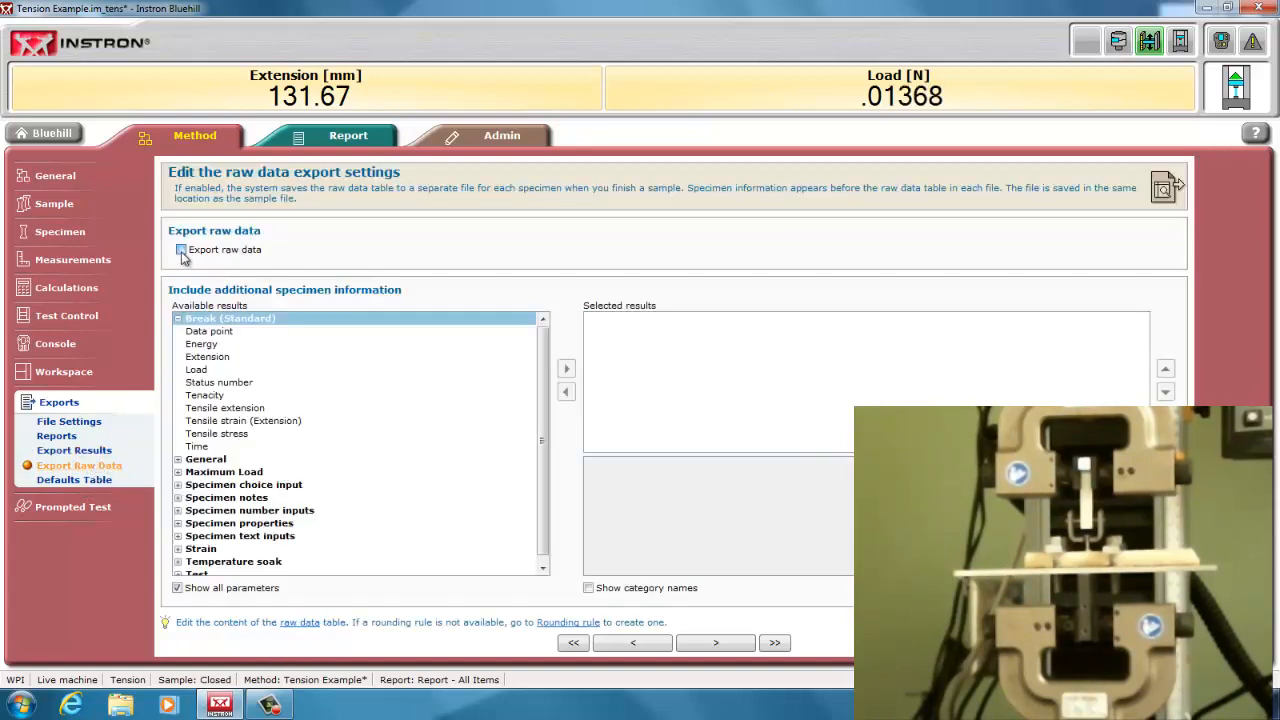
left_click(181, 249)
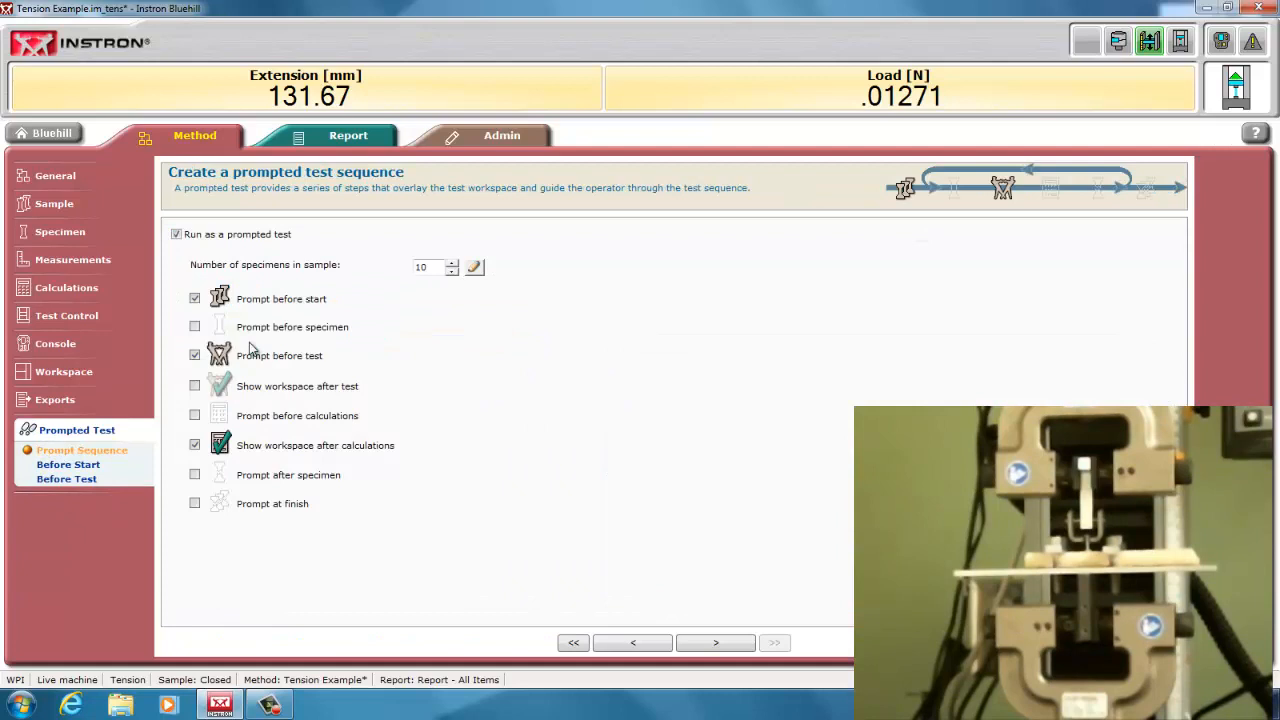
- Trim the before-start prompt to company, length and sample description only
left_click(68, 464)
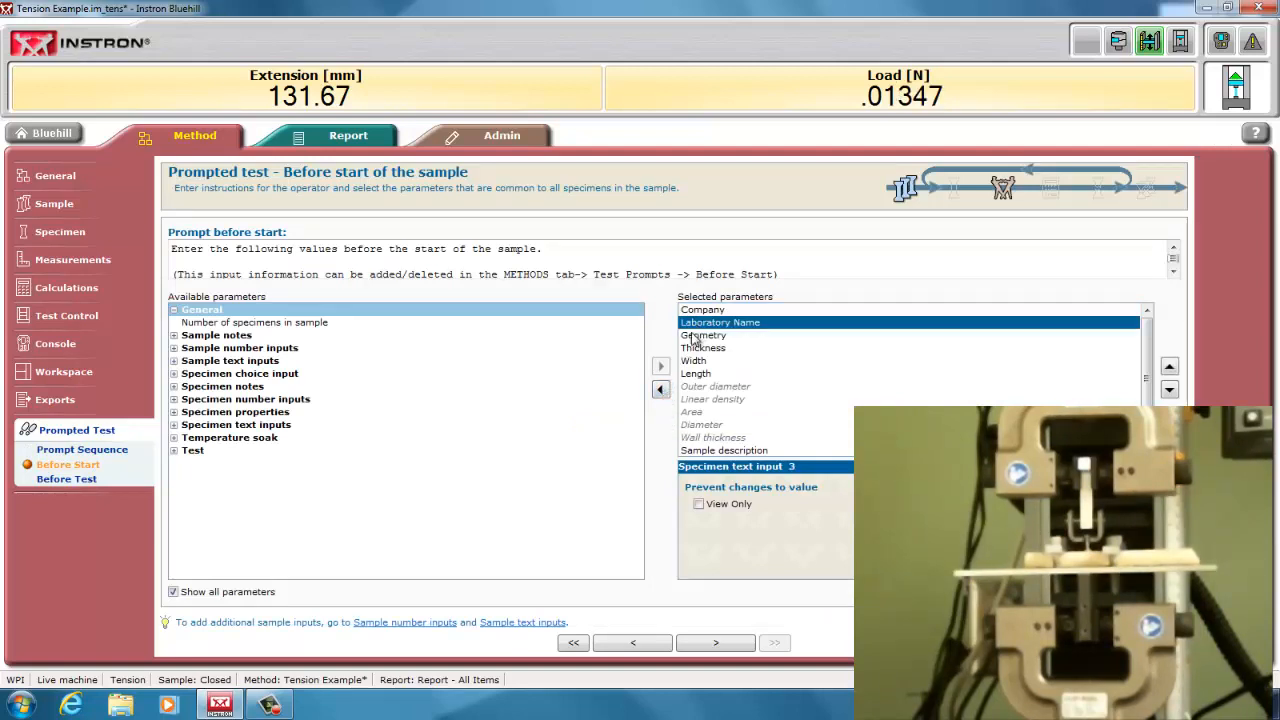
left_click(660, 390)
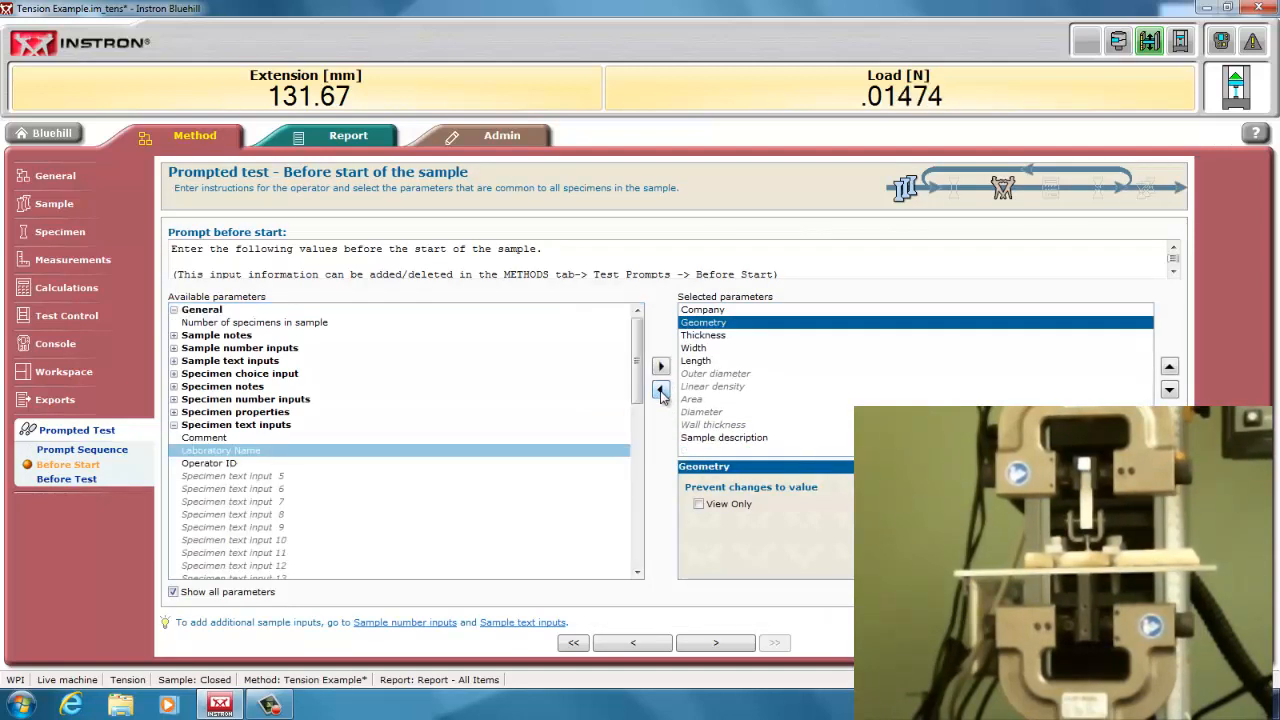
left_click(661, 390)
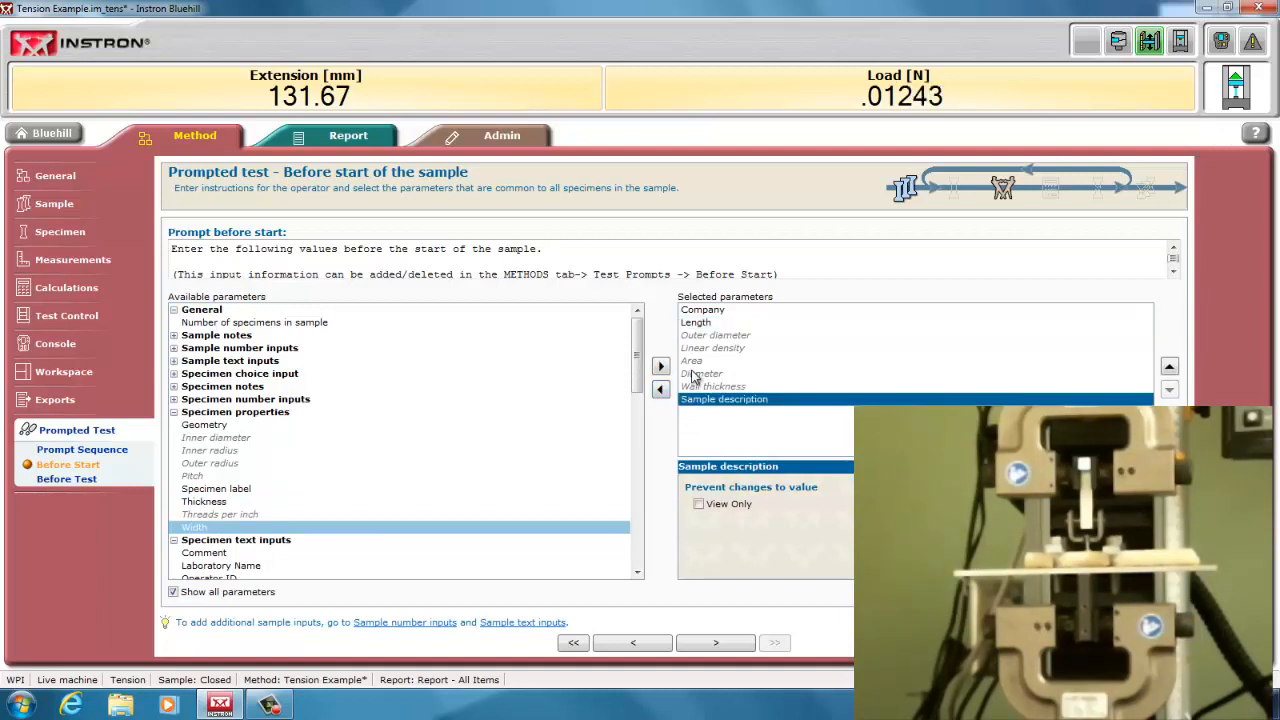
left_click(697, 322)
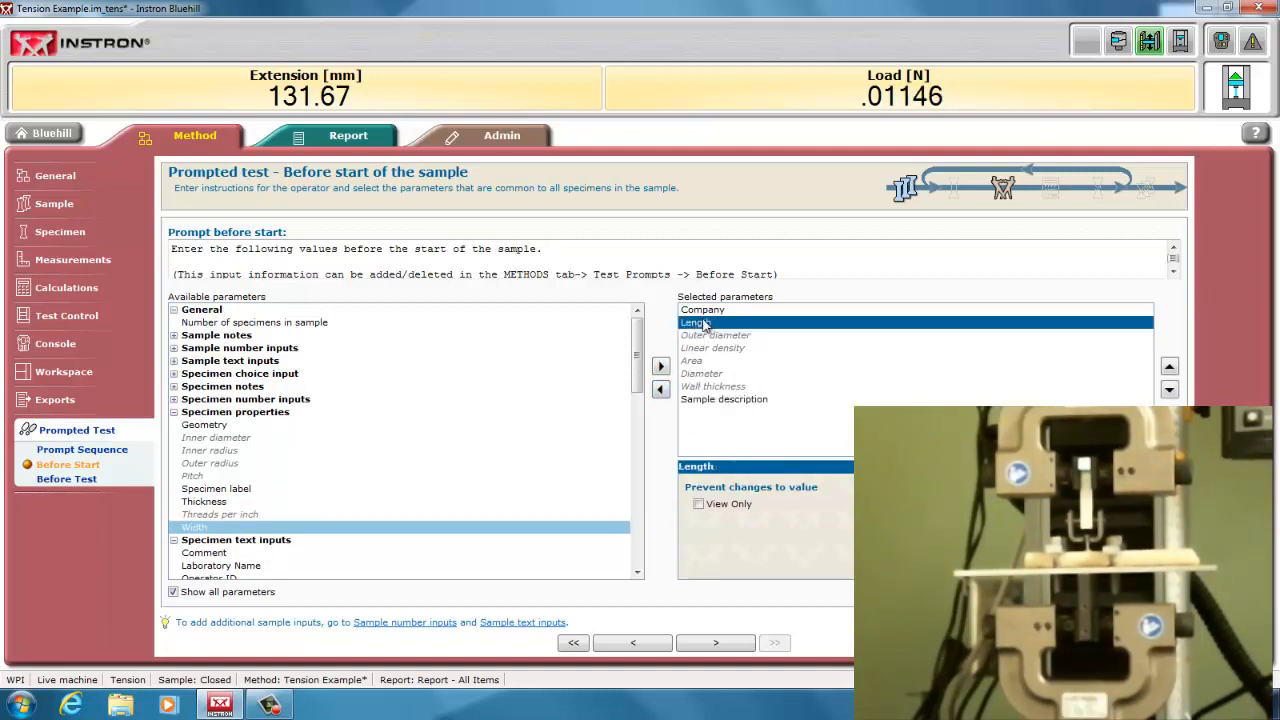
mouse_move(715, 325)
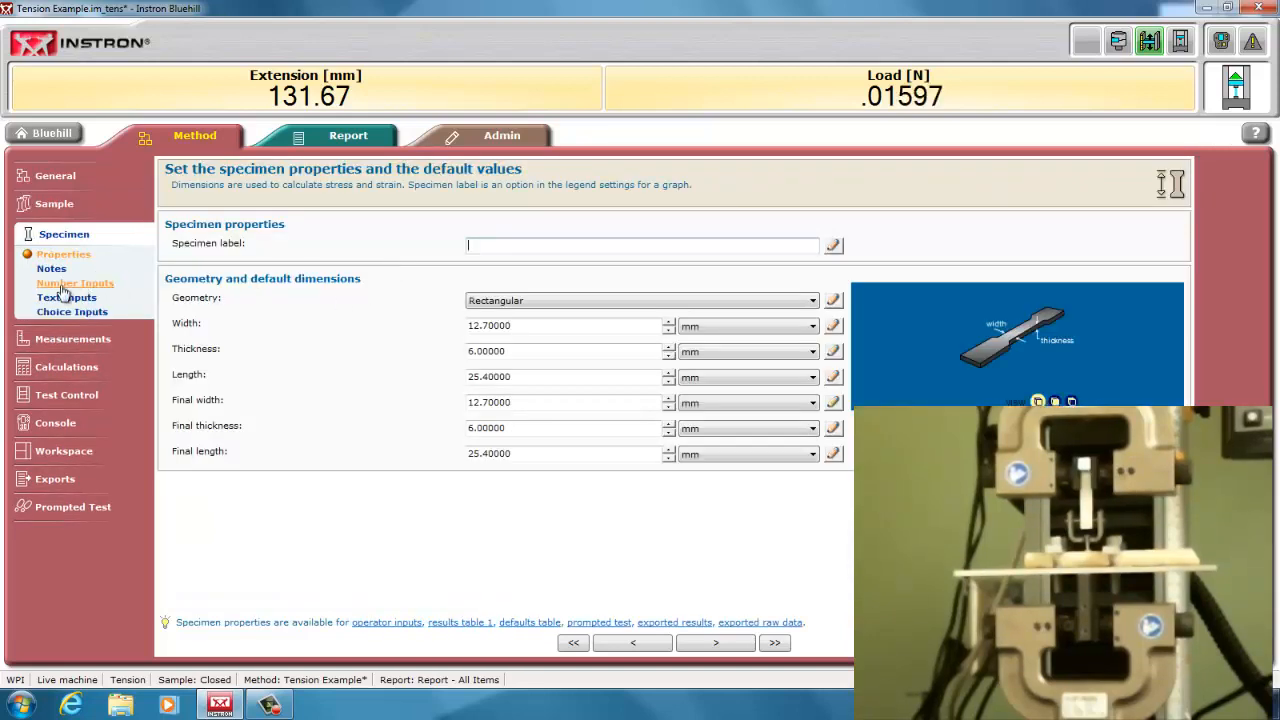
left_click(51, 268)
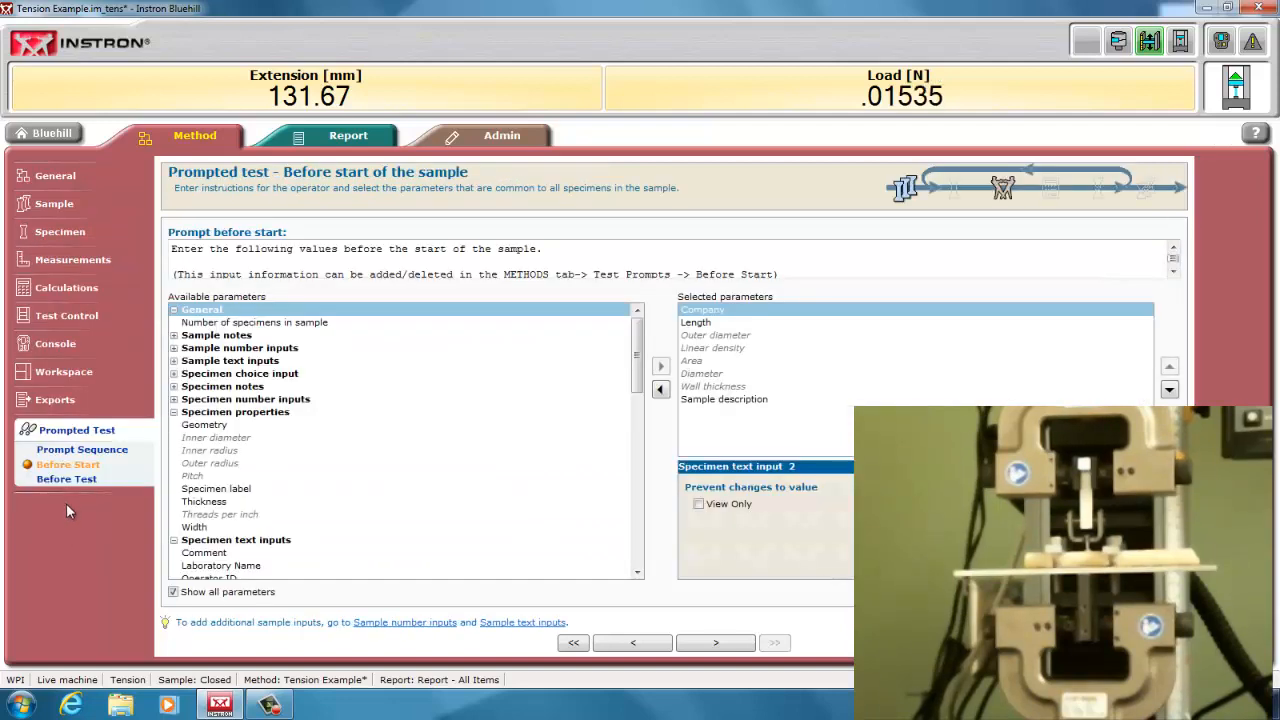
mouse_move(281, 519)
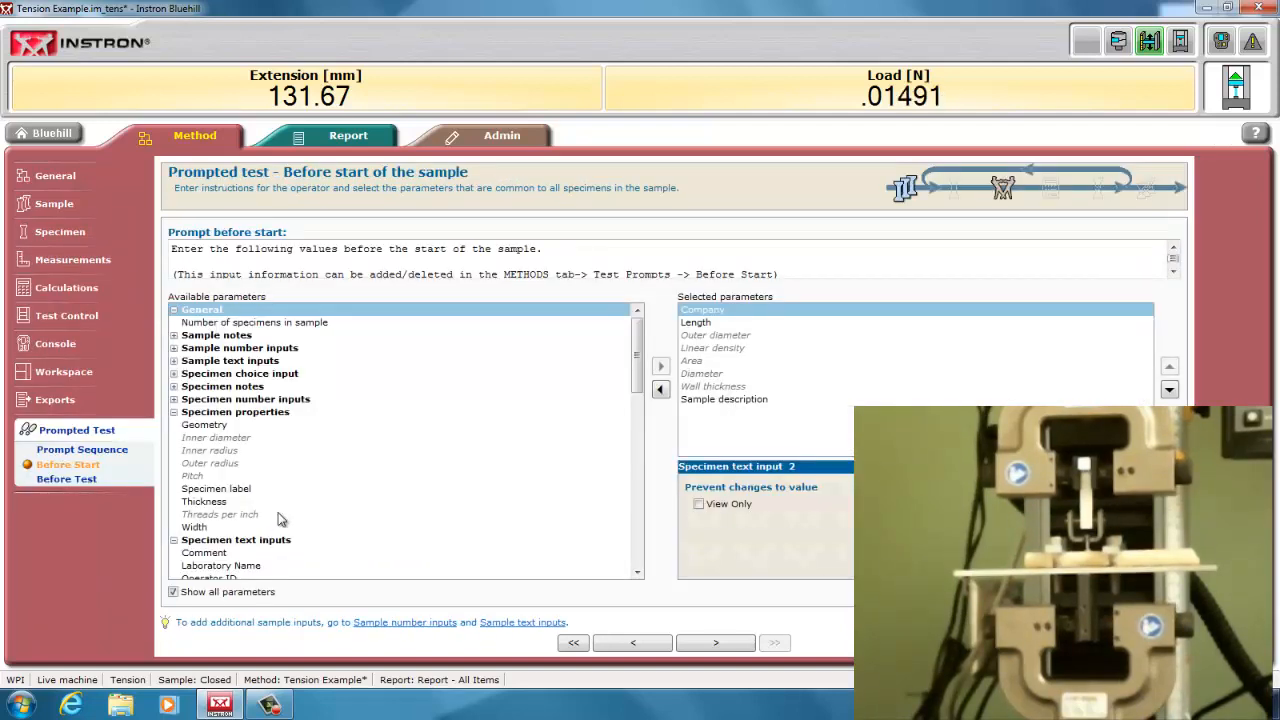
left_click(66, 479)
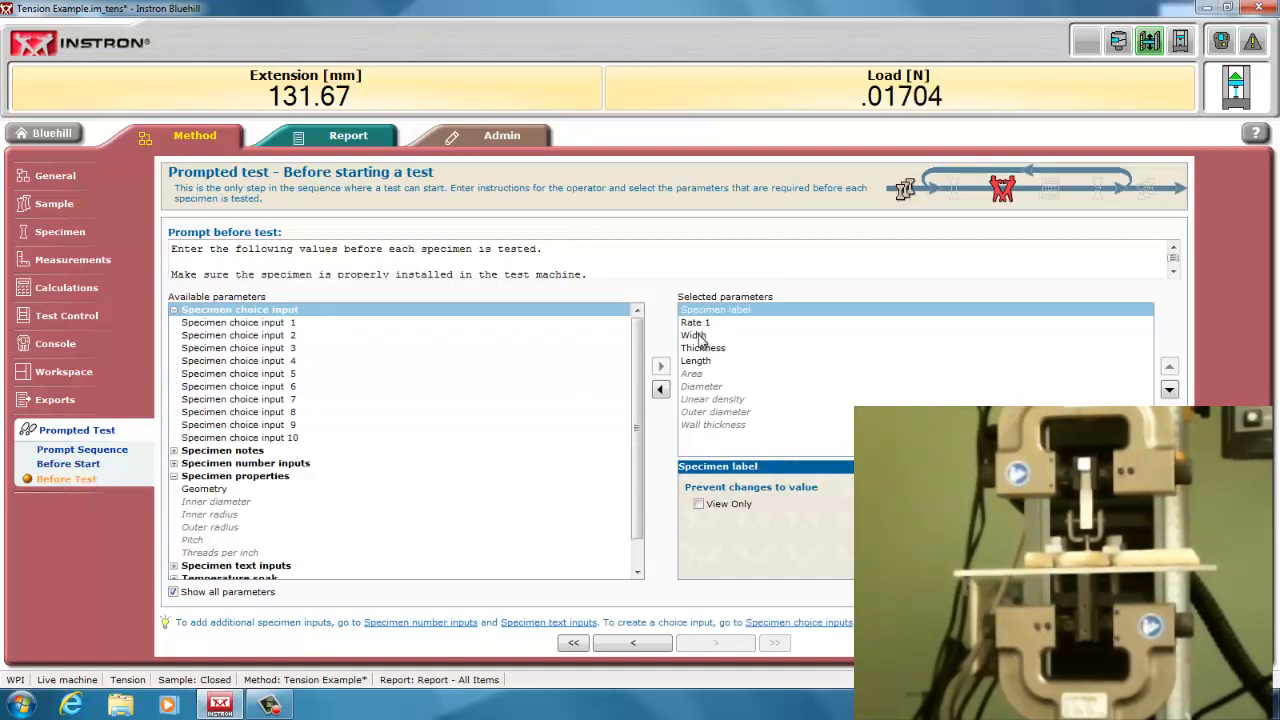
- Drop Width and Thickness from the before-test prompt, then begin Save Method As
left_click(660, 388)
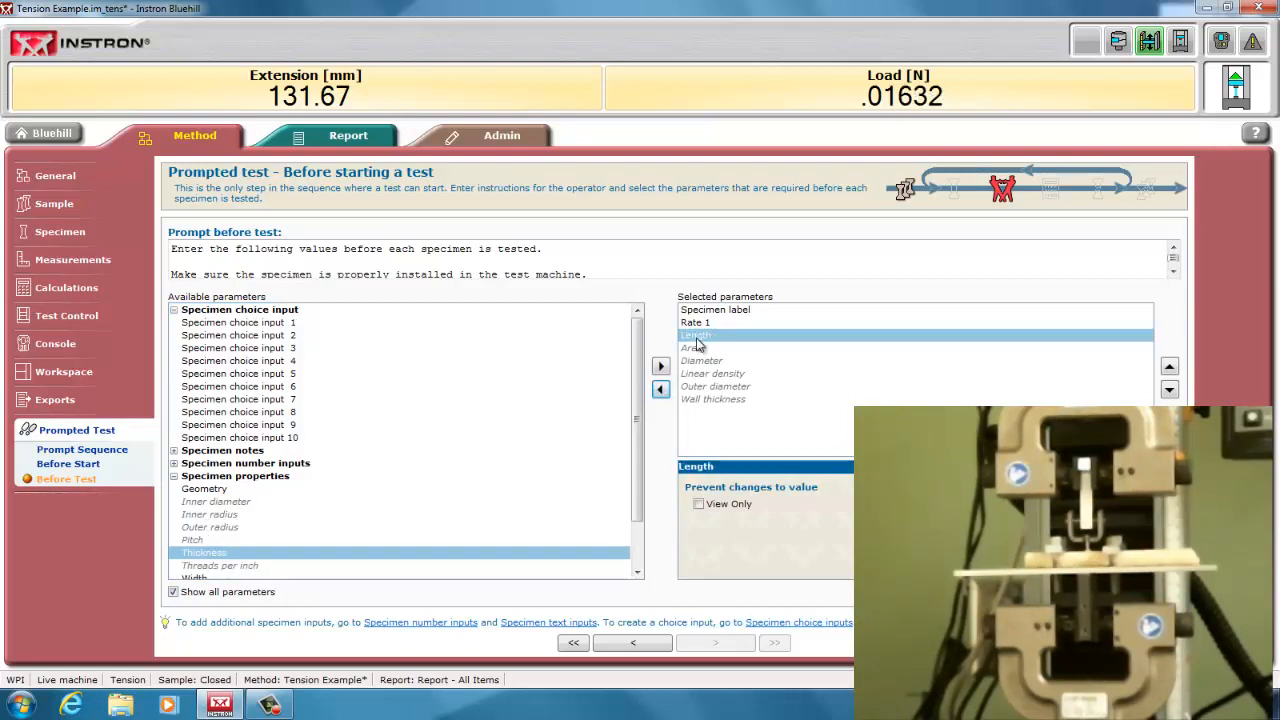
left_click(67, 464)
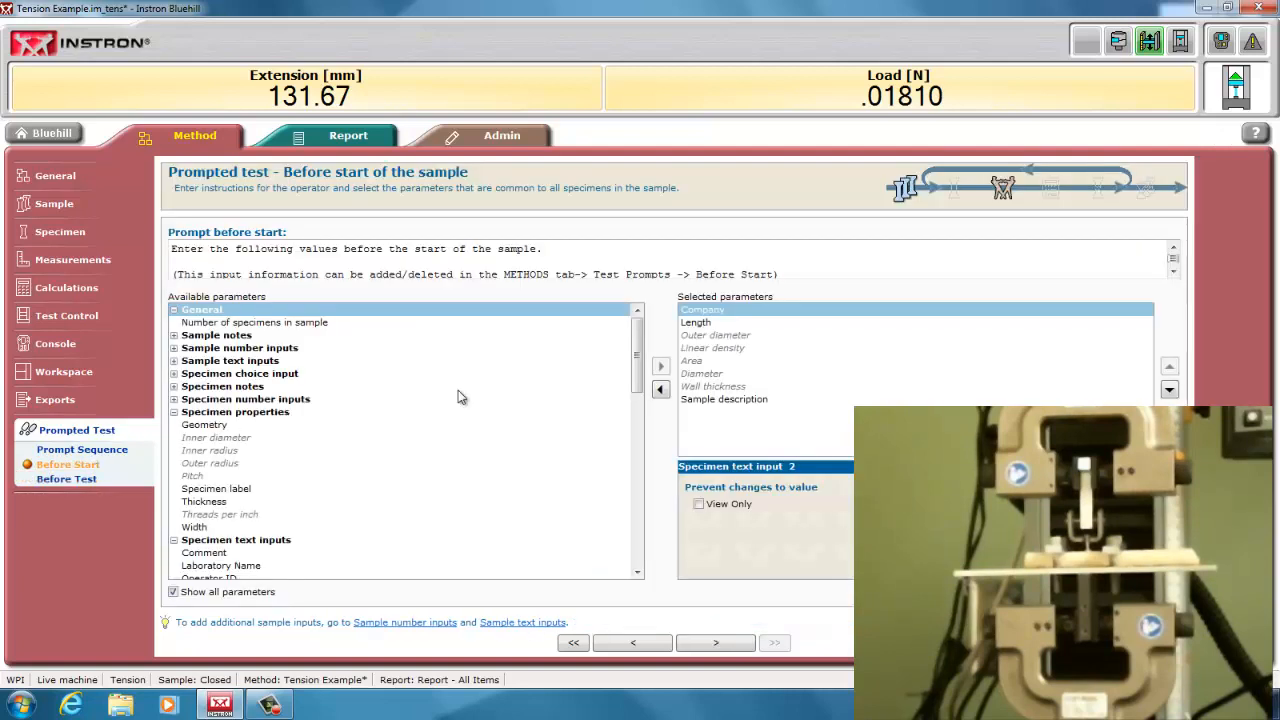
left_click(696, 322)
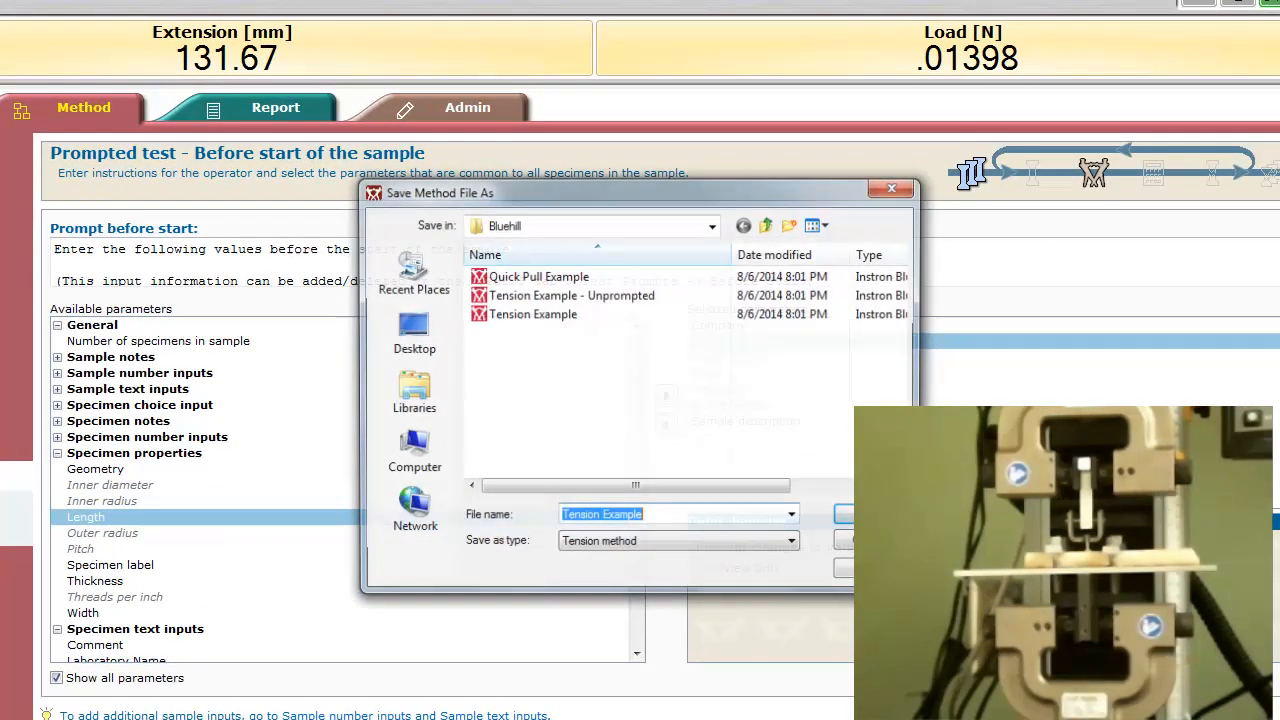
- Save the method as 'Screw pull out example' in the WPI examples folder
left_click(713, 224)
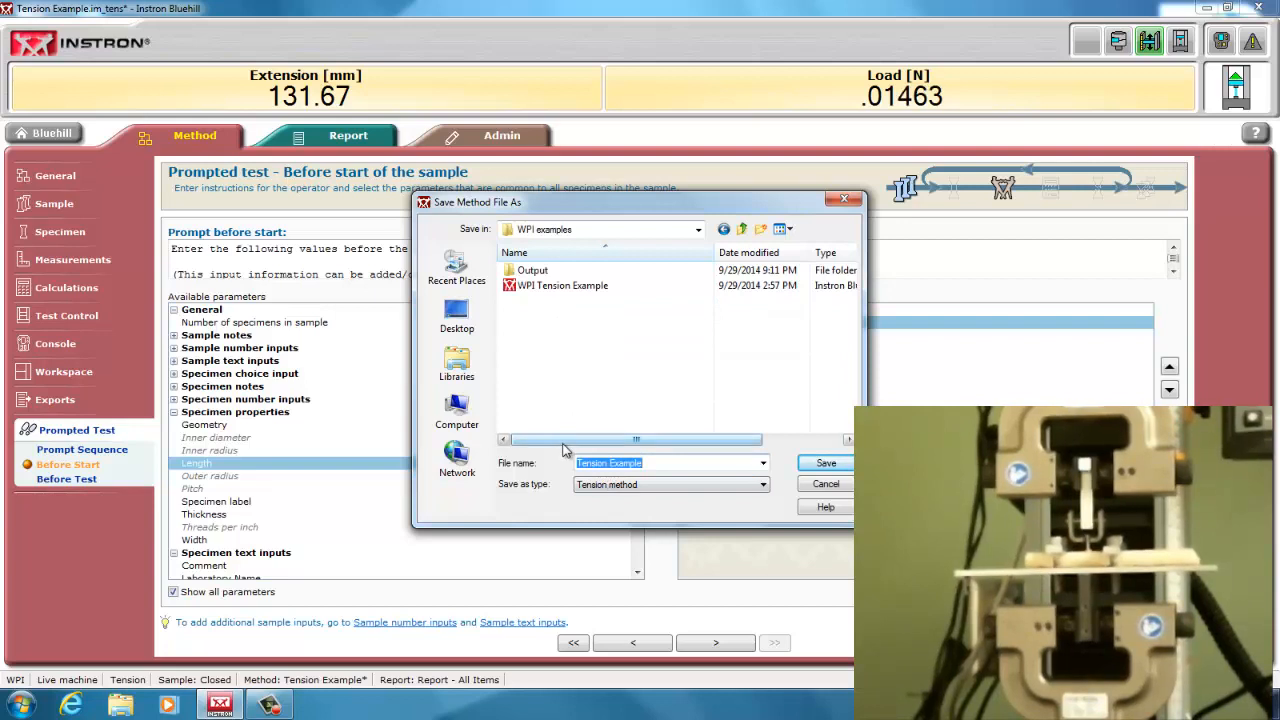
type("Screw")
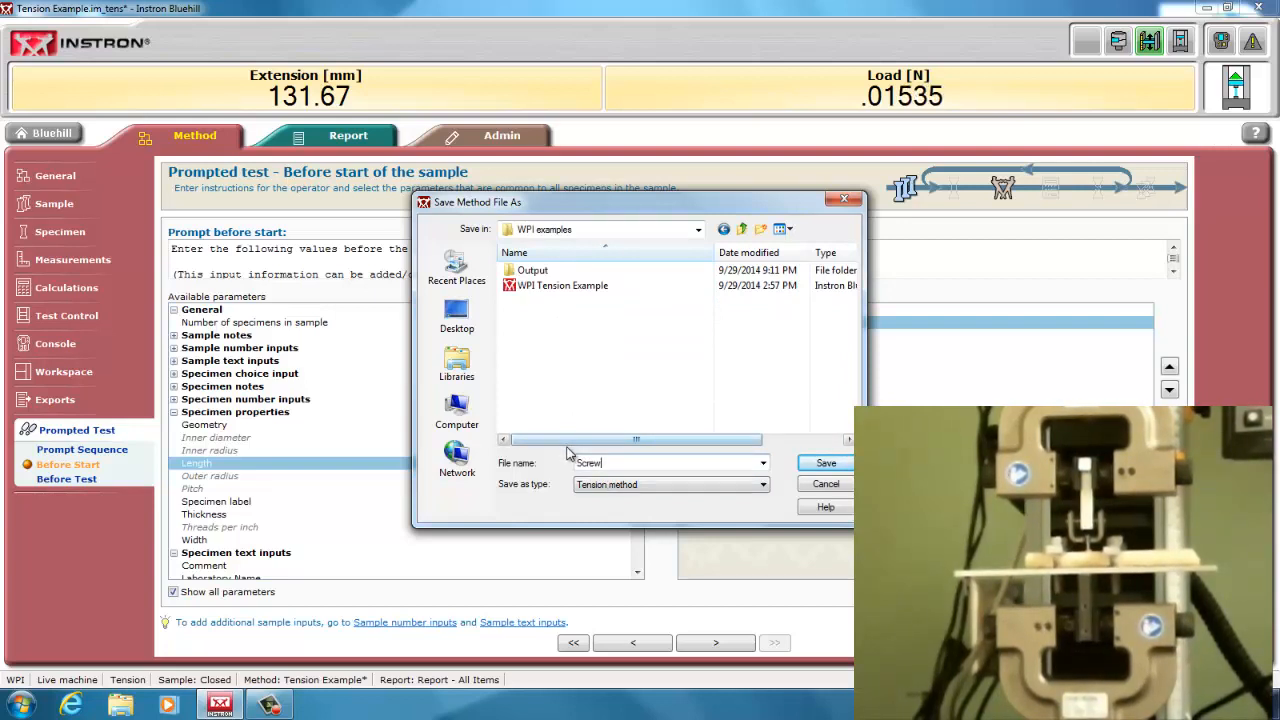
type("pull out")
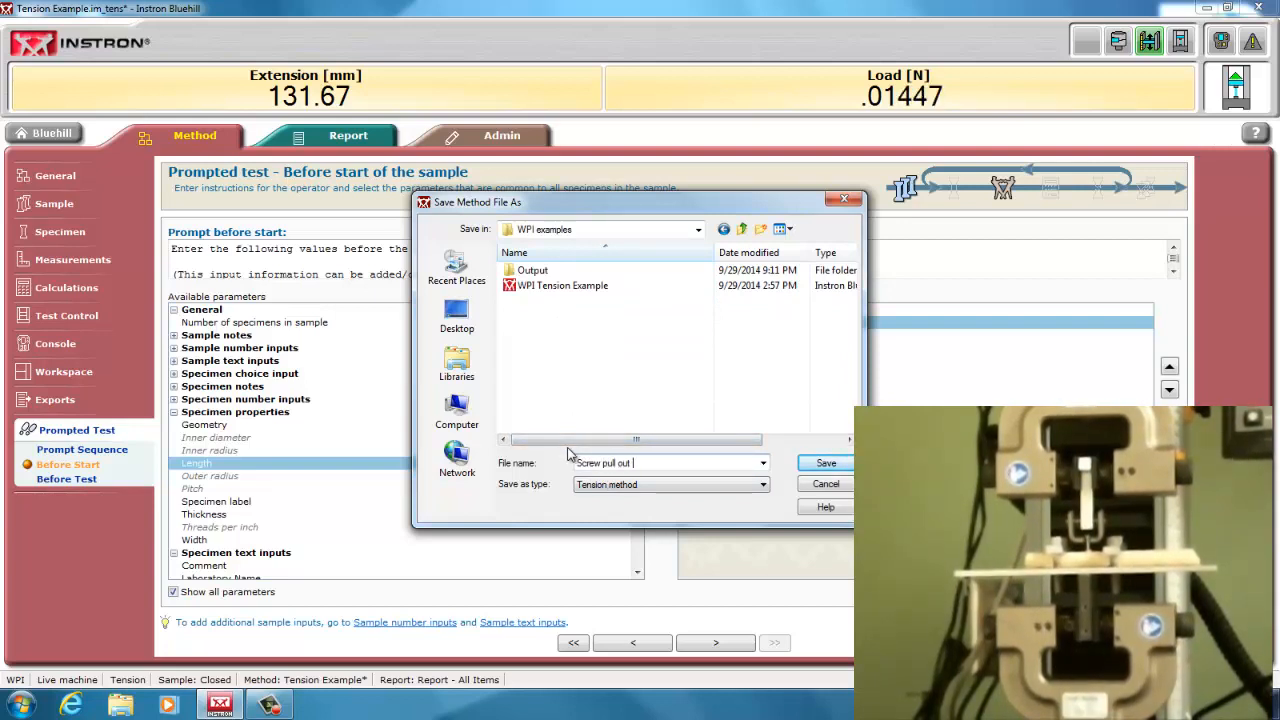
type("example")
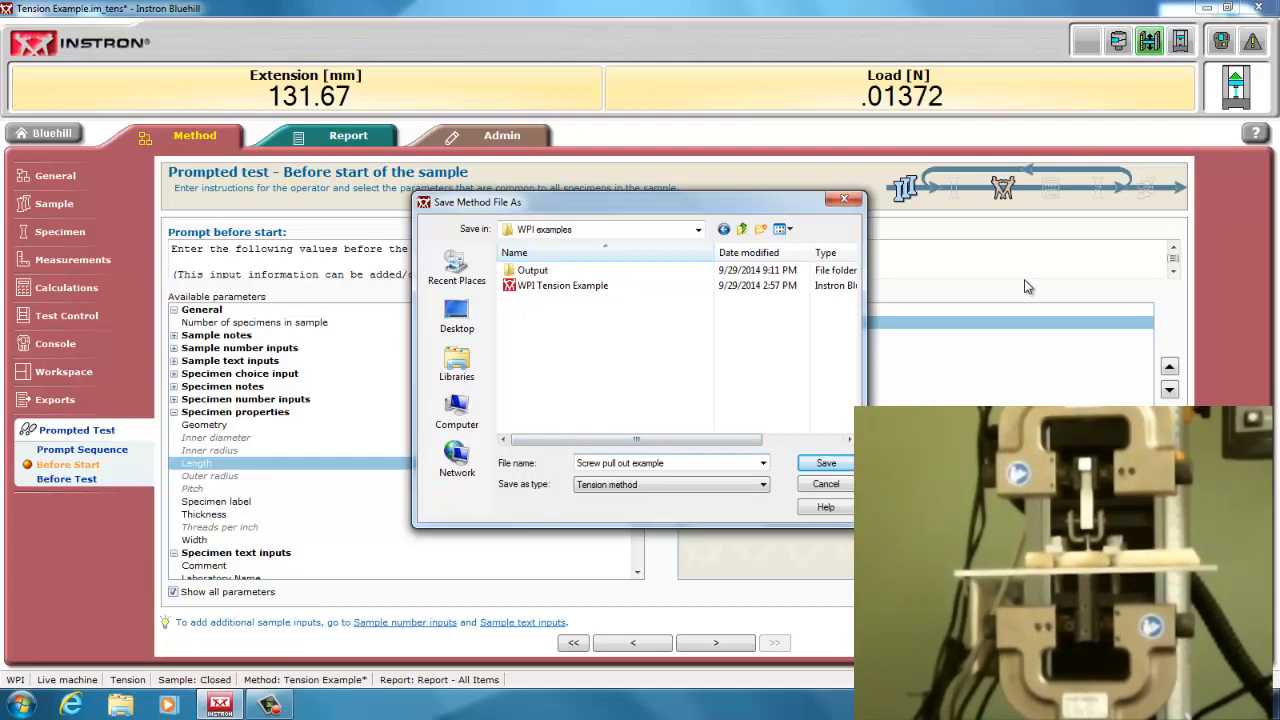
left_click(825, 463)
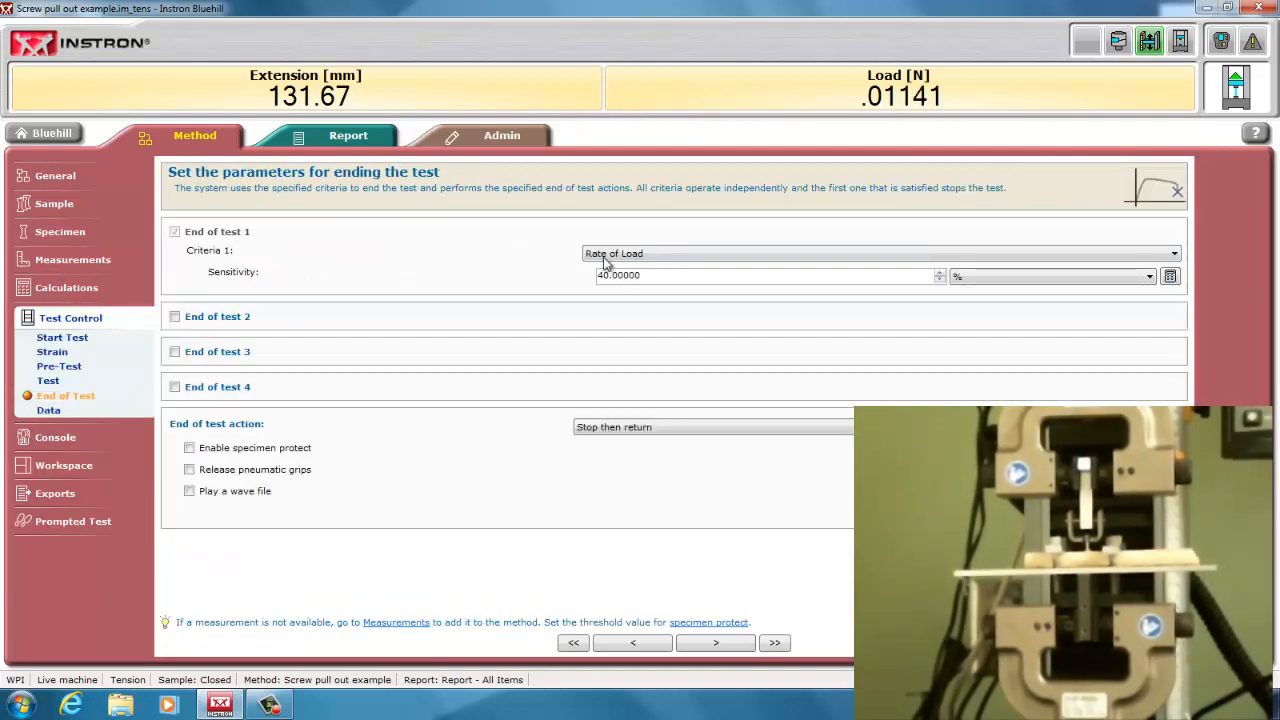
- Review the Start Test, Strain and Pre-Test preload and auto balance settings
left_click(62, 337)
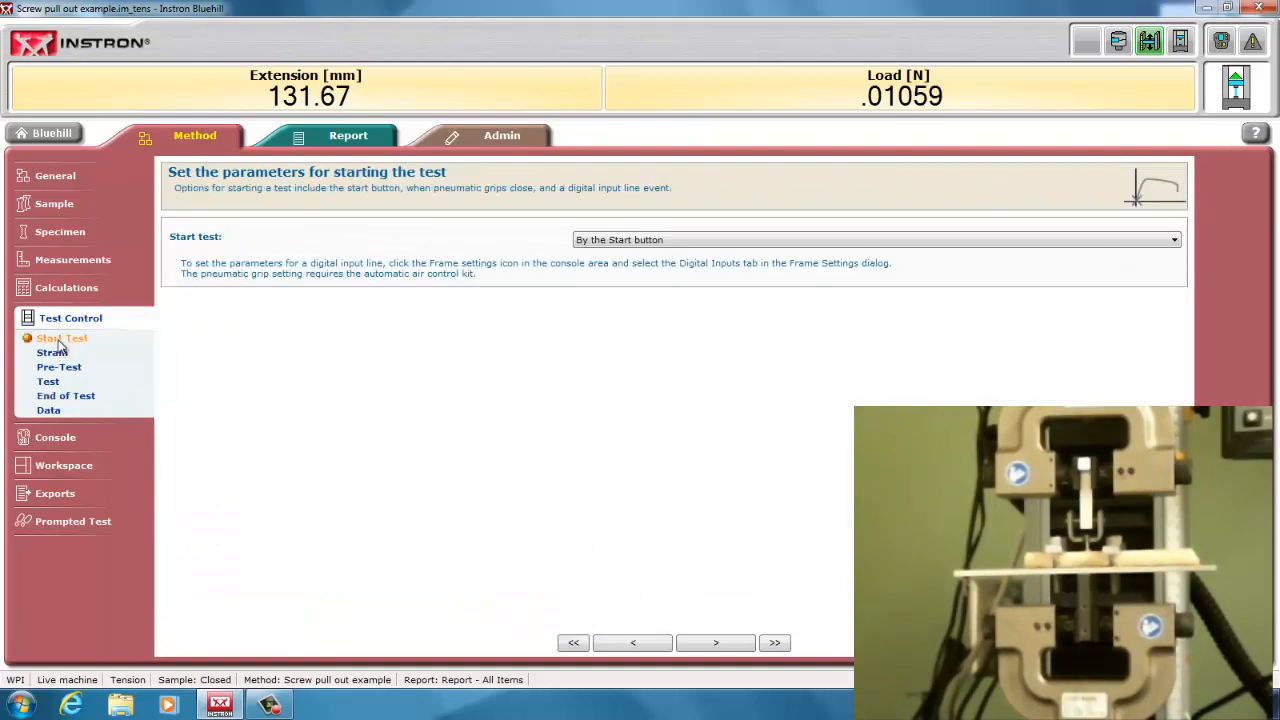
left_click(51, 353)
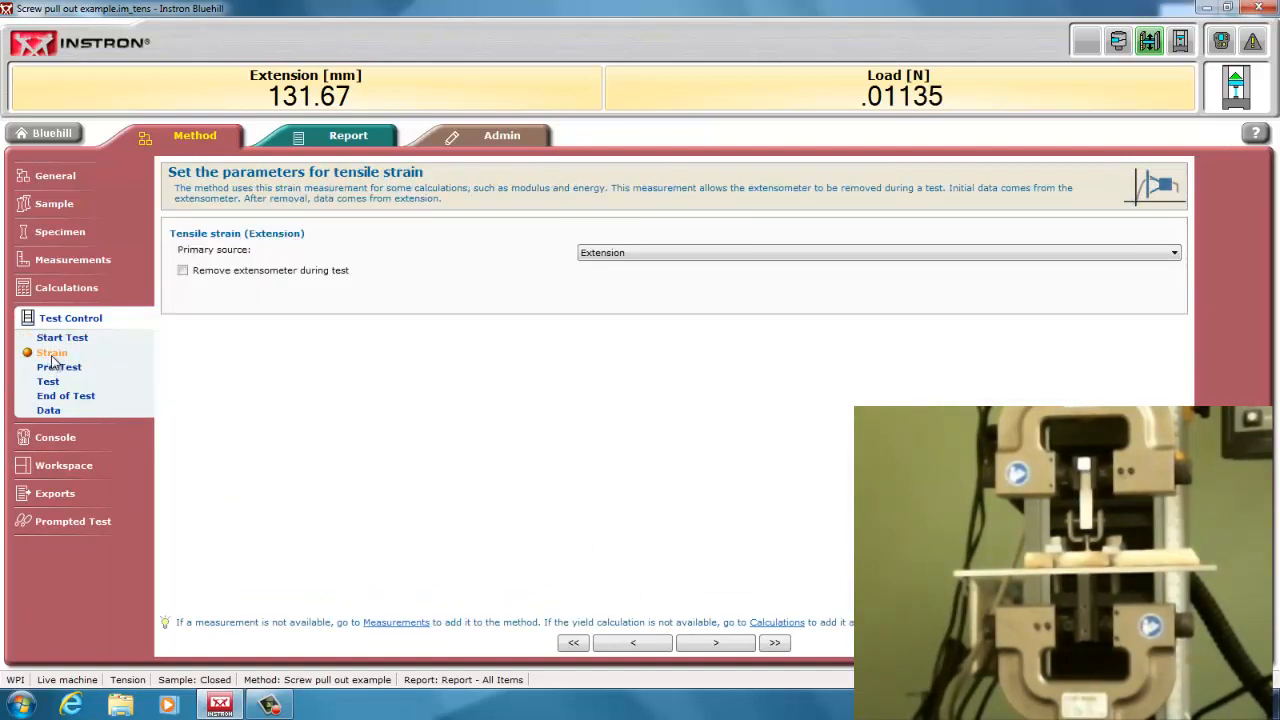
left_click(56, 366)
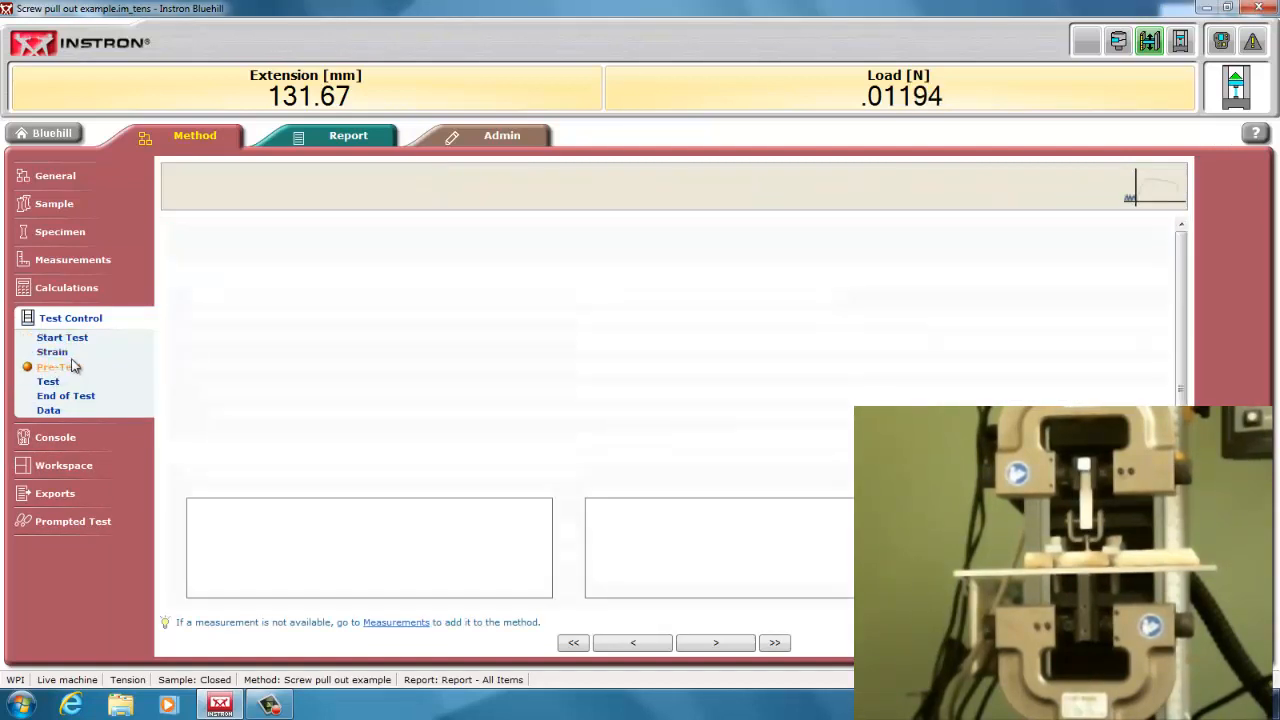
left_click(55, 366)
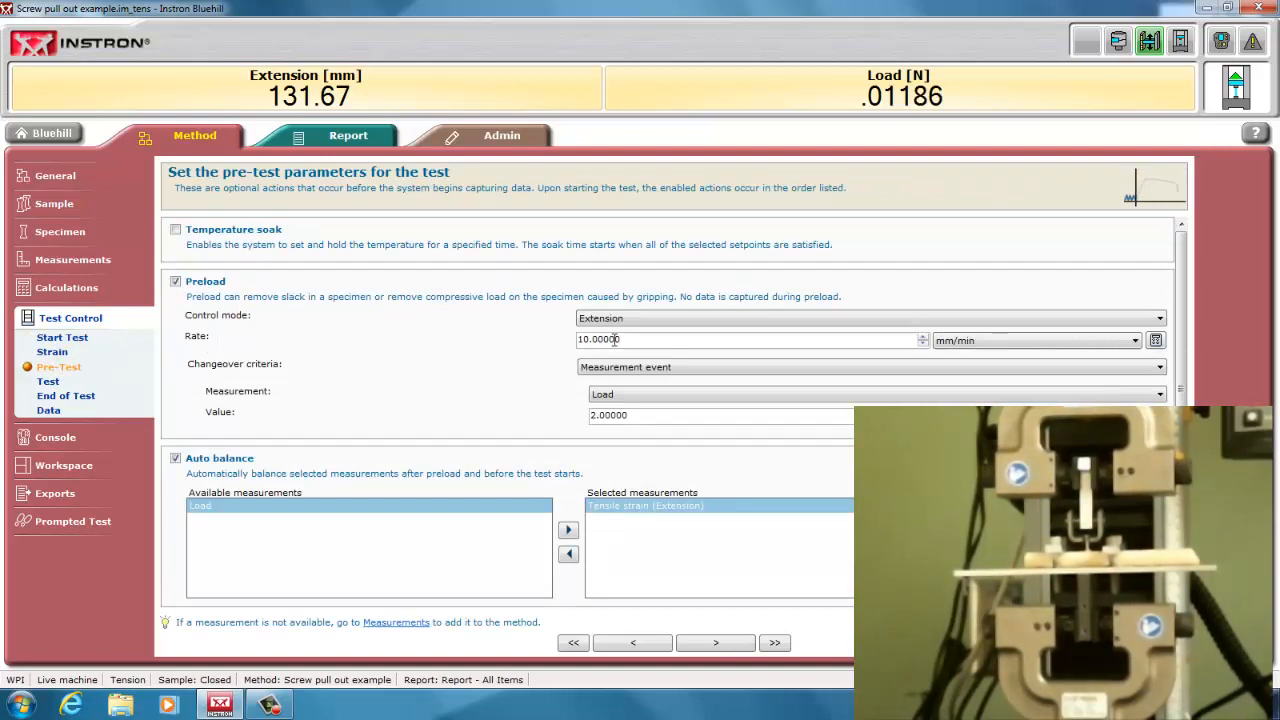
mouse_move(688, 407)
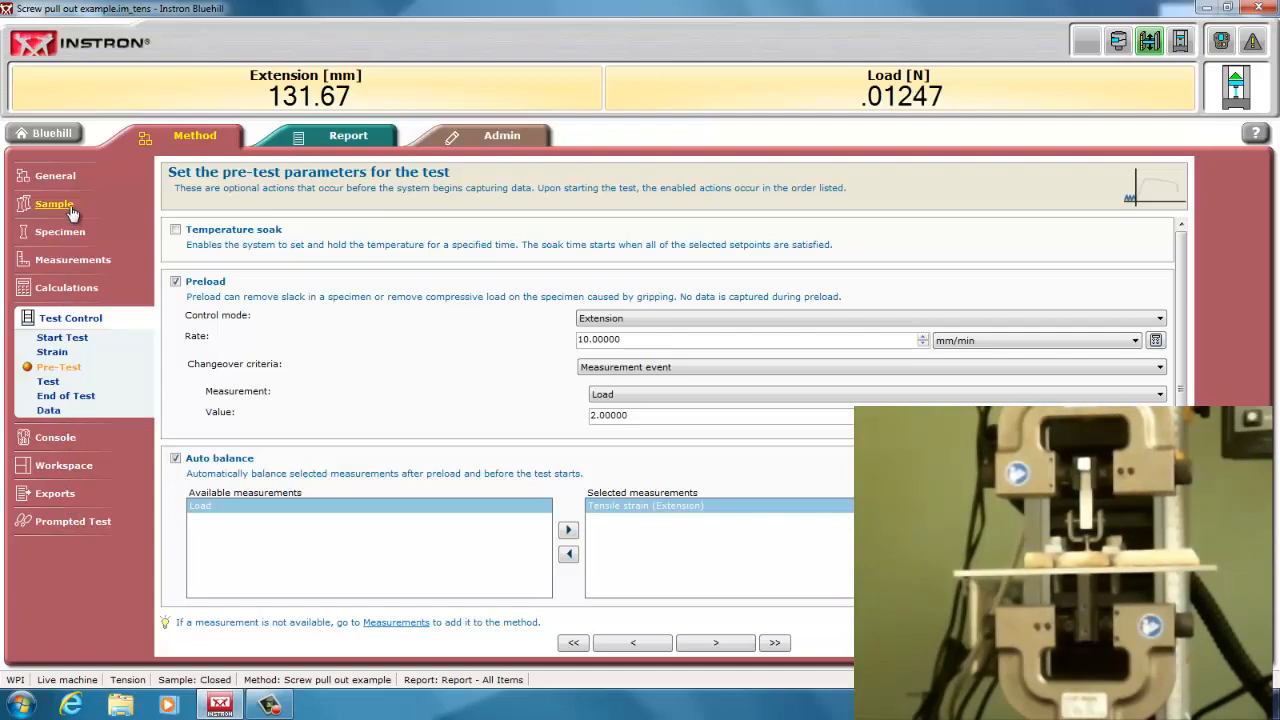
mouse_move(52, 133)
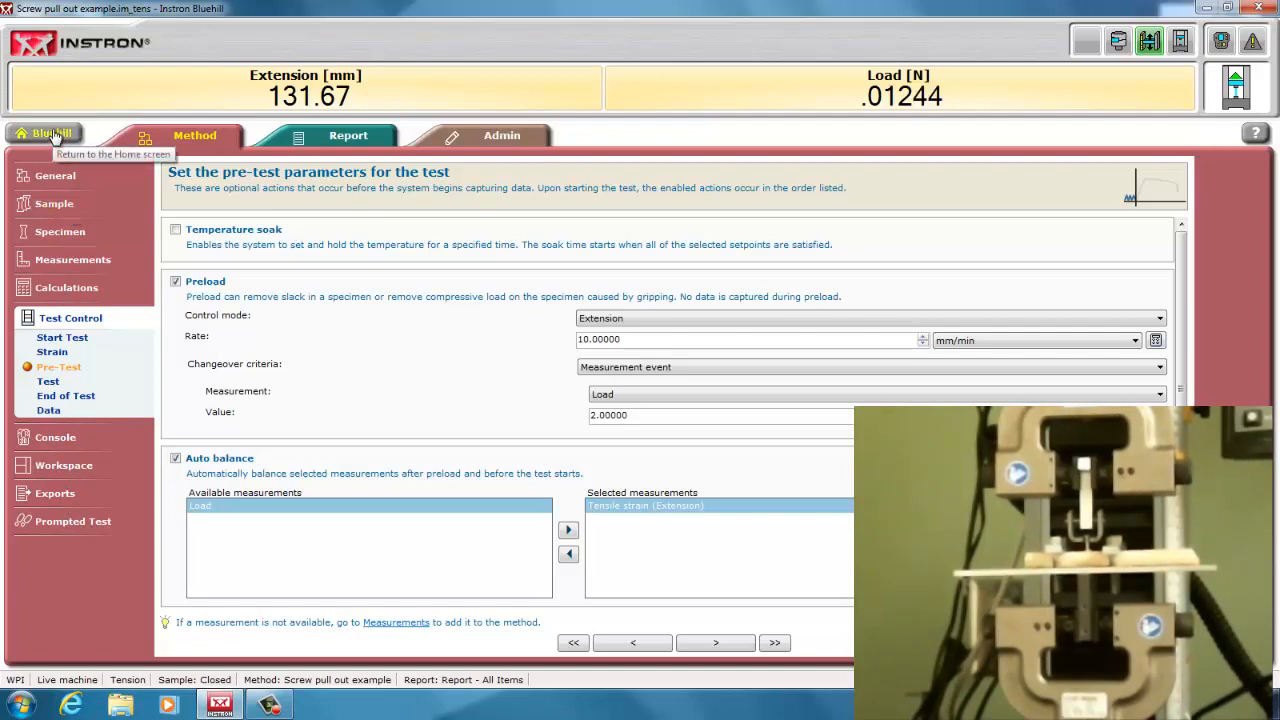
- Create a new test sample named 'Screw pull out of dowel' and proceed to testing
left_click(50, 135)
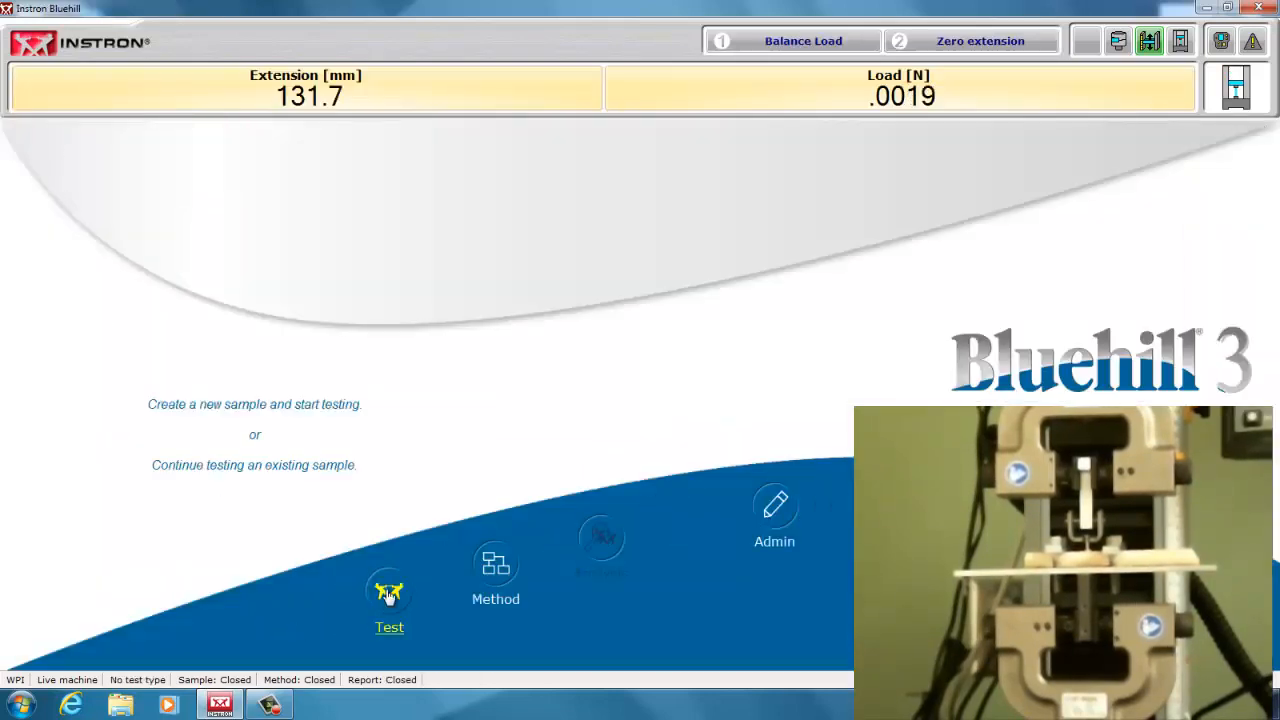
left_click(388, 592)
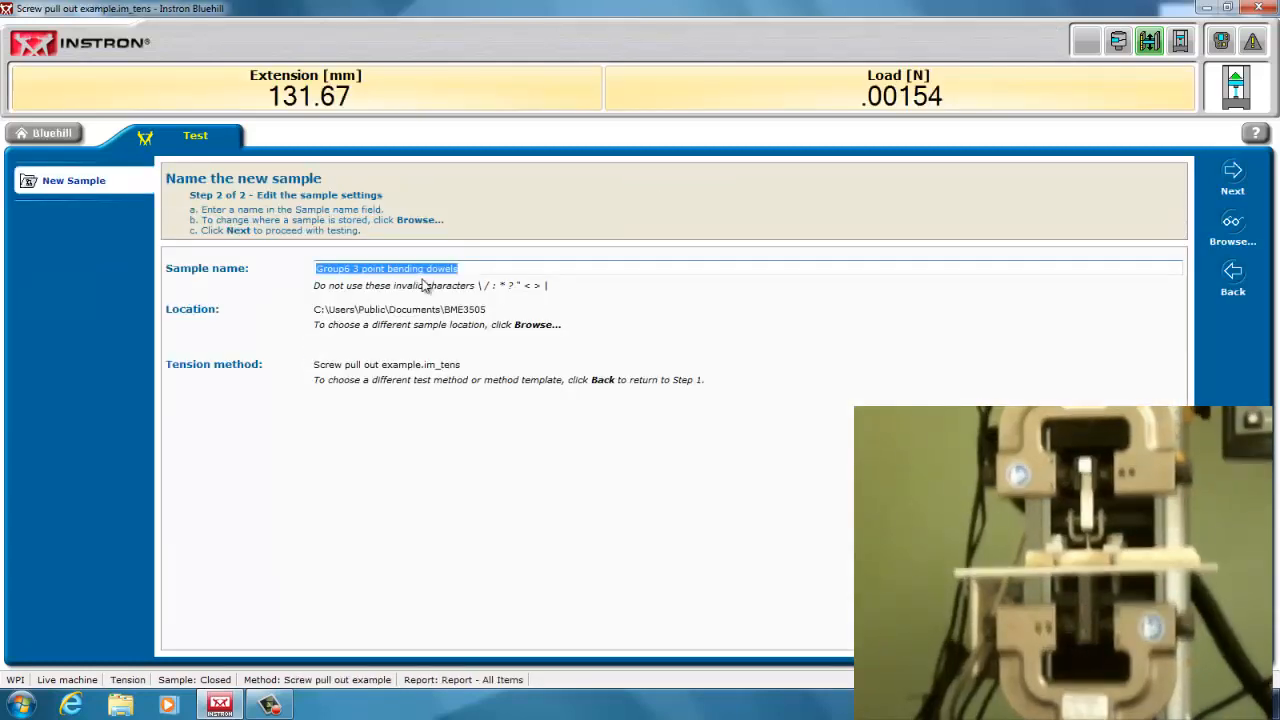
type("Screw pull out of dowel")
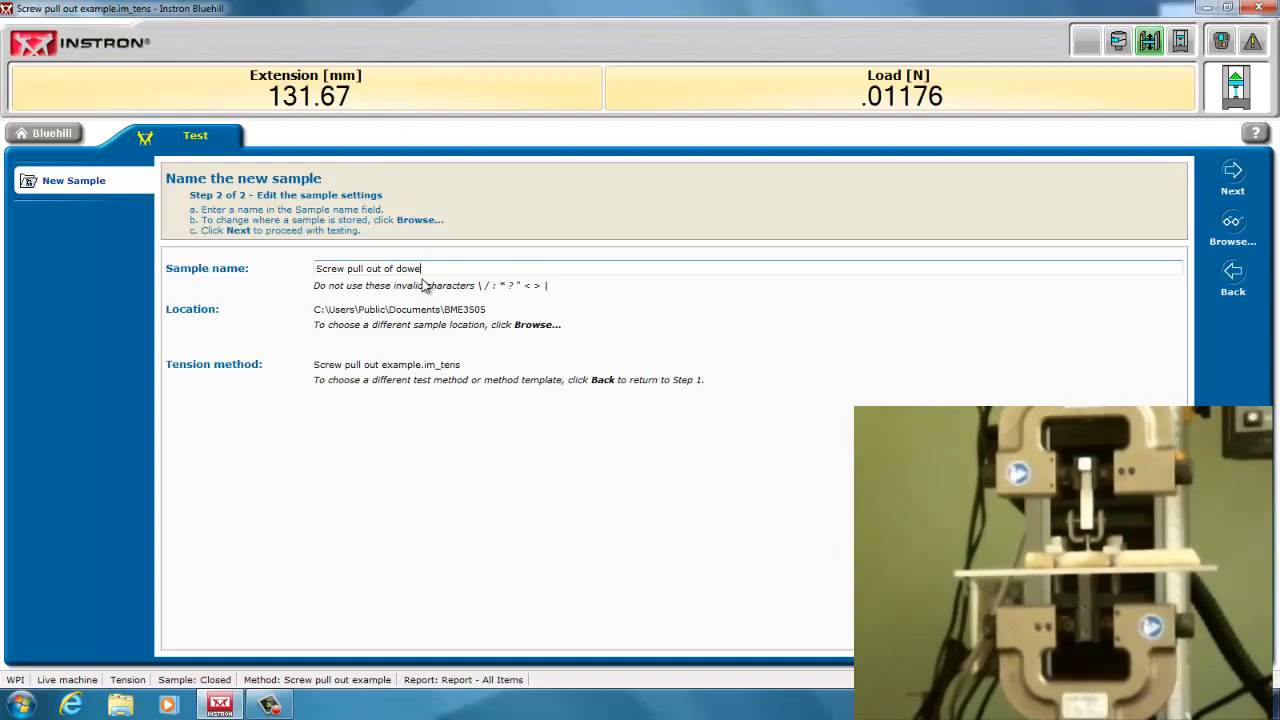
left_click(1231, 170)
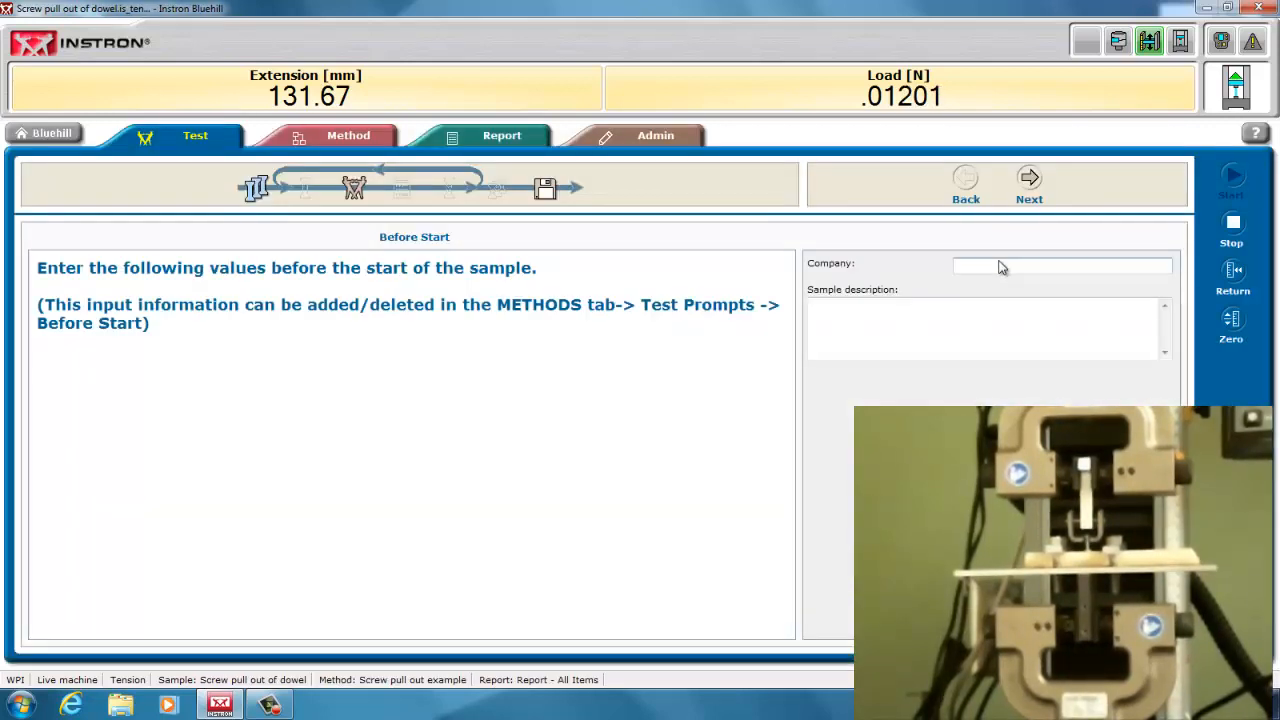
- Enter company WPI and sample description 'Dowel with cancellous screw'
type("WPI")
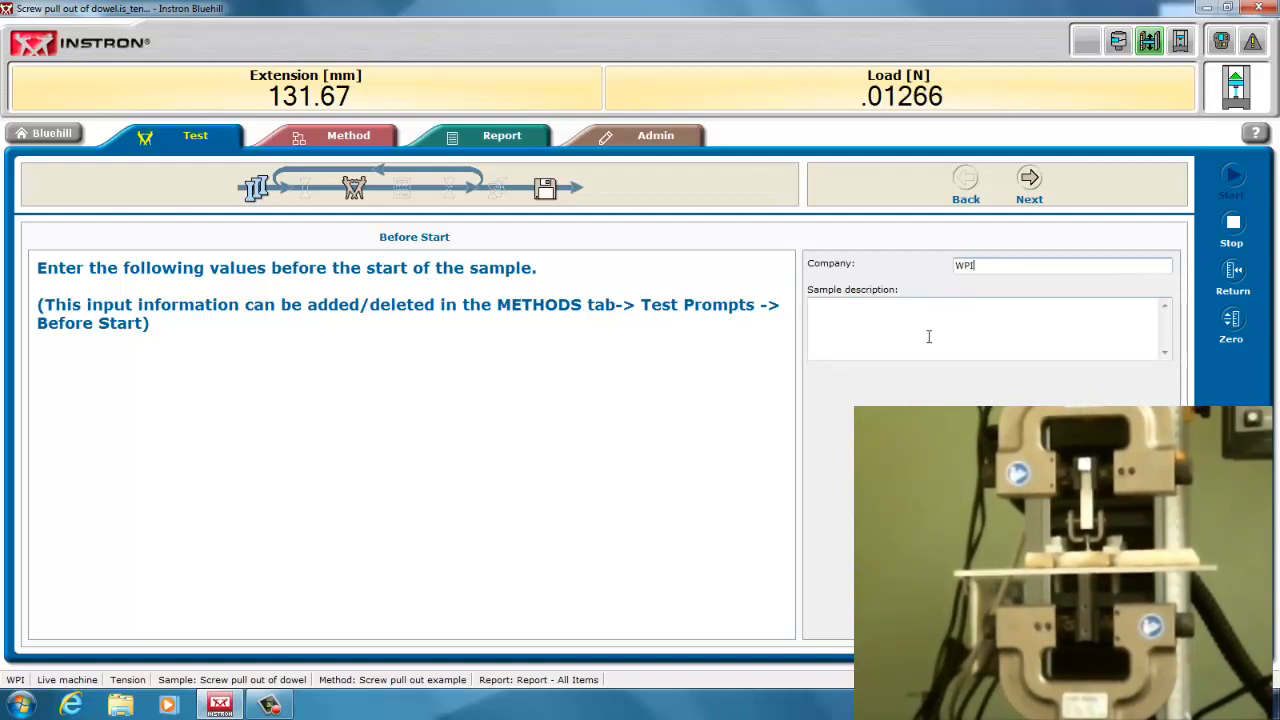
type("Do")
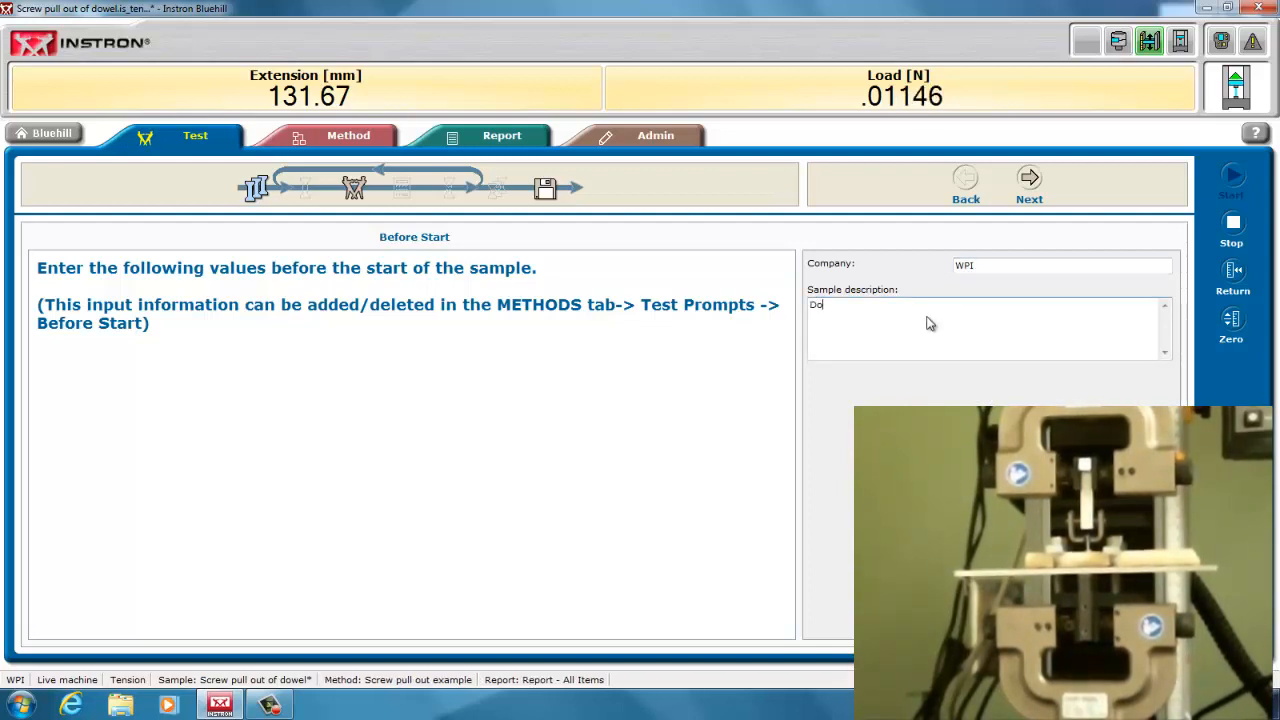
type("Dowel with cancellous scre")
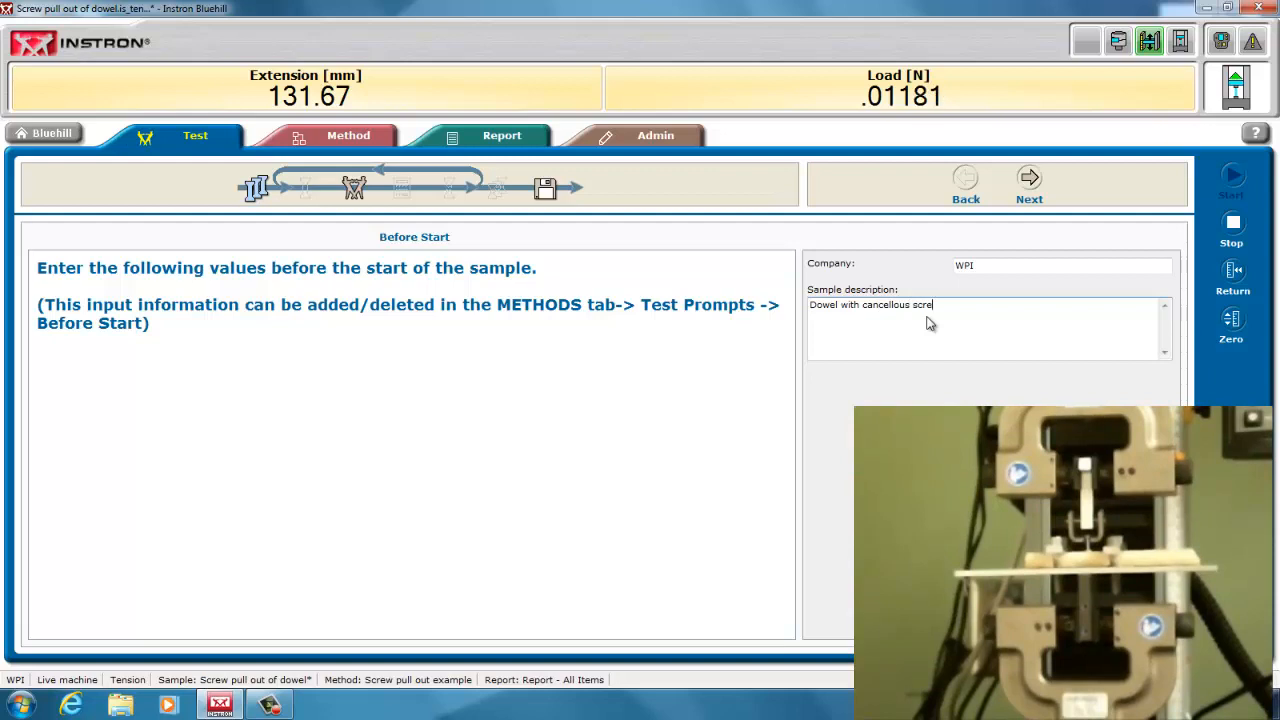
type("w")
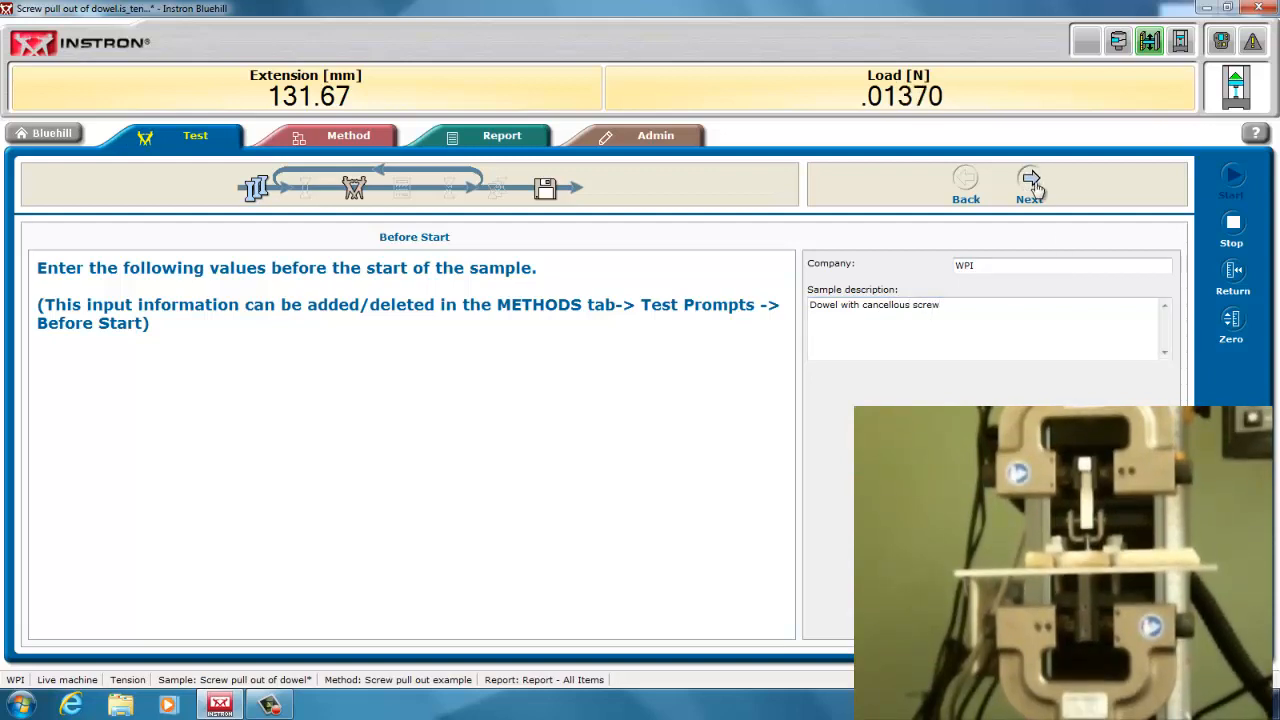
- Give specimen 1 label 1 and length 4 mm
left_click(1028, 178)
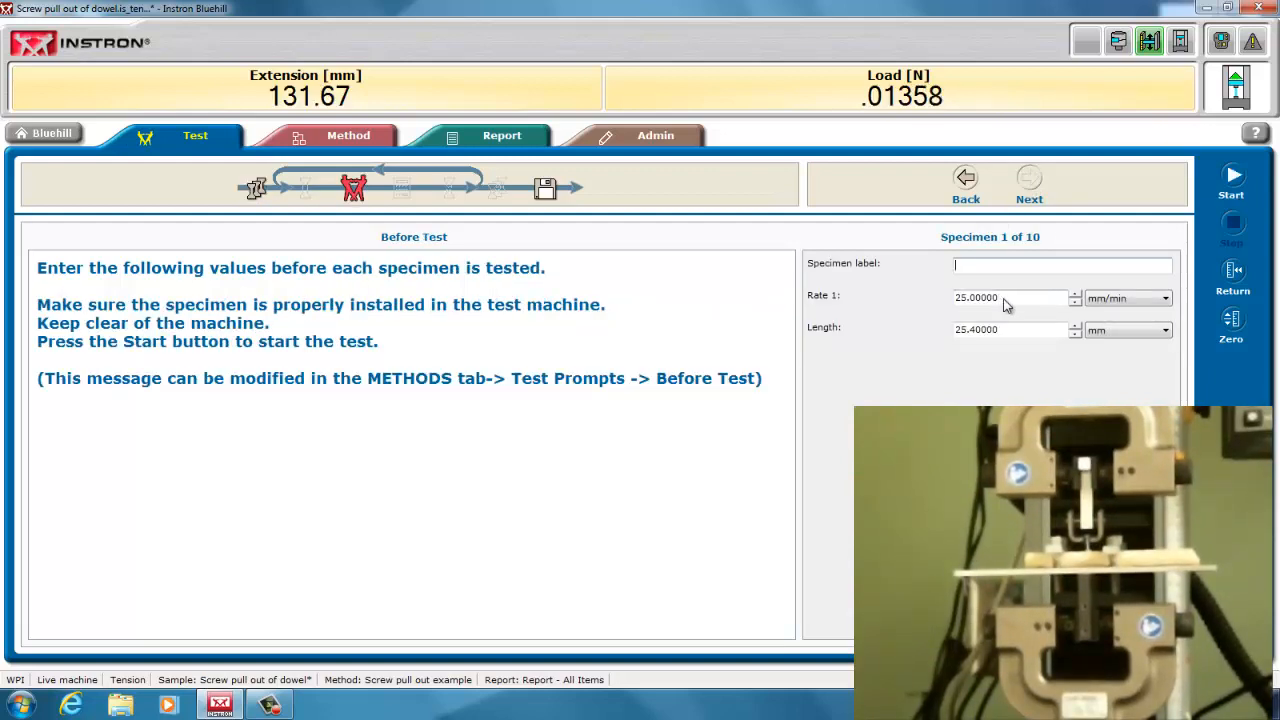
type("1")
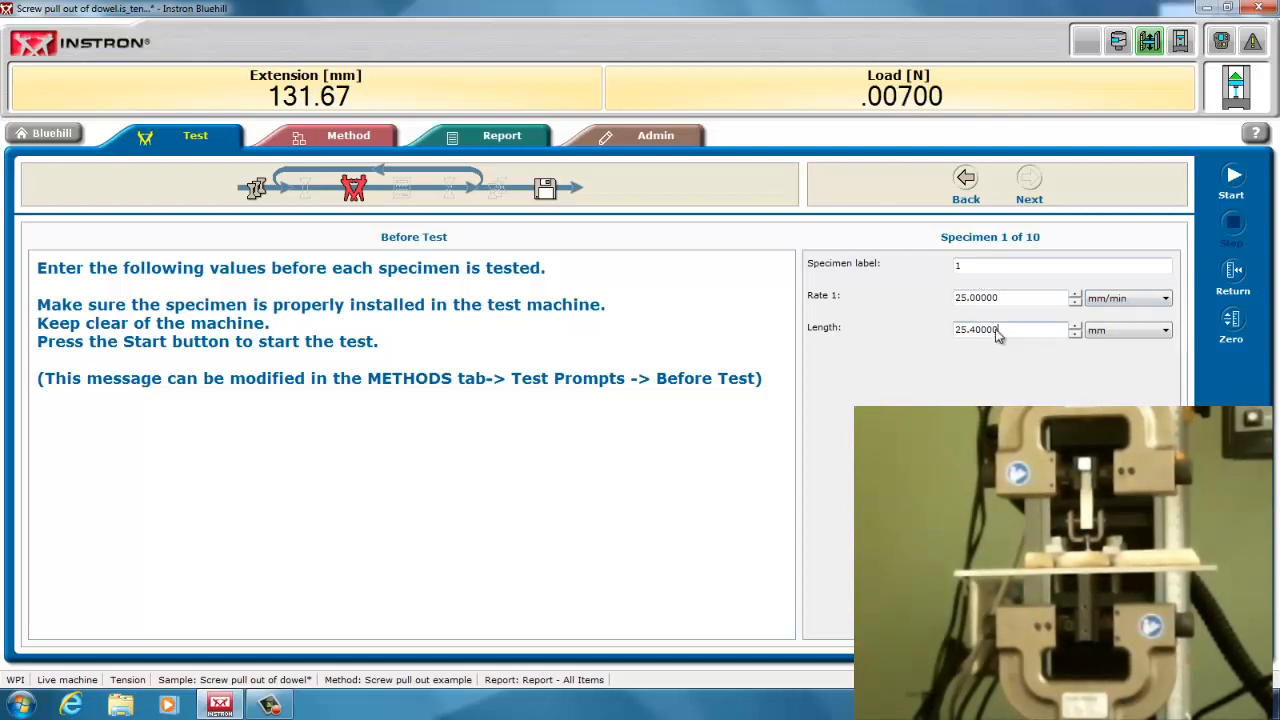
triple_click(1007, 330)
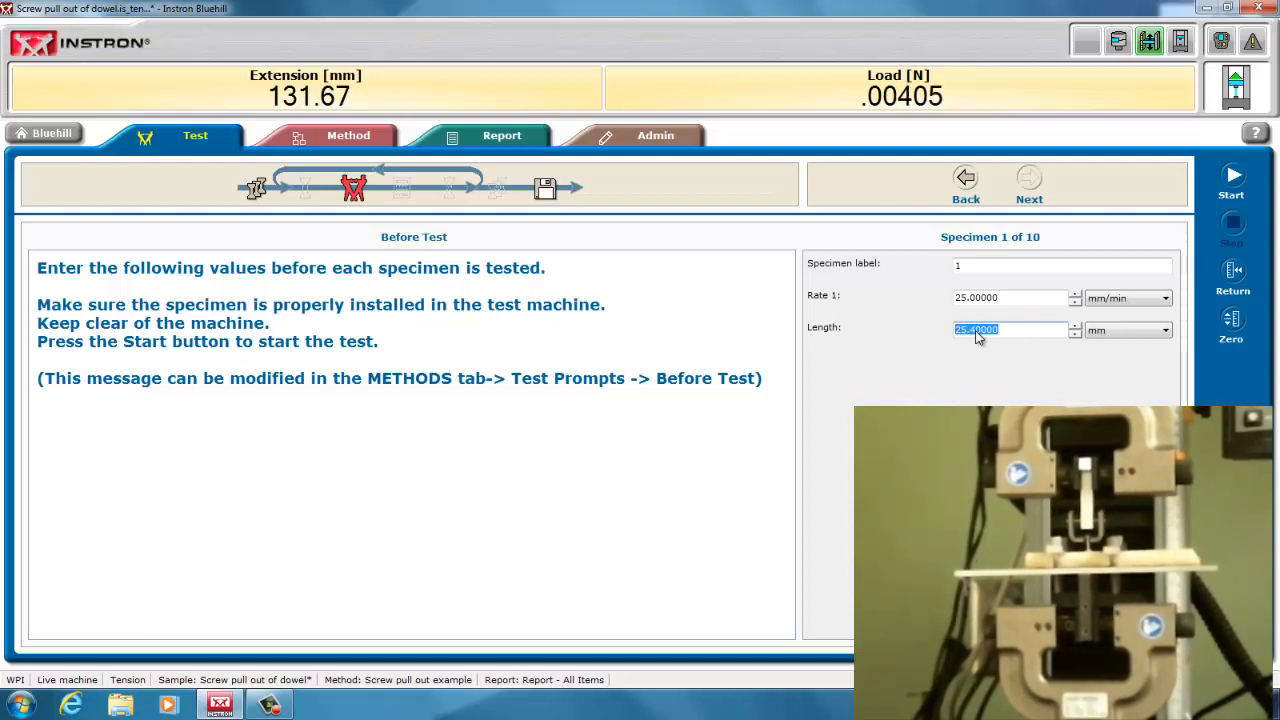
type("4")
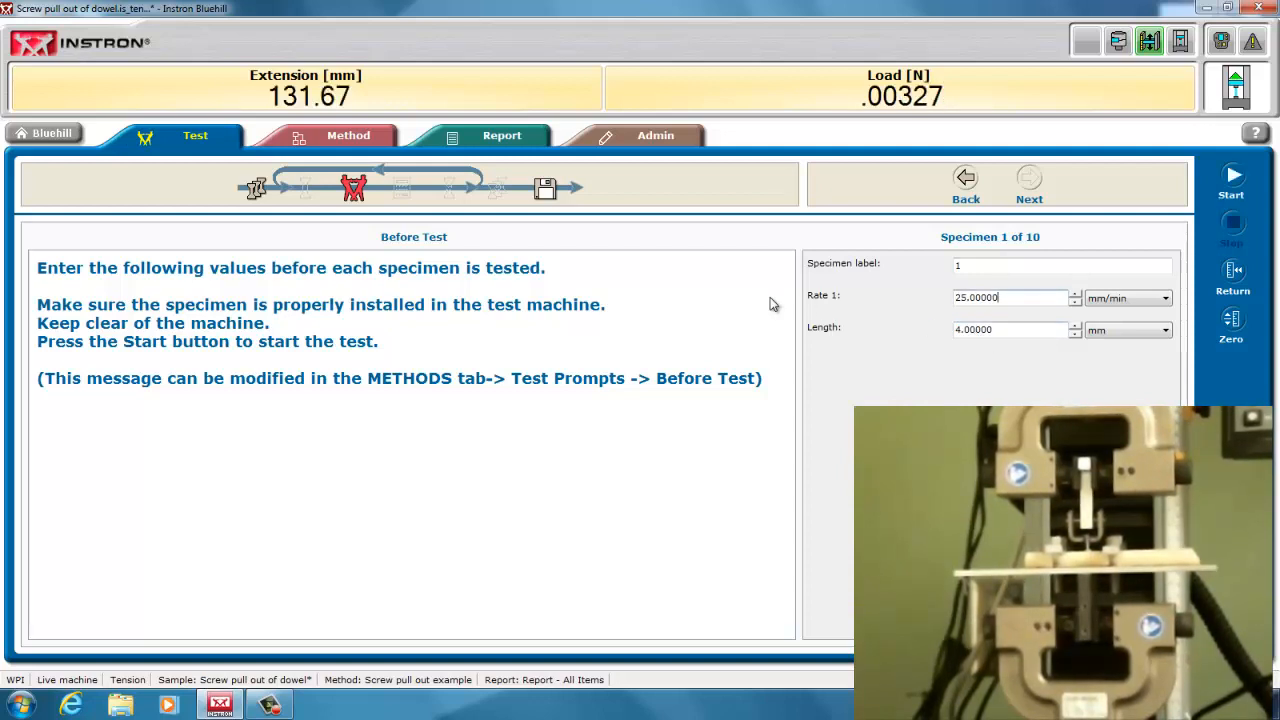
mouse_move(1231, 175)
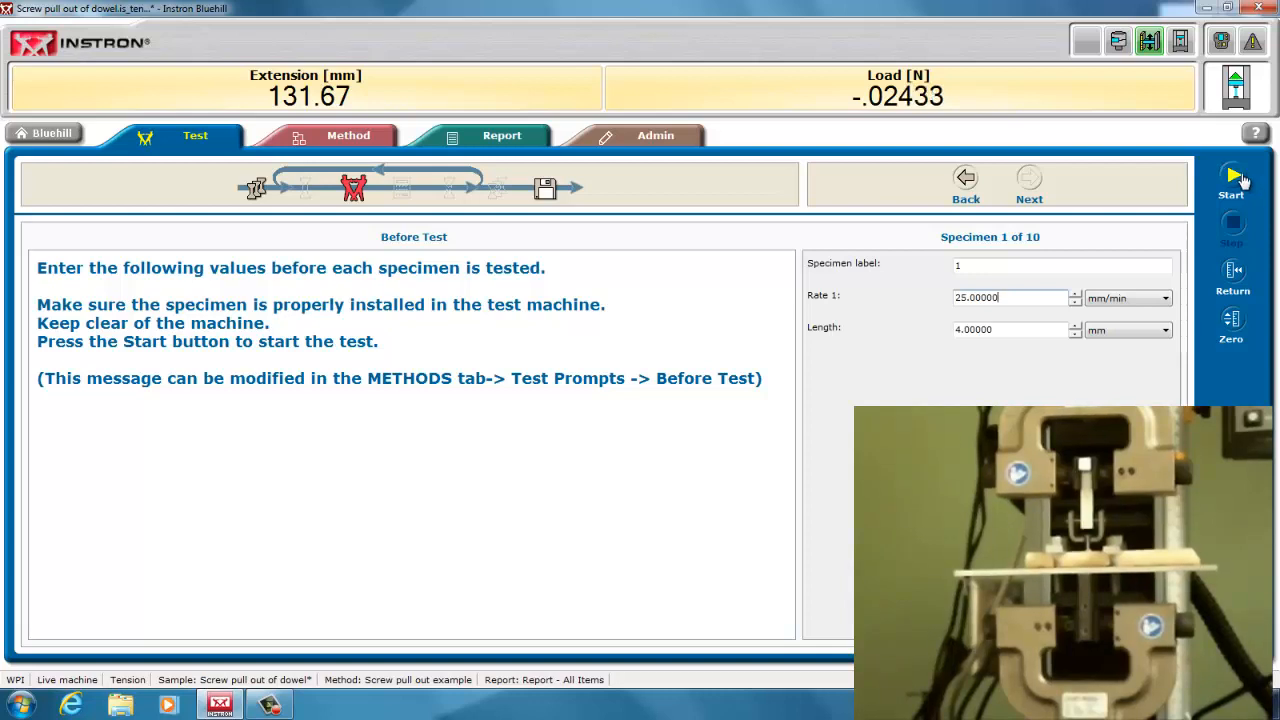
- Start the pull-out test and stop it after the screw pulls out at 925 N peak
left_click(1231, 175)
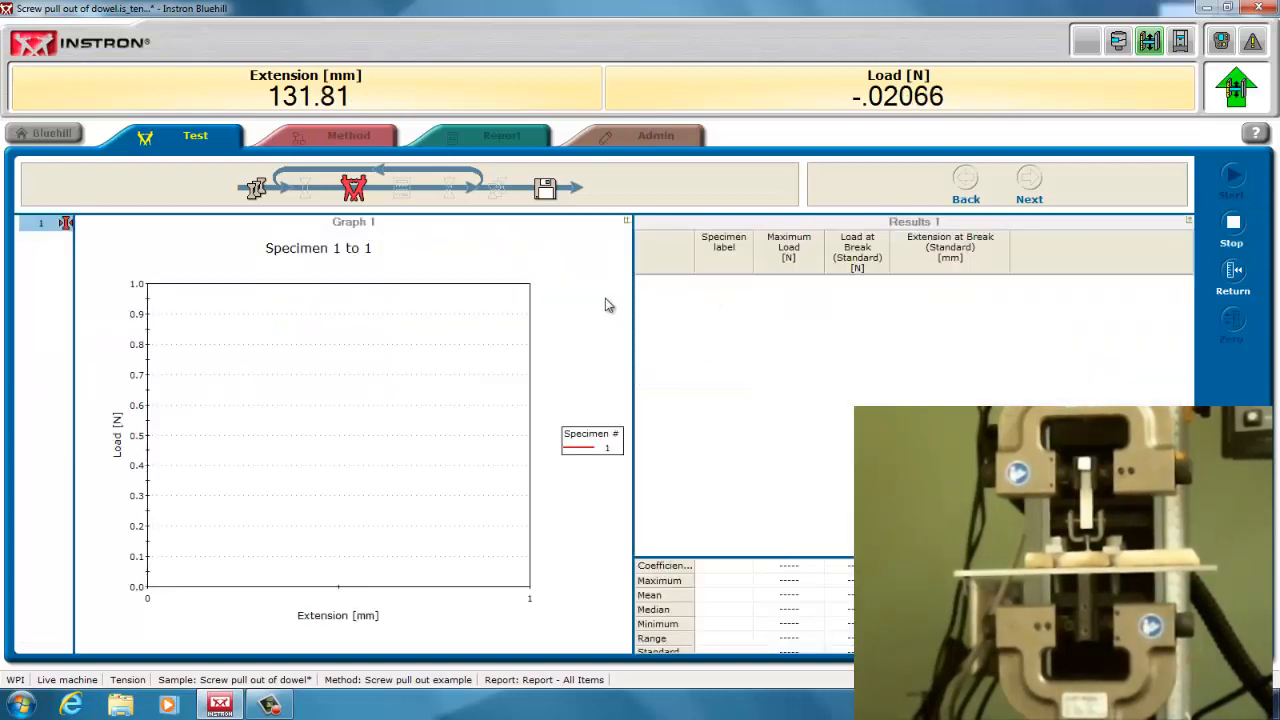
mouse_move(864, 358)
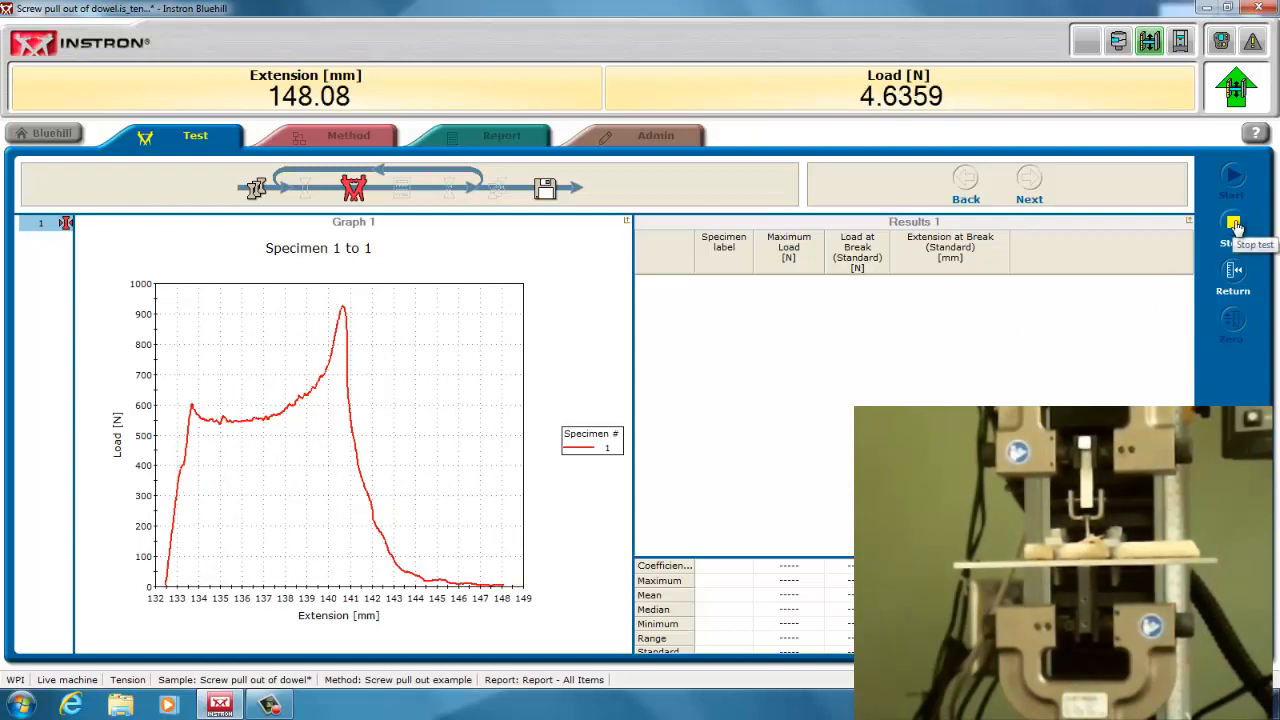
left_click(1231, 222)
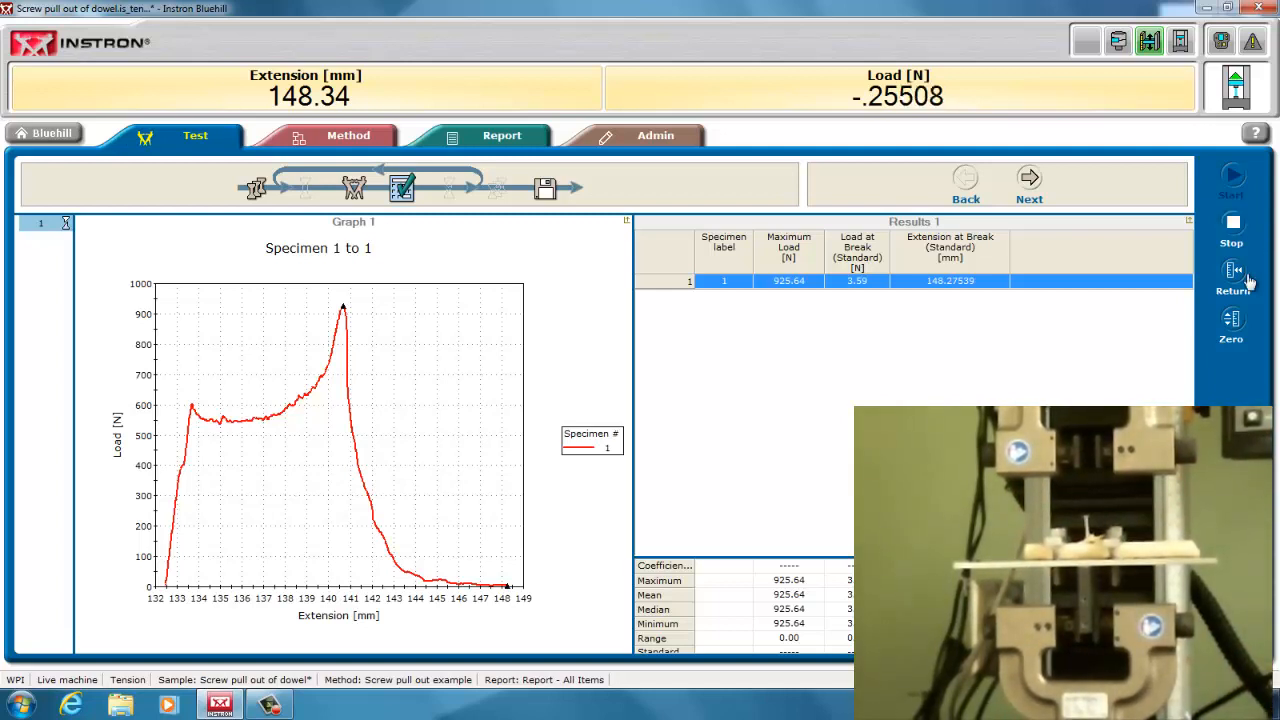
mouse_move(1234, 271)
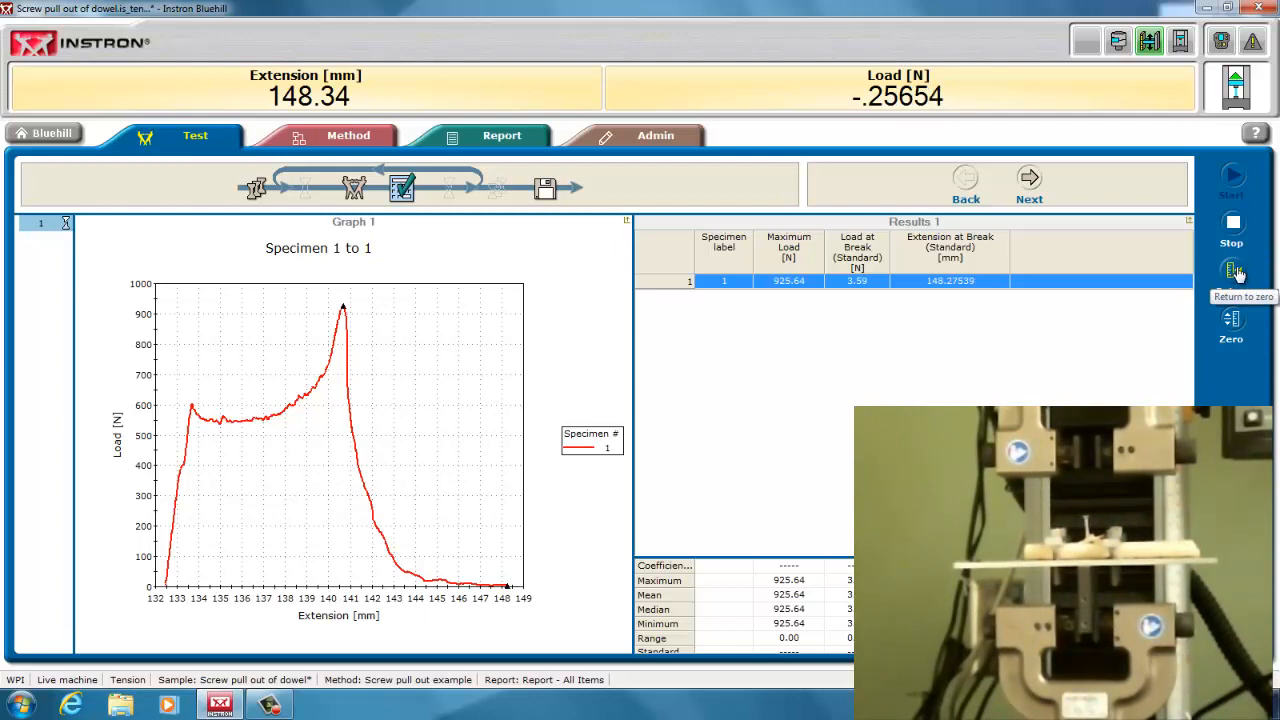
- Return the crosshead and close the travel-limit Event log window
left_click(1230, 271)
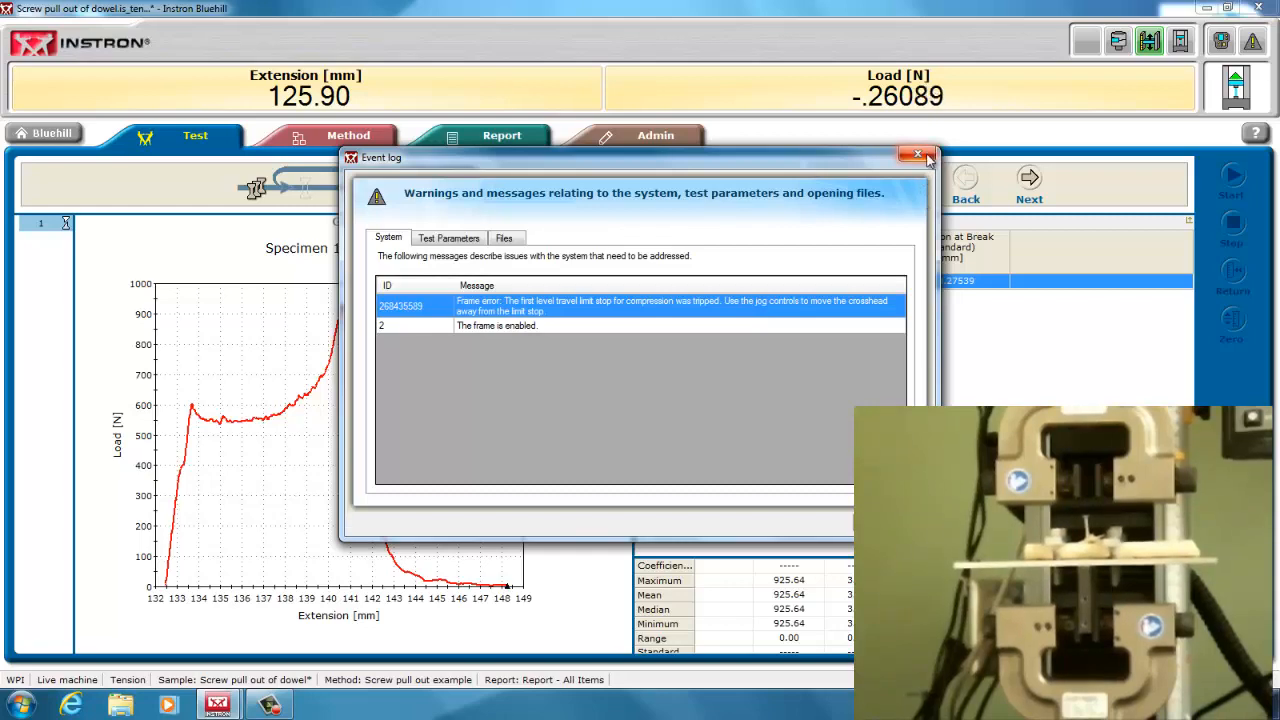
left_click(916, 153)
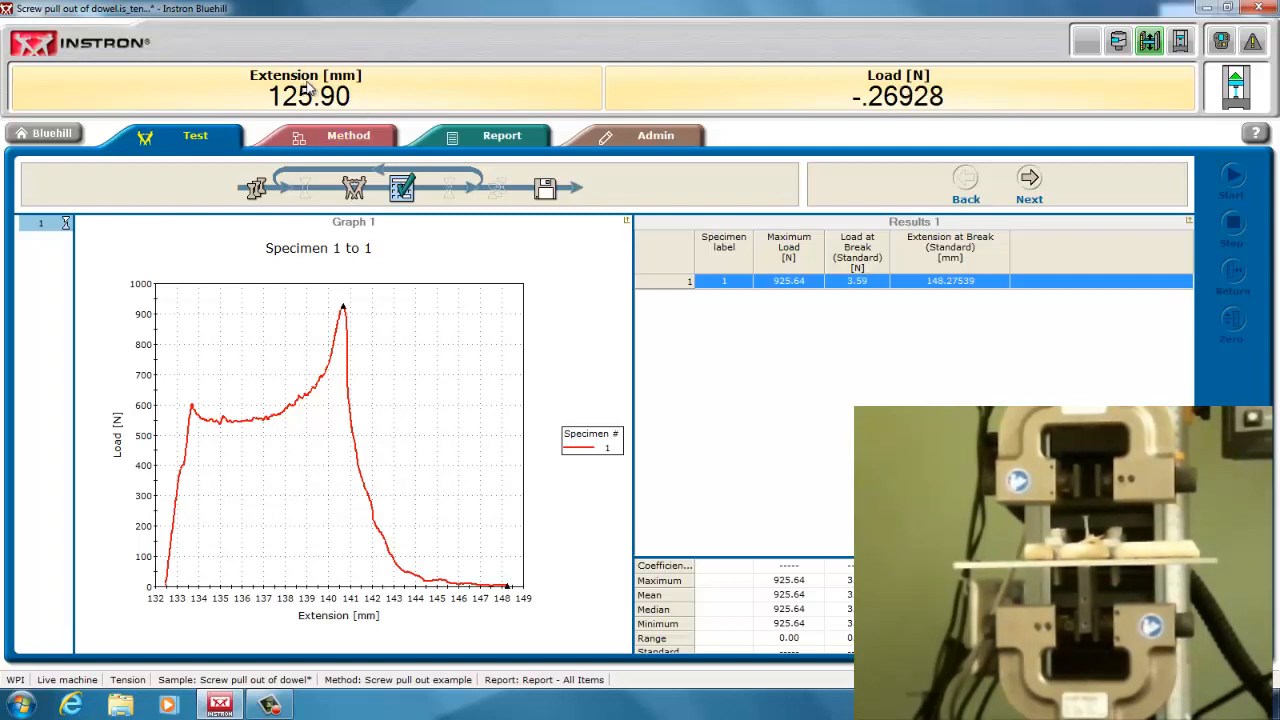
mouse_move(568, 376)
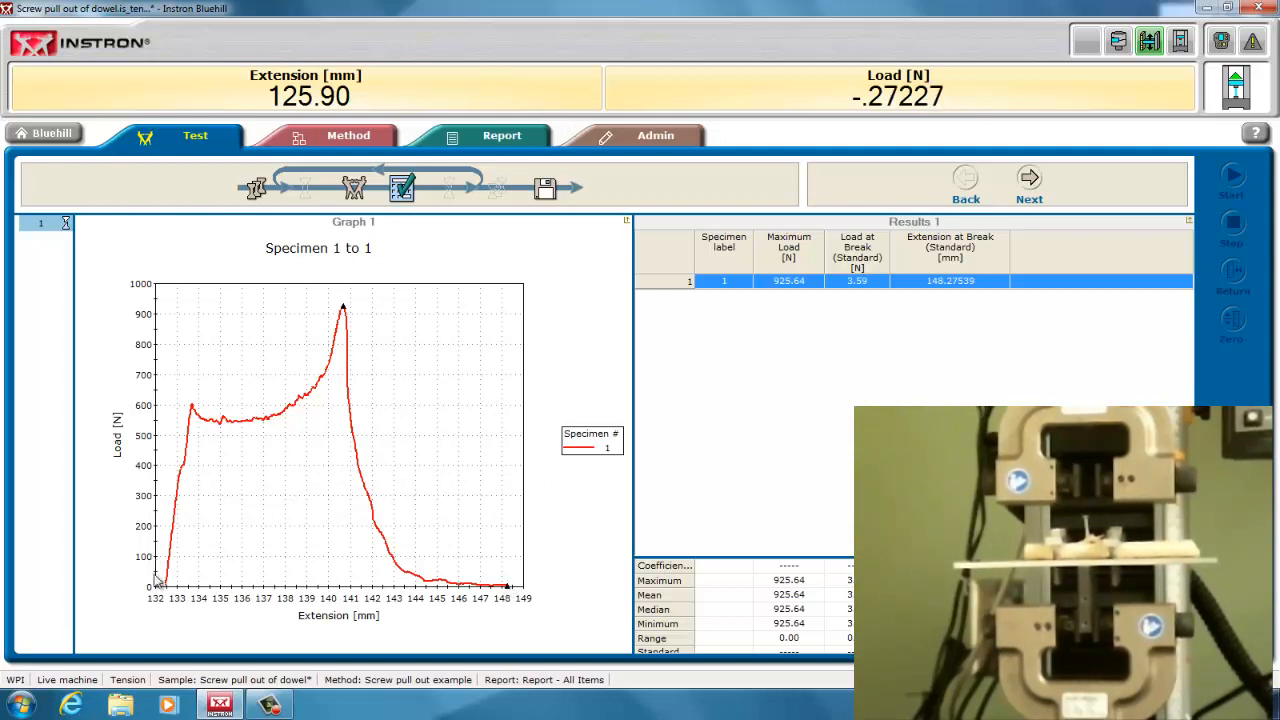
mouse_move(185, 564)
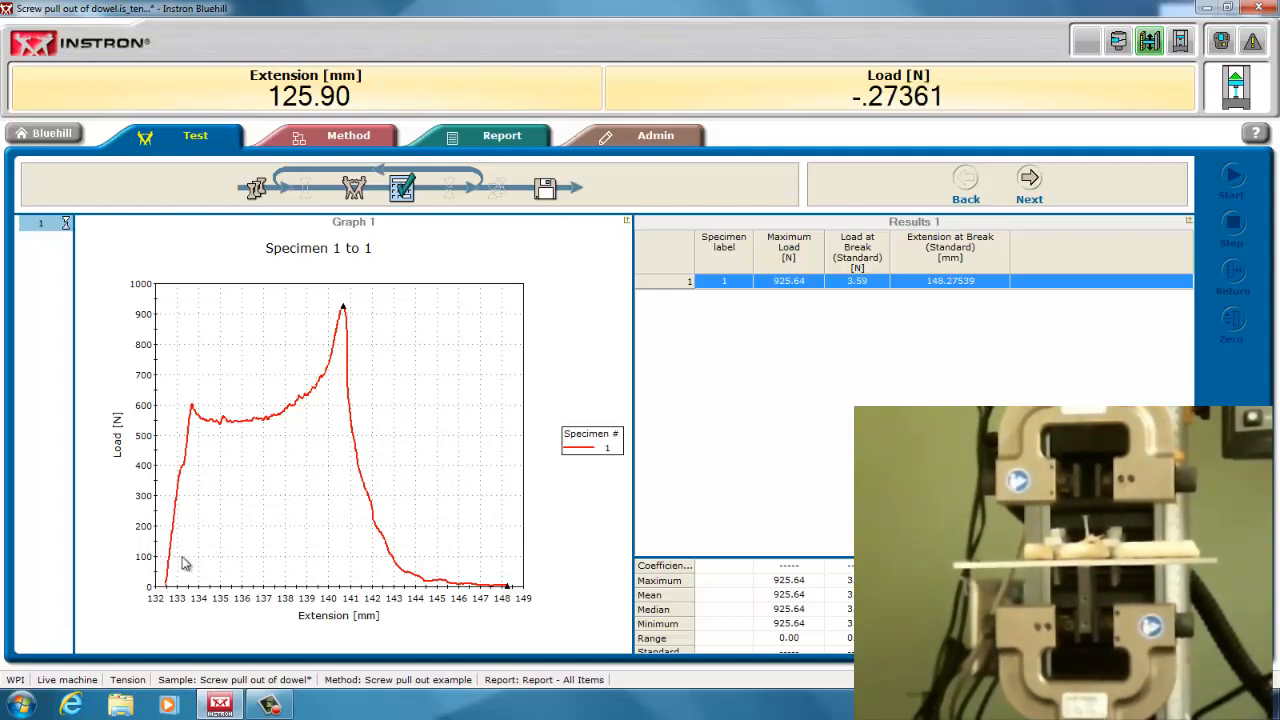
mouse_move(415, 457)
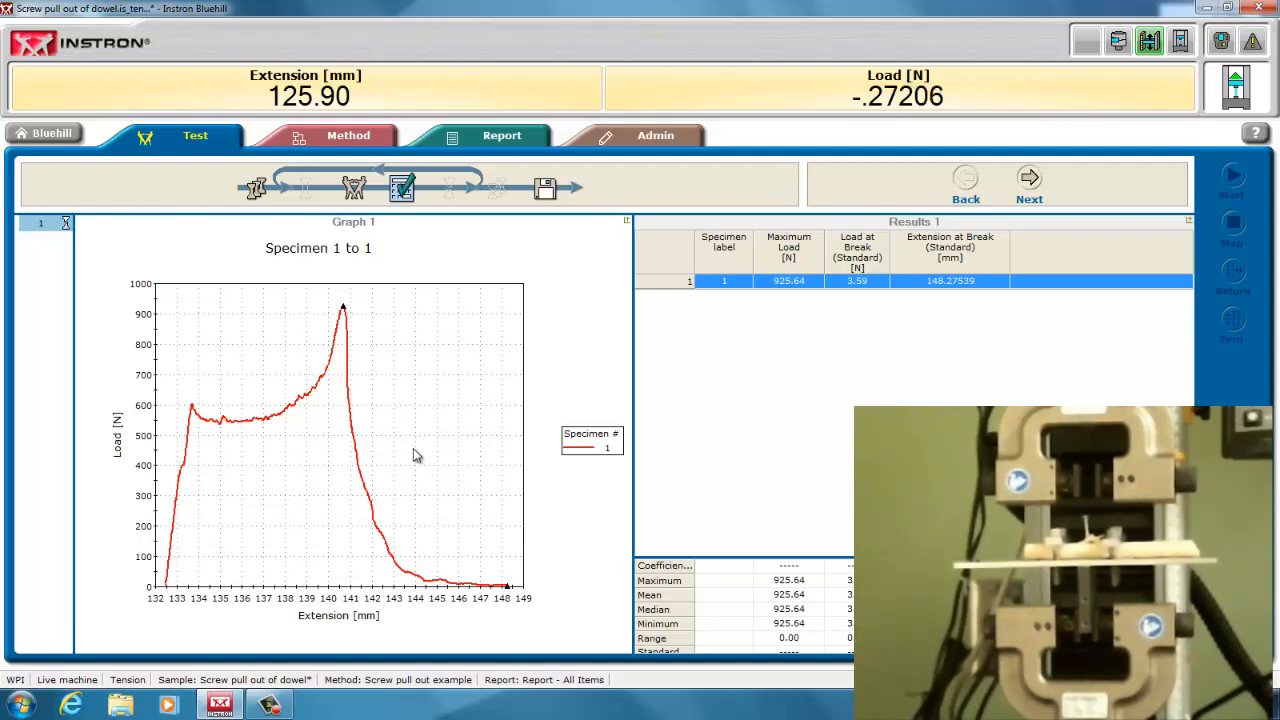
mouse_move(420, 435)
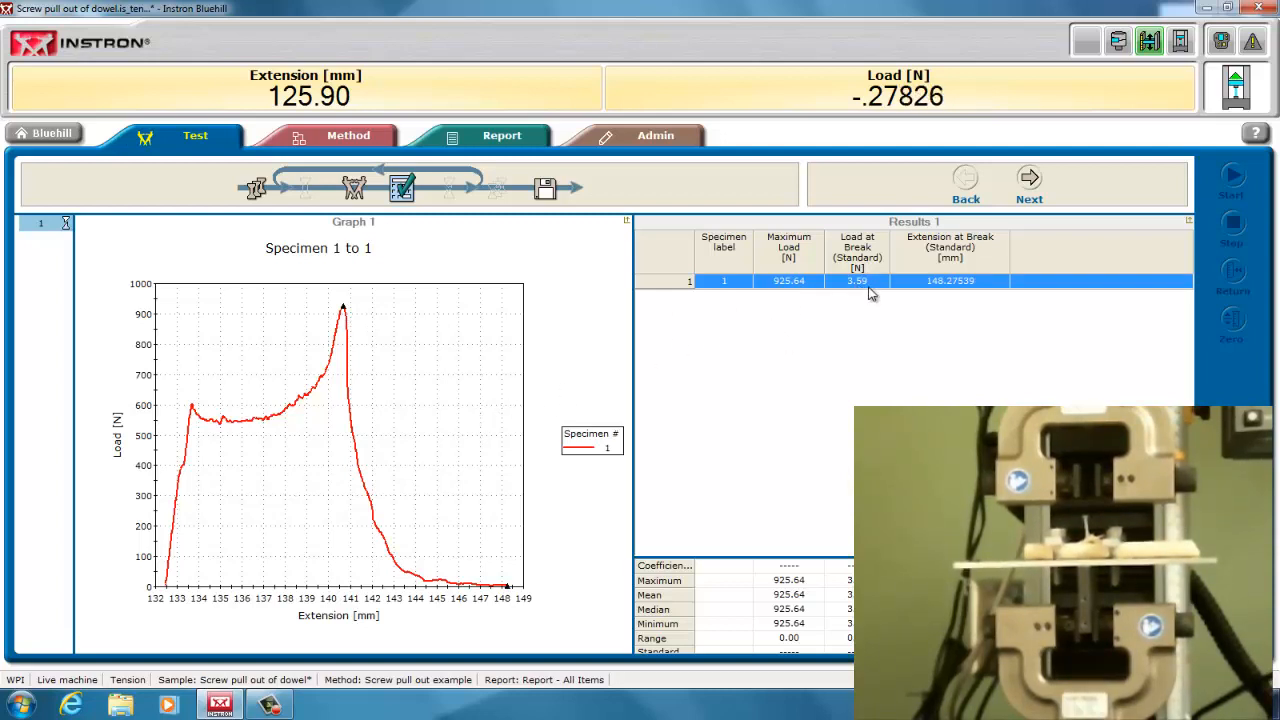
mouse_move(102, 564)
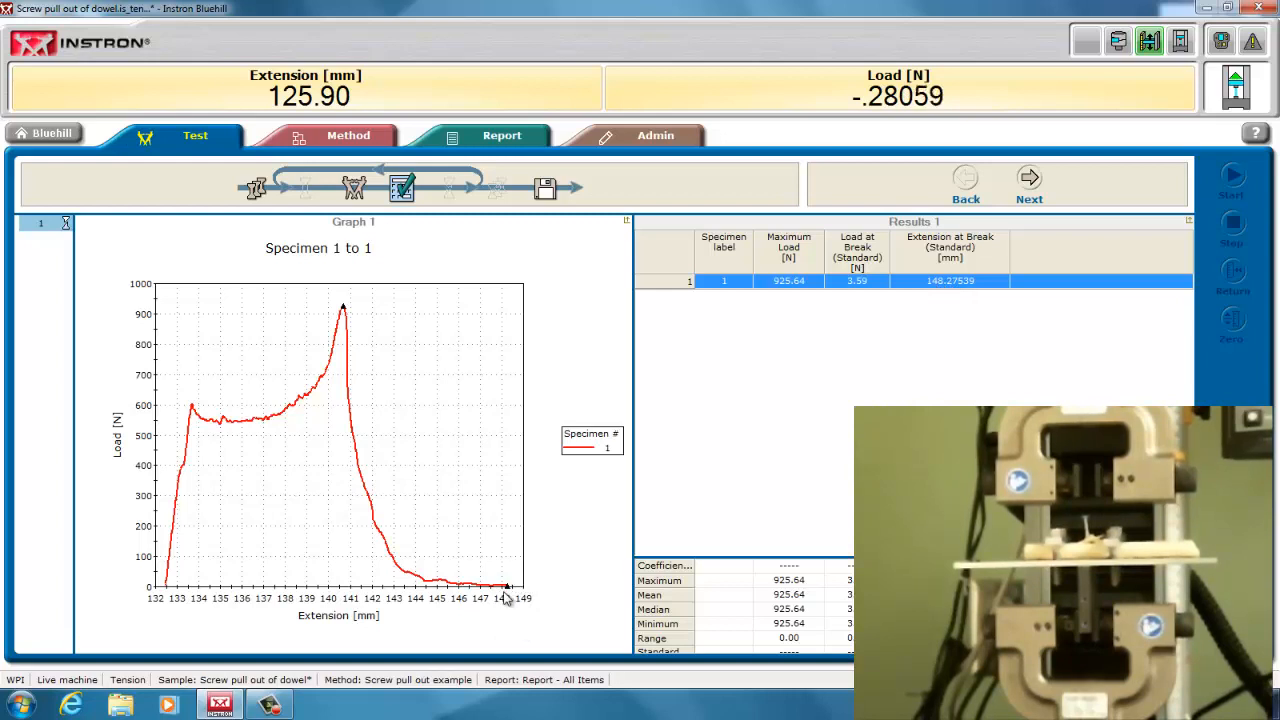
mouse_move(382, 372)
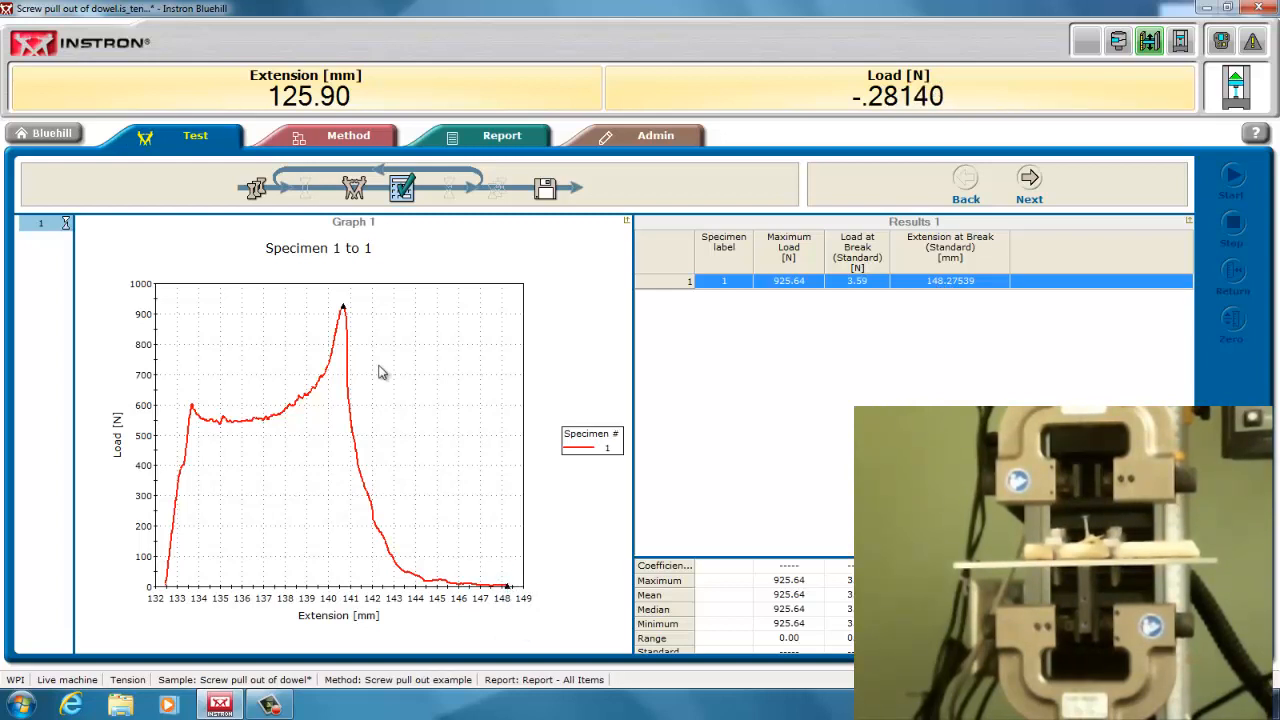